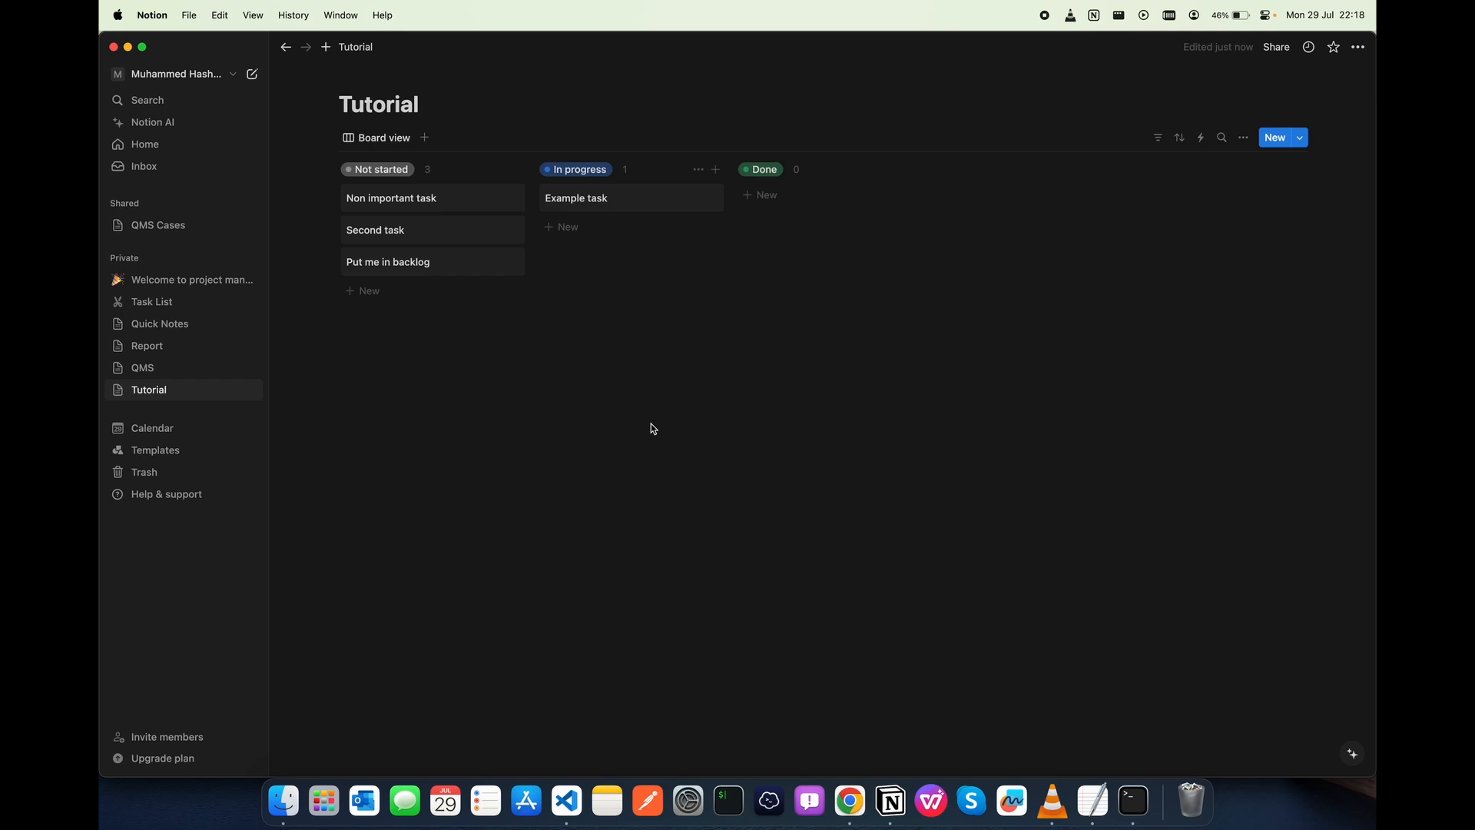
{"action": "mouse_move", "coordinate": [948, 261]}
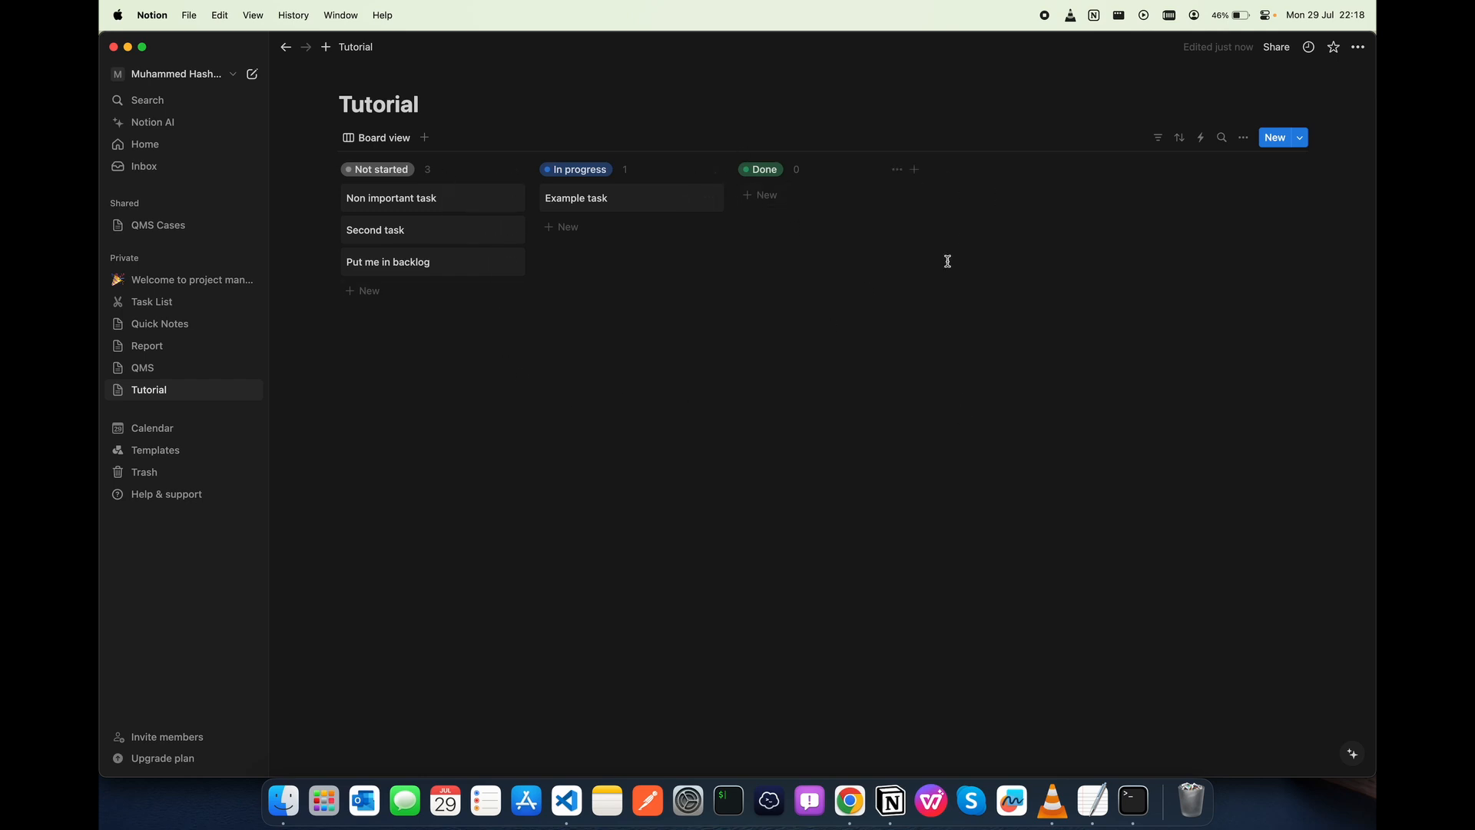
{"action": "mouse_move", "coordinate": [950, 370]}
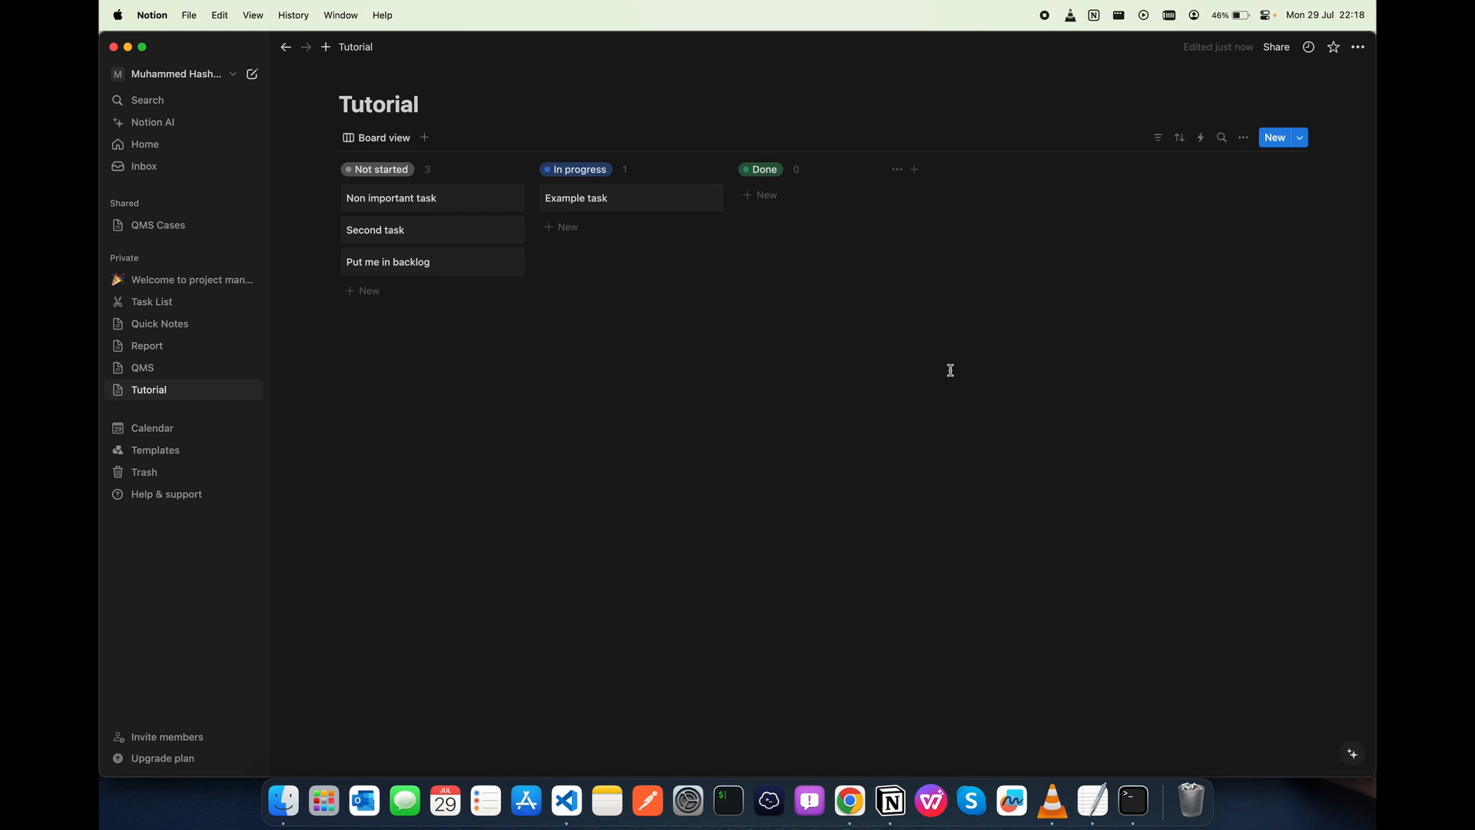
{"action": "mouse_move", "coordinate": [376, 174]}
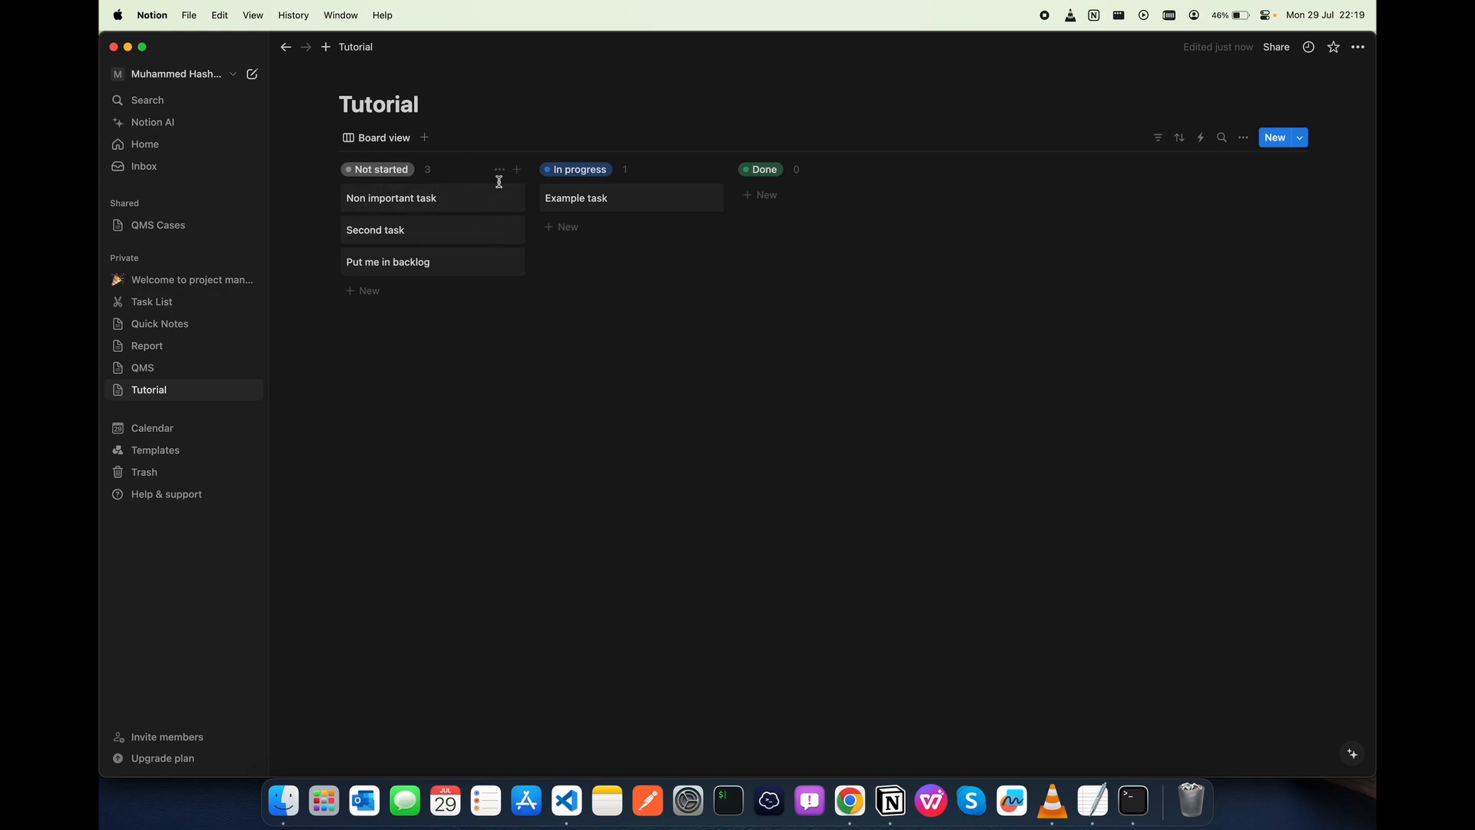
{"action": "mouse_move", "coordinate": [584, 169]}
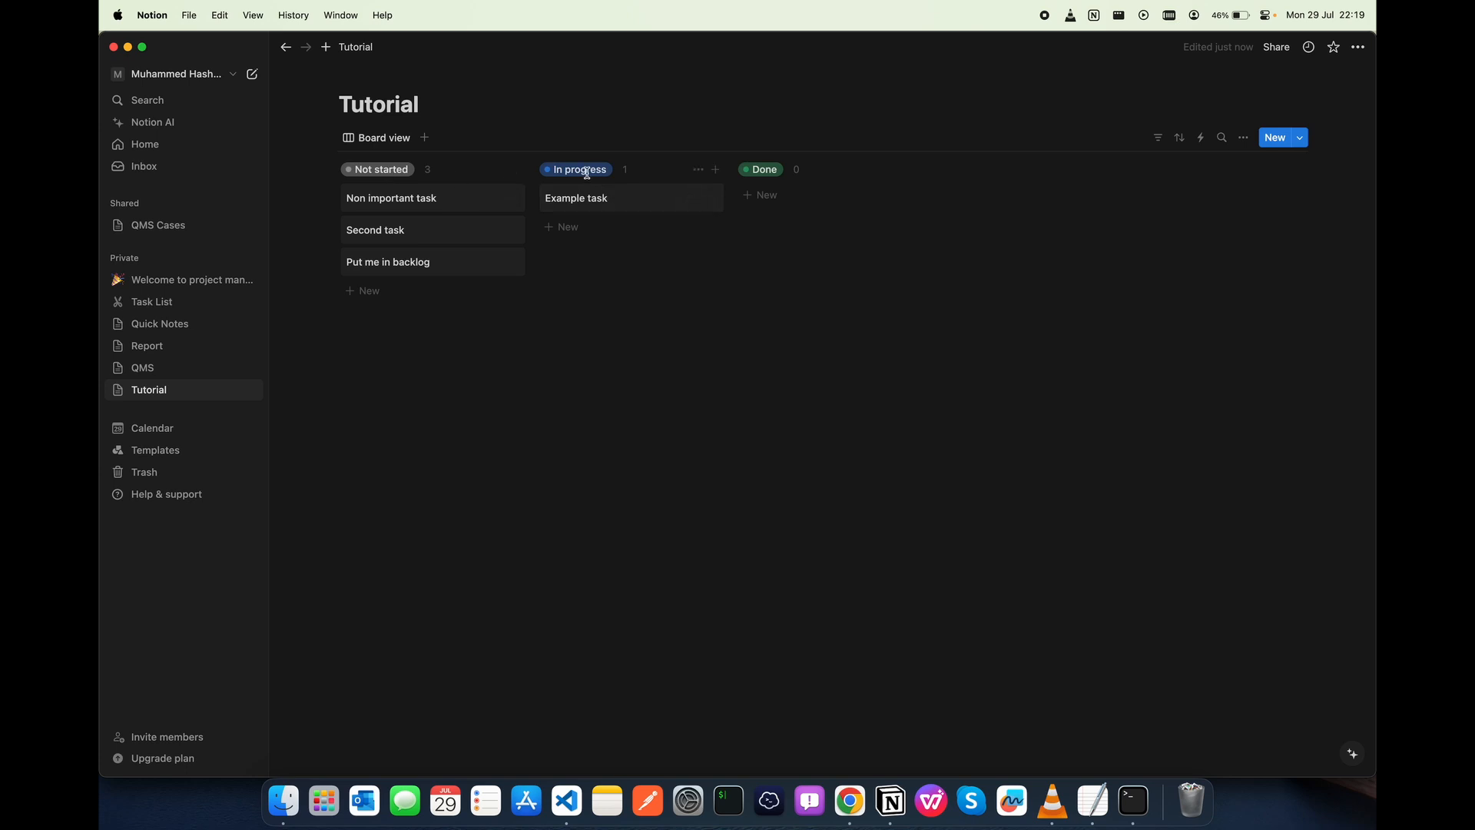
{"action": "mouse_move", "coordinate": [967, 190]}
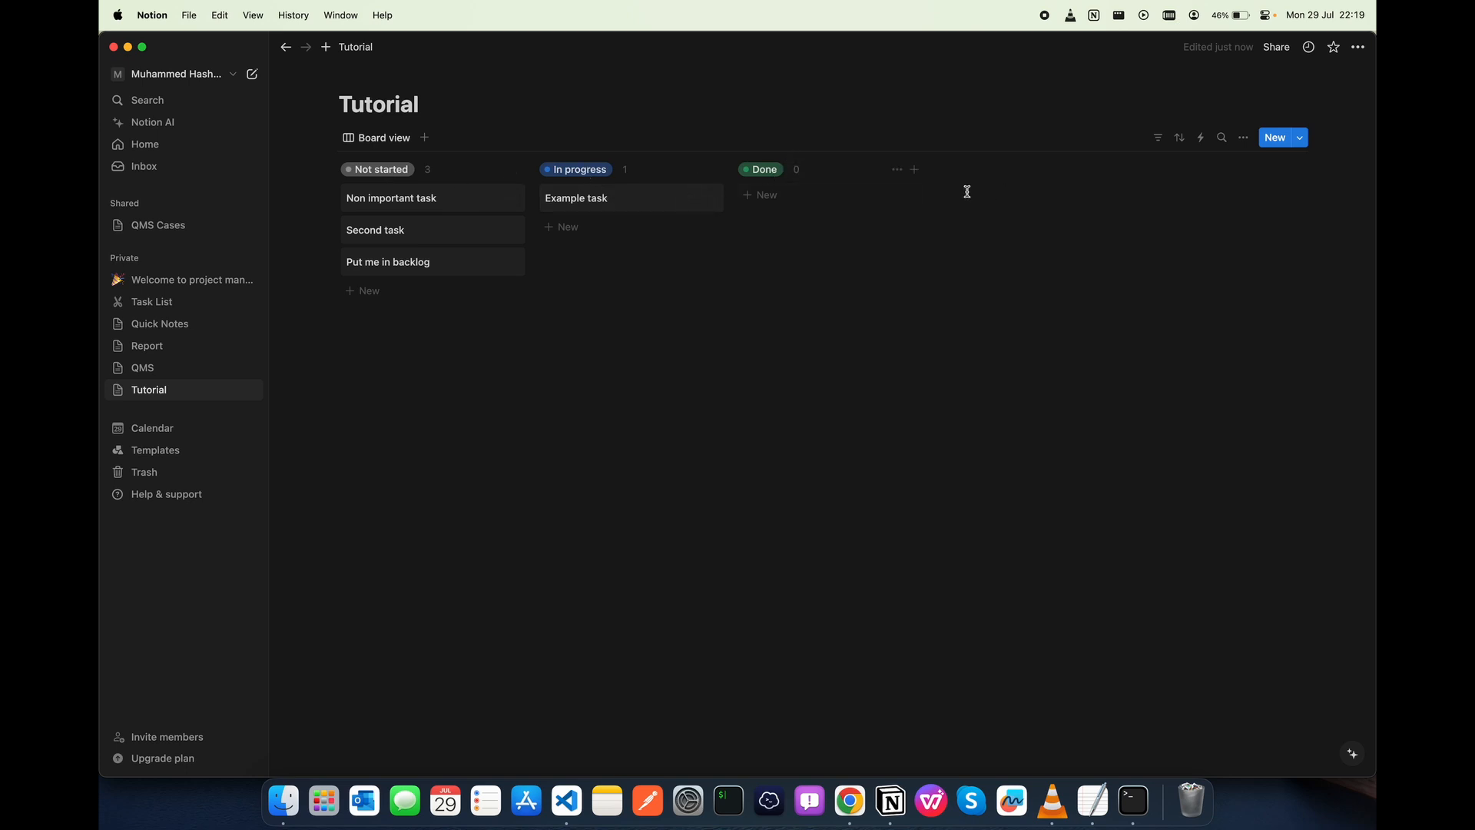
{"action": "mouse_move", "coordinate": [407, 228]}
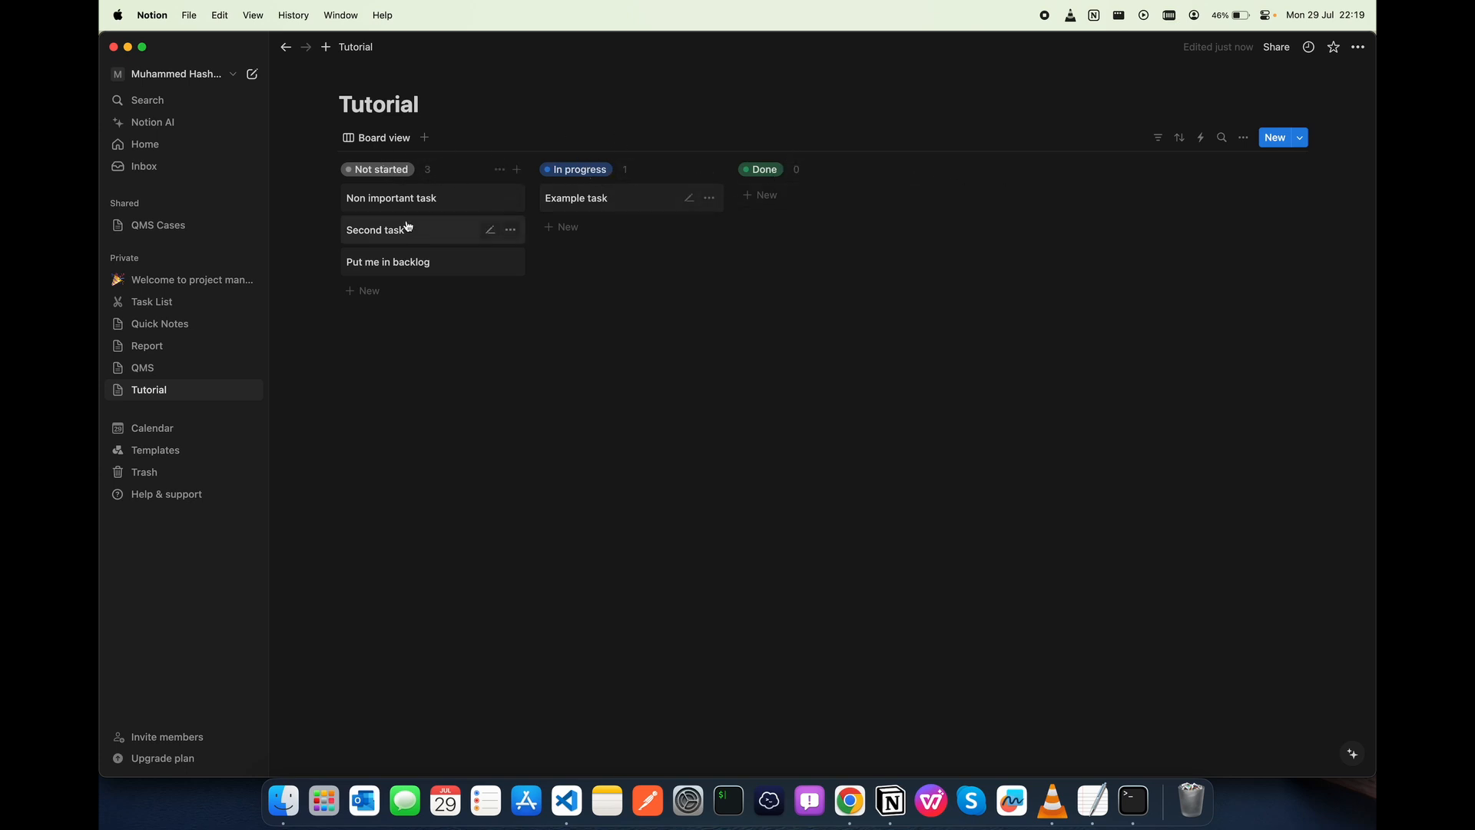
Drag the Second task card from Not started into the In progress column
{"action": "left_click_drag", "start_coordinate": [377, 229], "coordinate": [591, 256]}
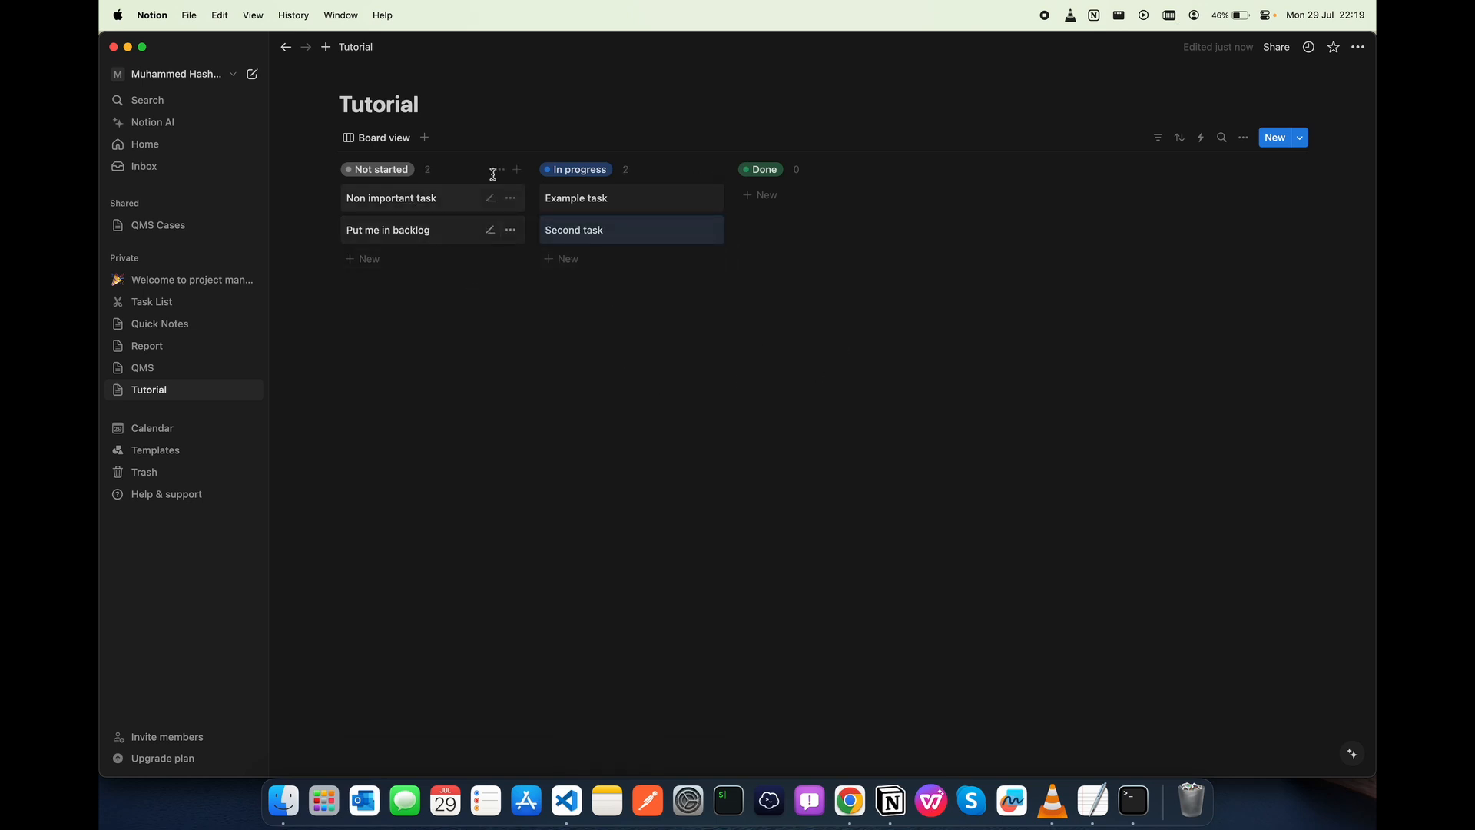
{"action": "mouse_move", "coordinate": [1071, 257]}
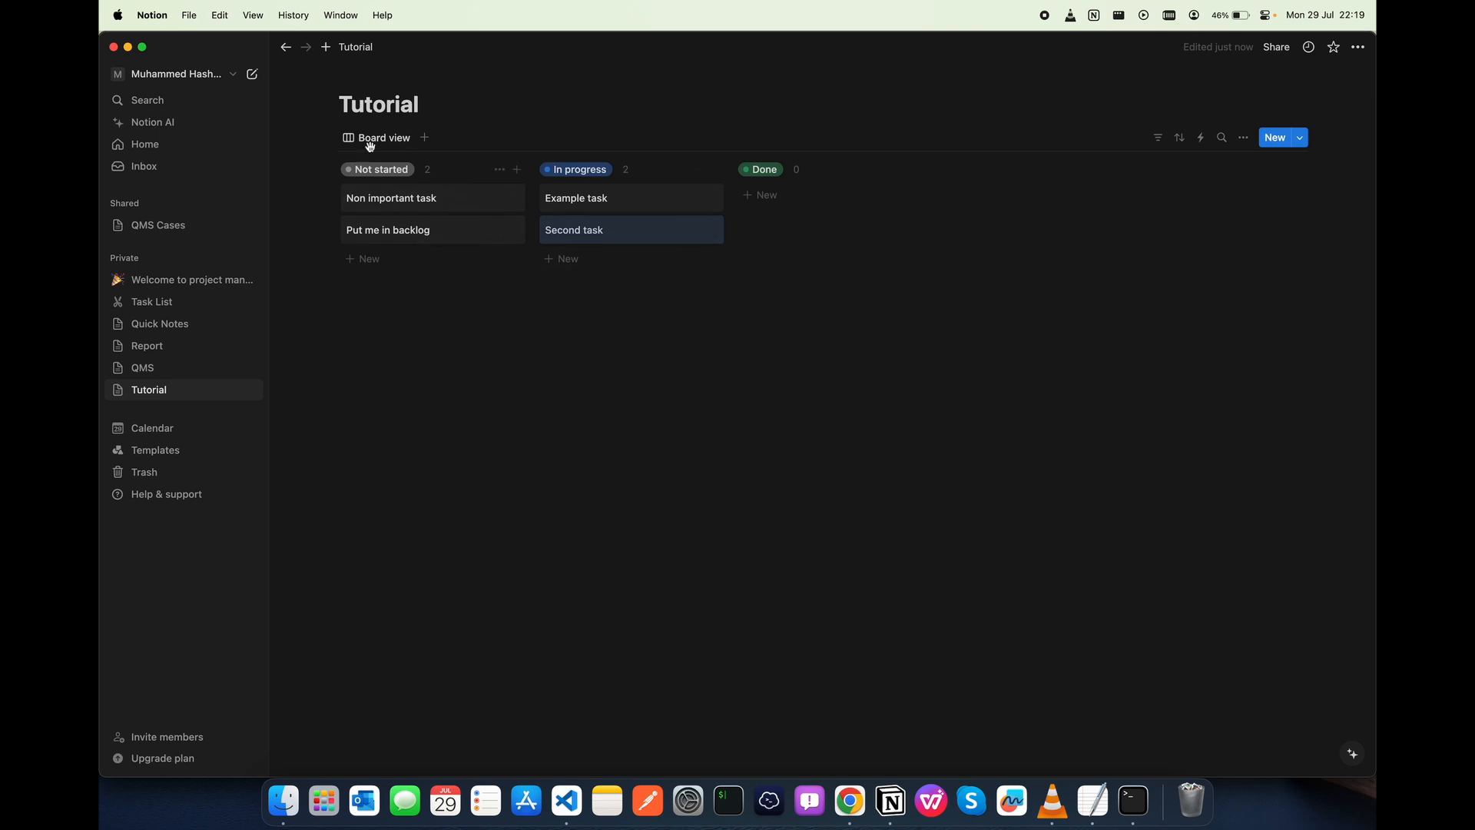
Review the board view's grouping (by Status) and return to the main view settings
{"action": "left_click", "coordinate": [382, 137]}
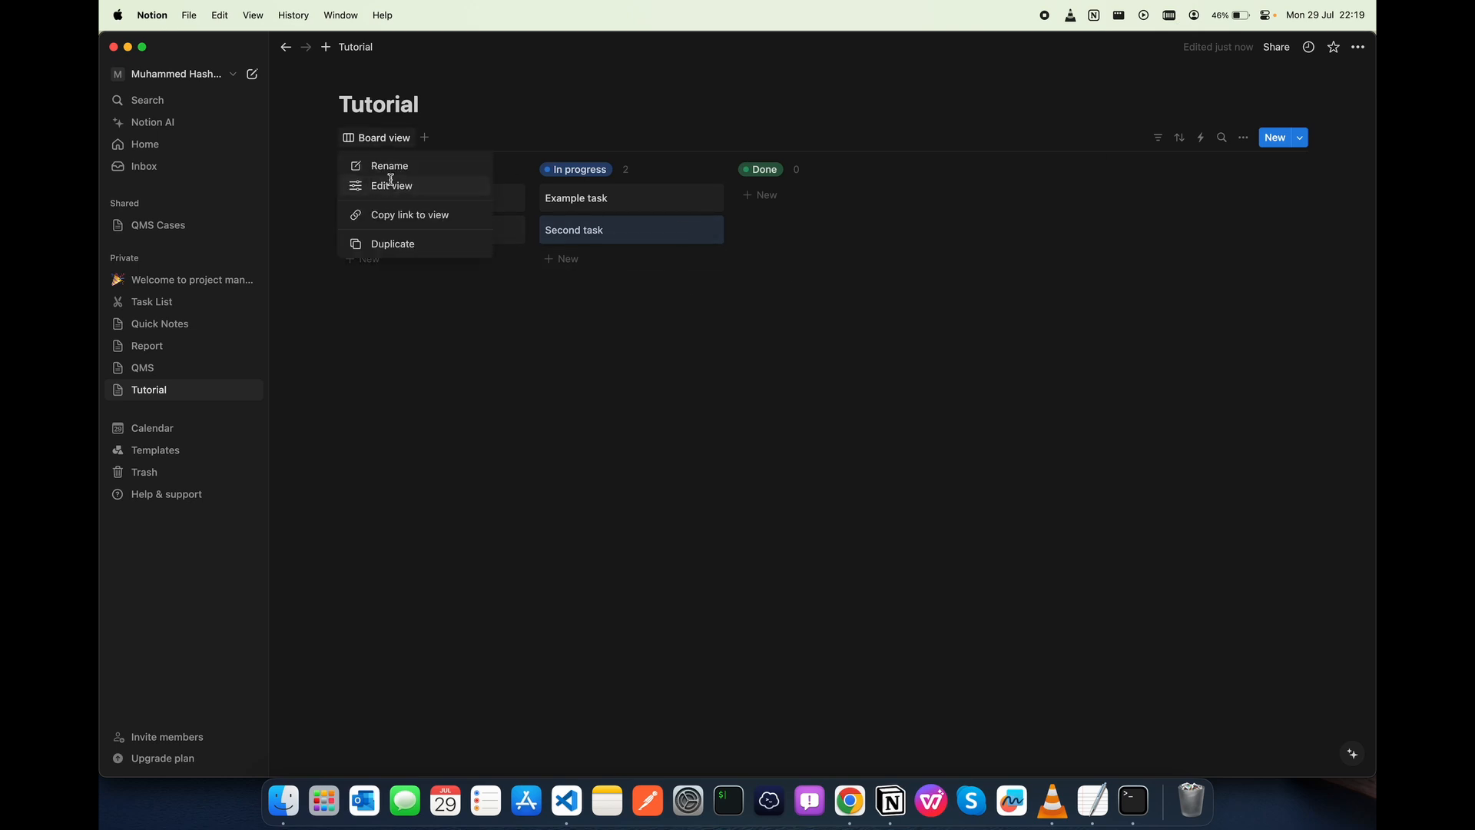
{"action": "left_click", "coordinate": [392, 186]}
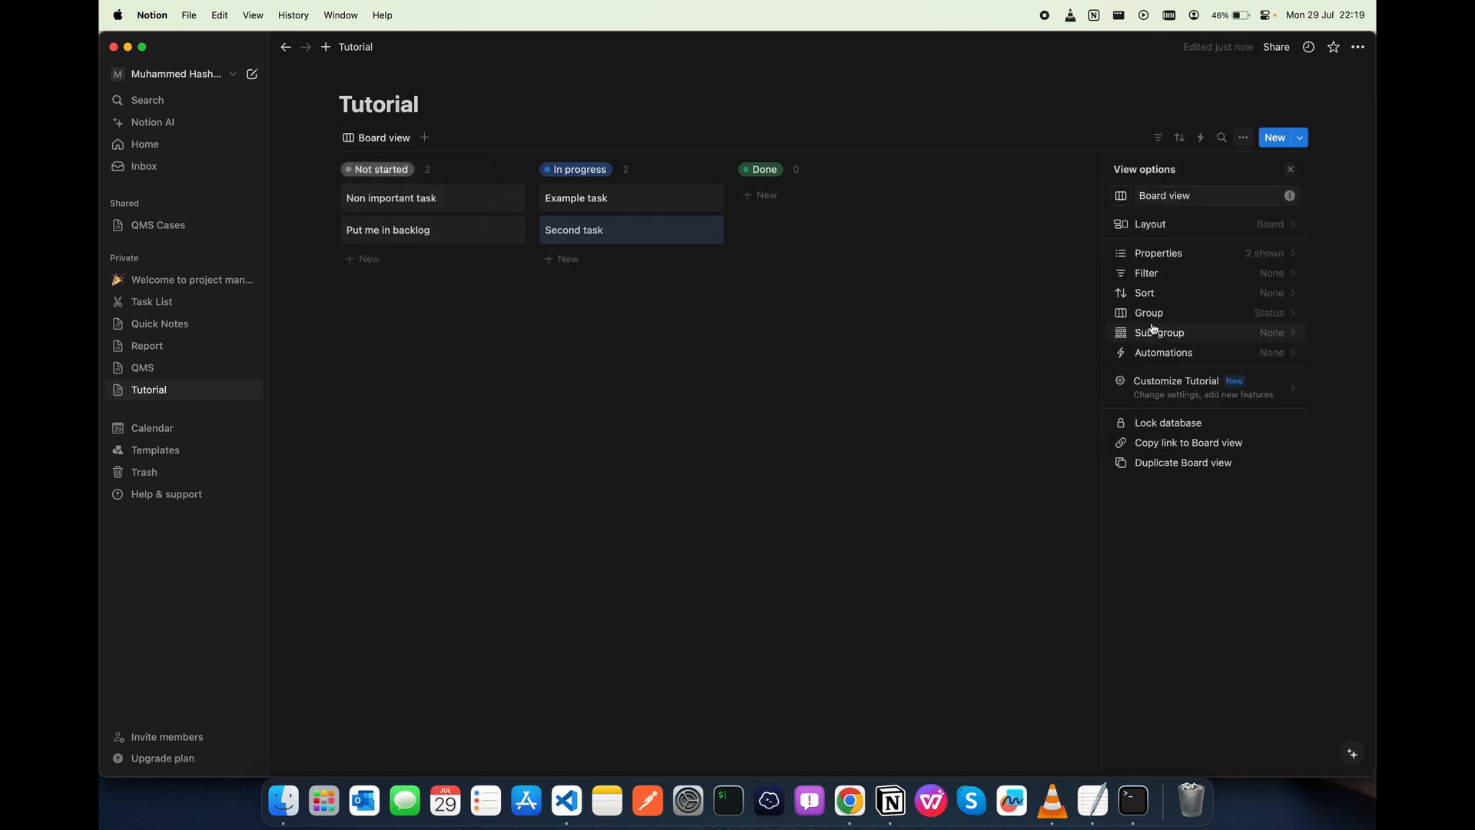
{"action": "left_click", "coordinate": [1147, 312]}
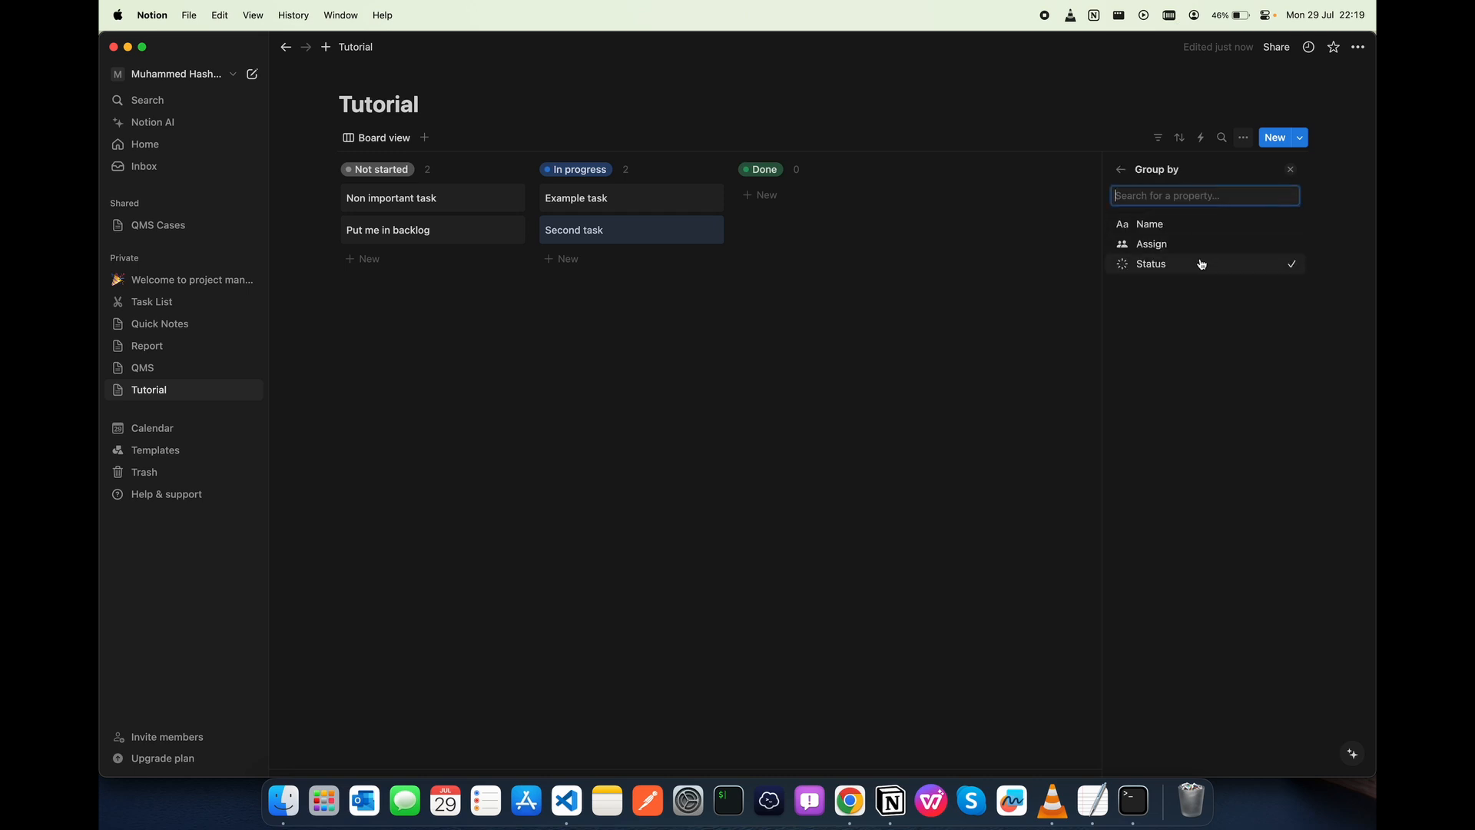
{"action": "mouse_move", "coordinate": [1222, 312]}
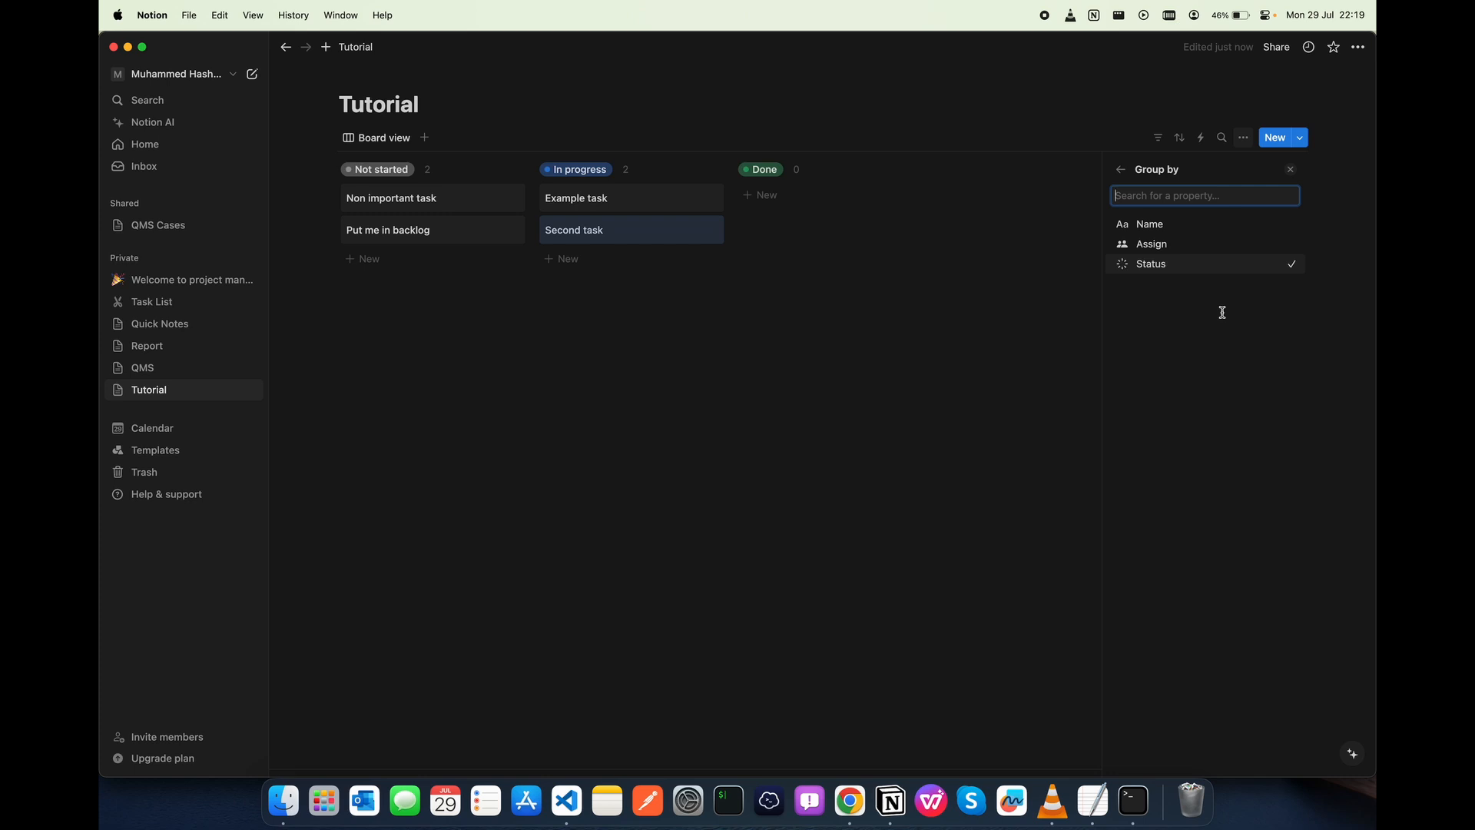
{"action": "left_click", "coordinate": [1120, 169]}
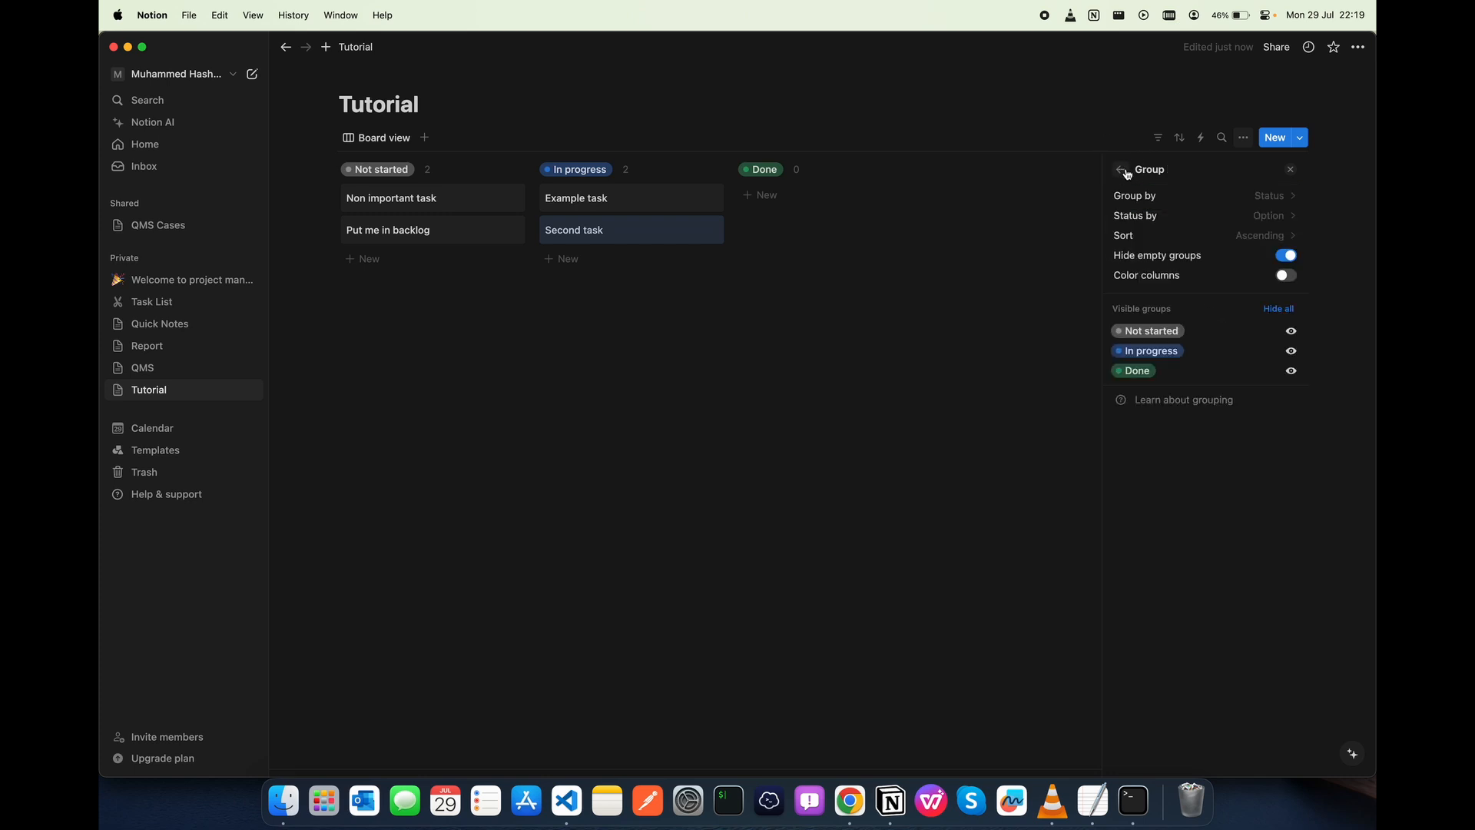
{"action": "left_click", "coordinate": [1120, 169]}
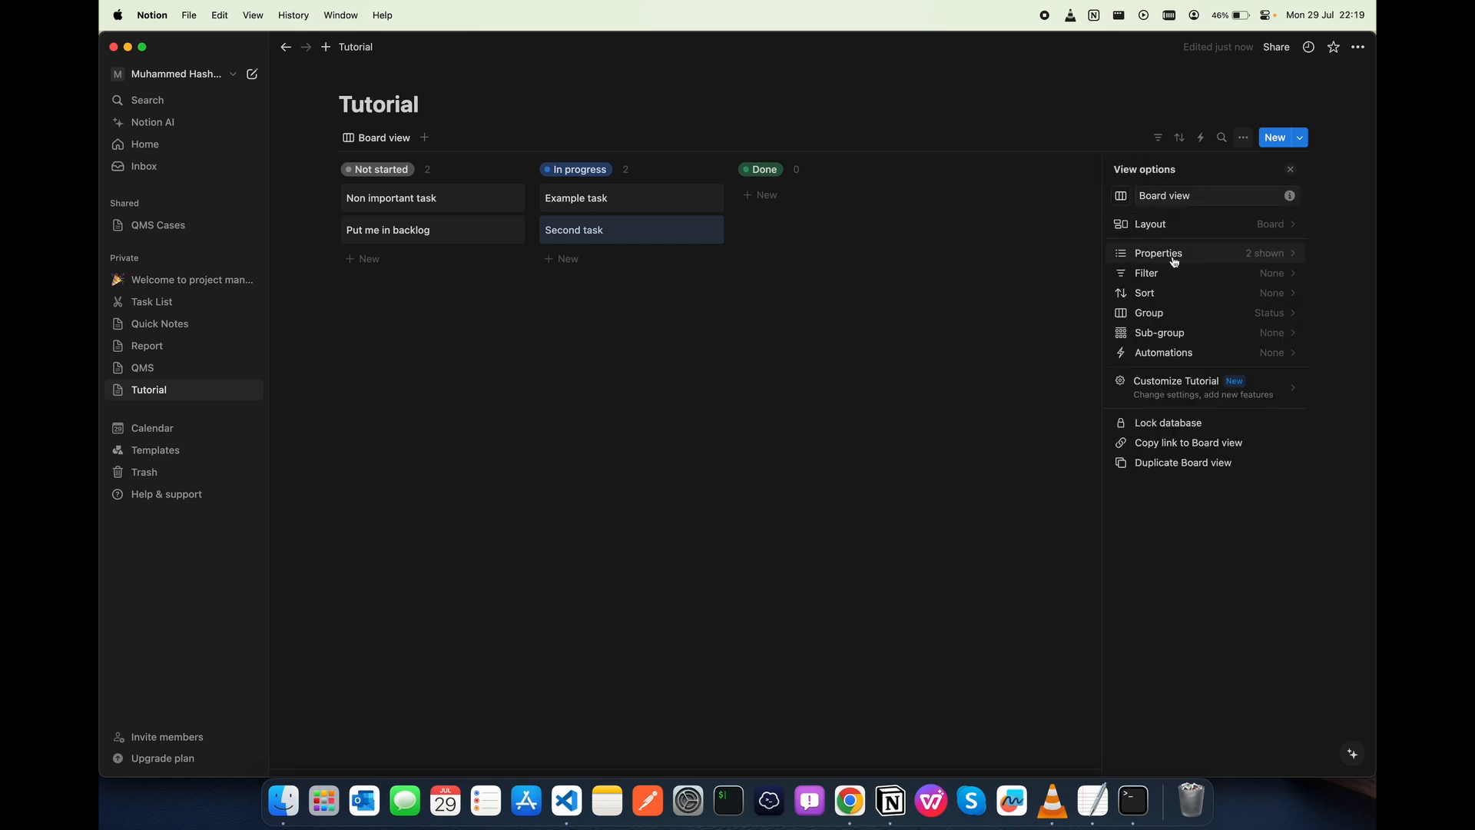
Create a new property named Tag from the board's property list
{"action": "left_click", "coordinate": [1157, 252]}
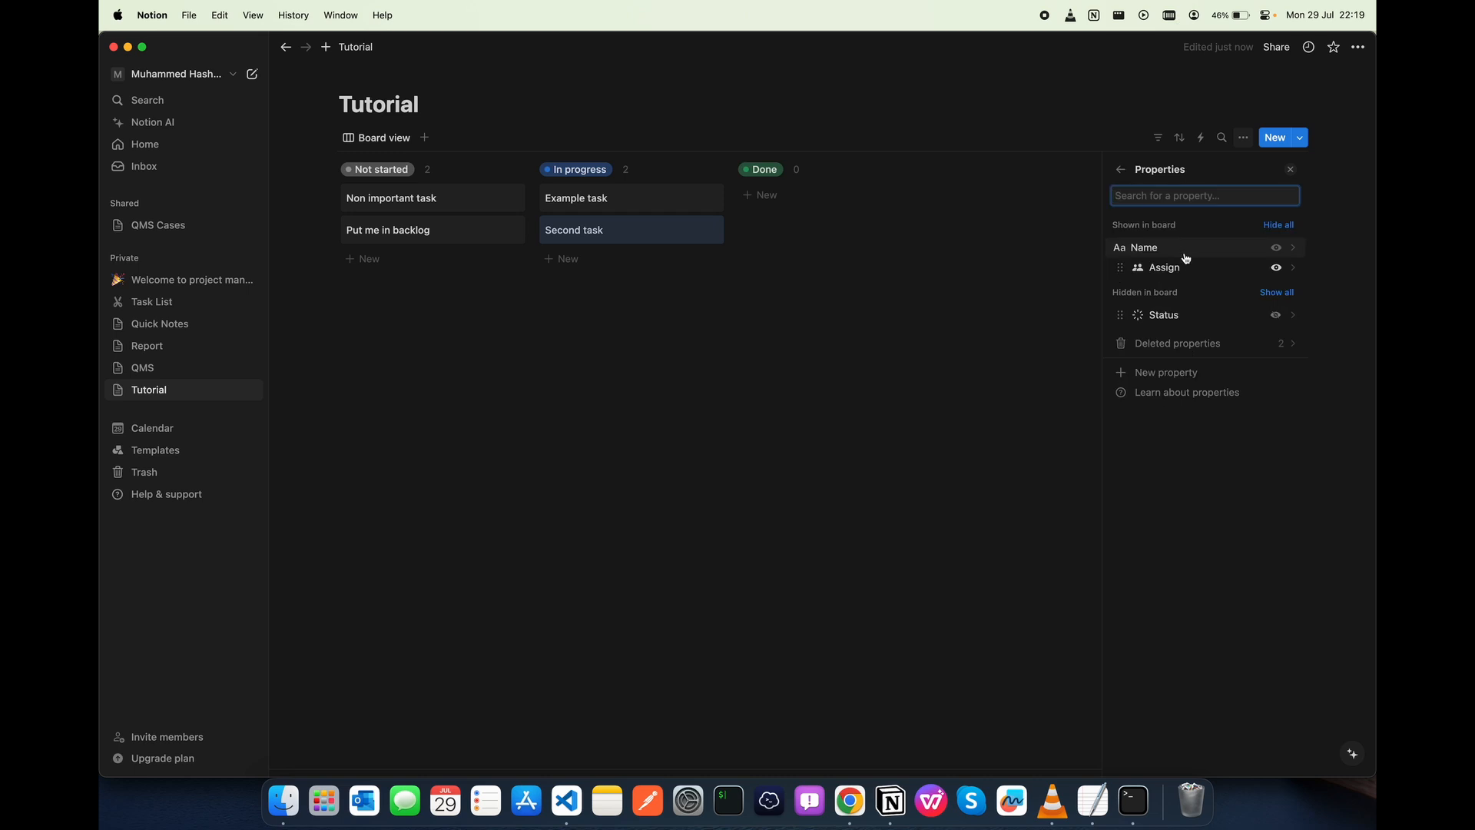
{"action": "left_click", "coordinate": [1164, 372]}
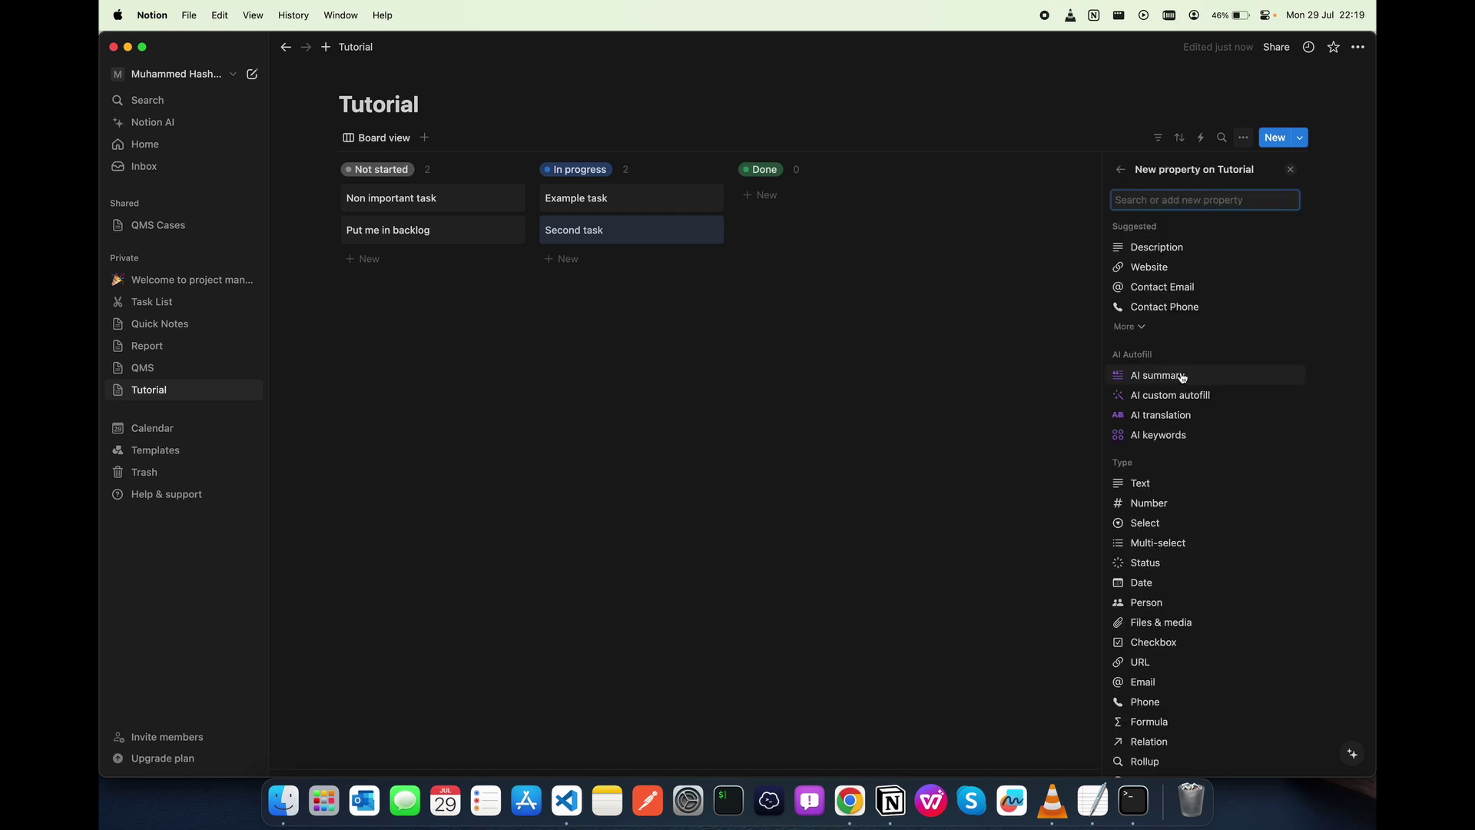
{"action": "type", "text": "Tag"}
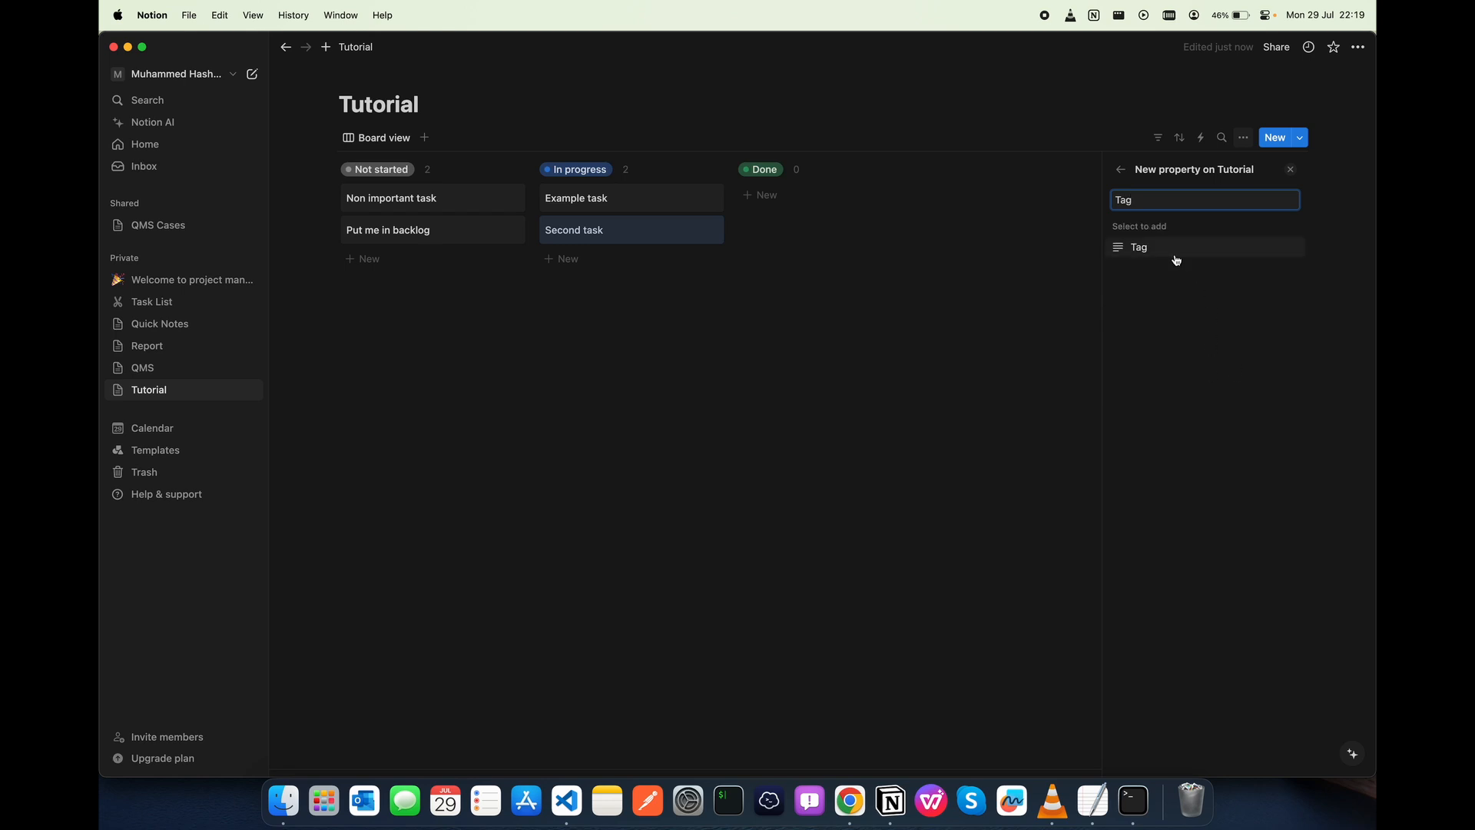
{"action": "type", "text": "s"}
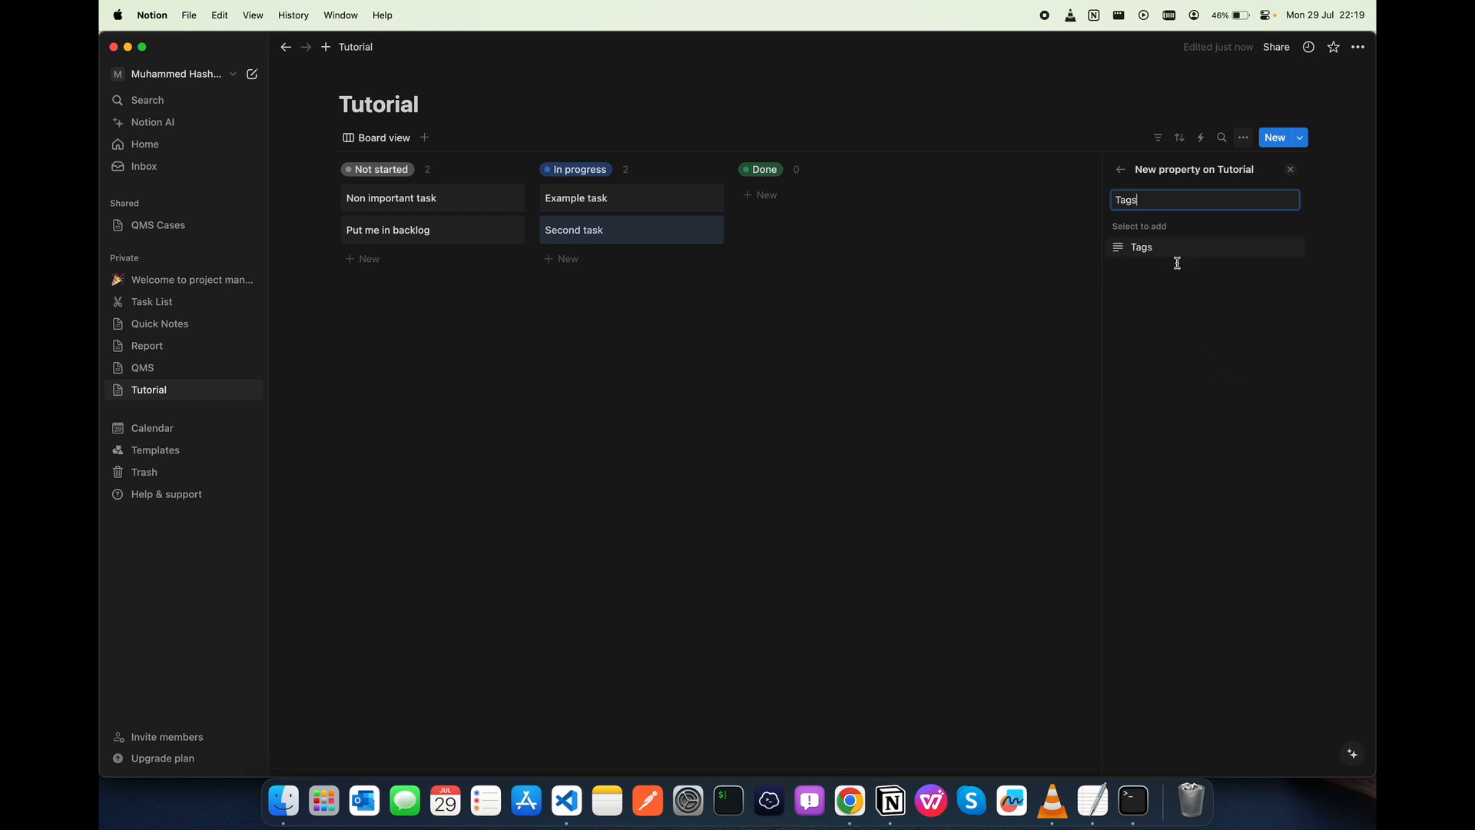
{"action": "key", "text": "Backspace"}
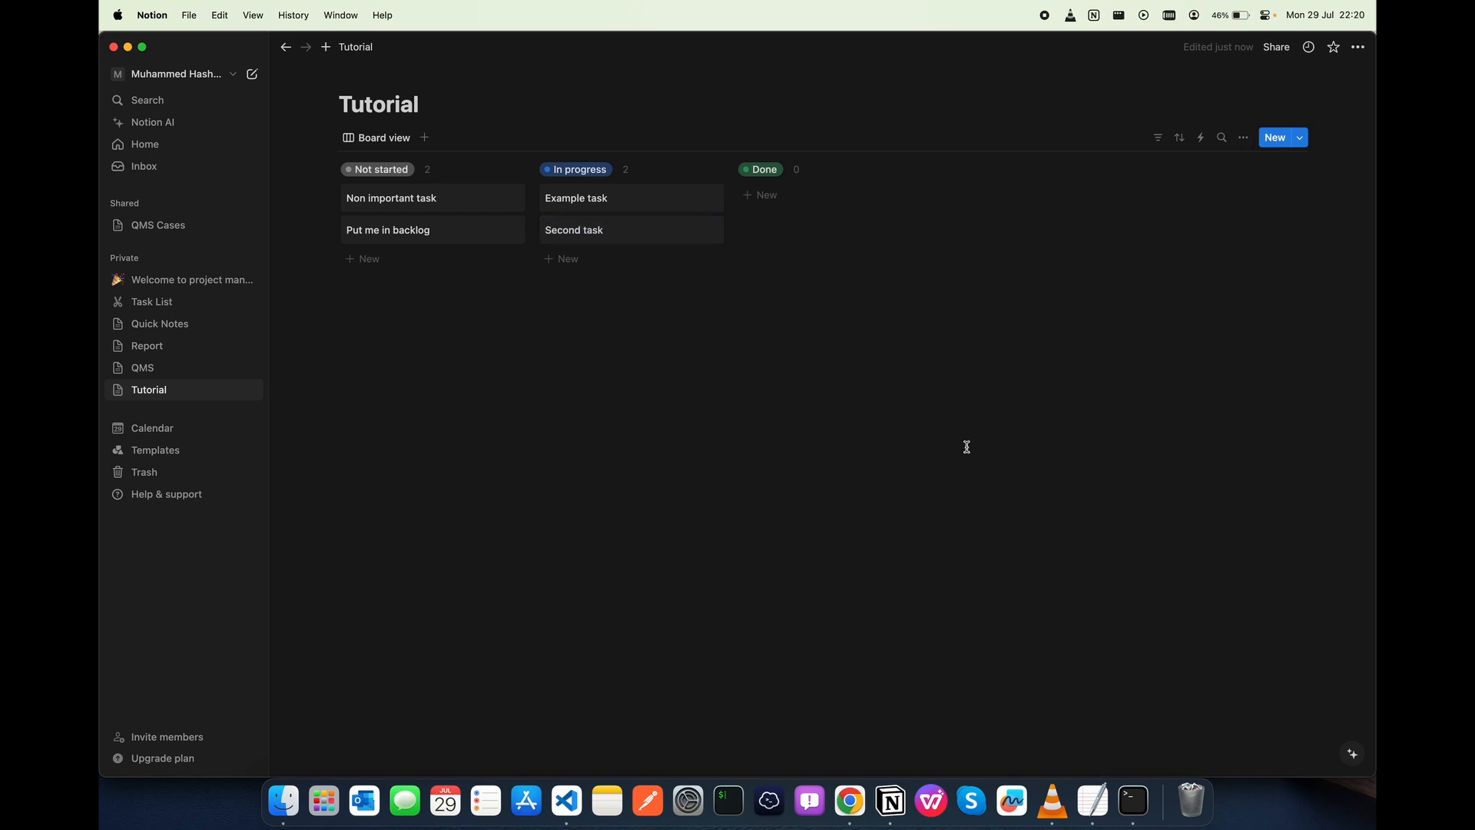
{"action": "mouse_move", "coordinate": [435, 207]}
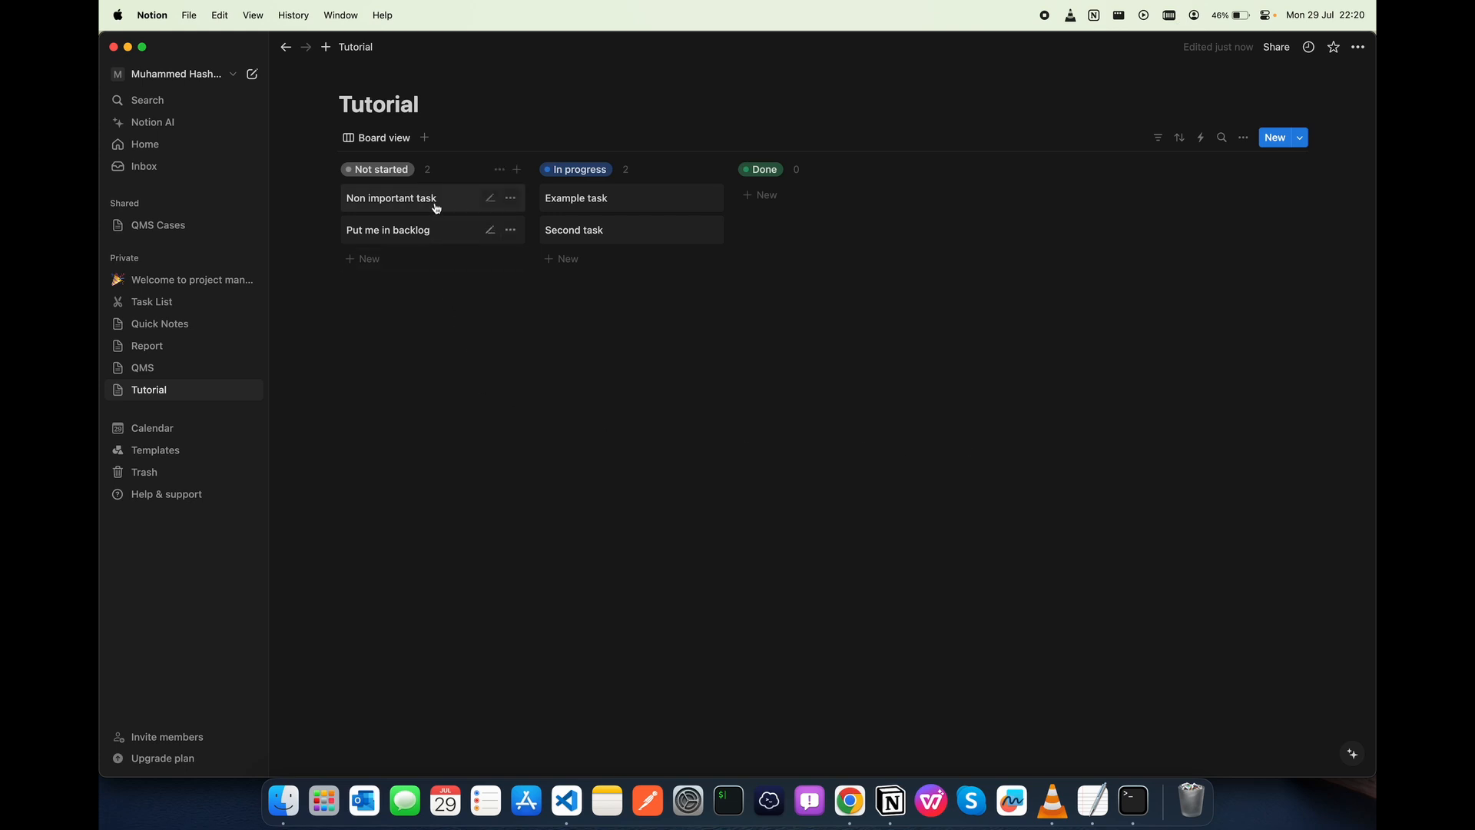
{"action": "mouse_move", "coordinate": [426, 203]}
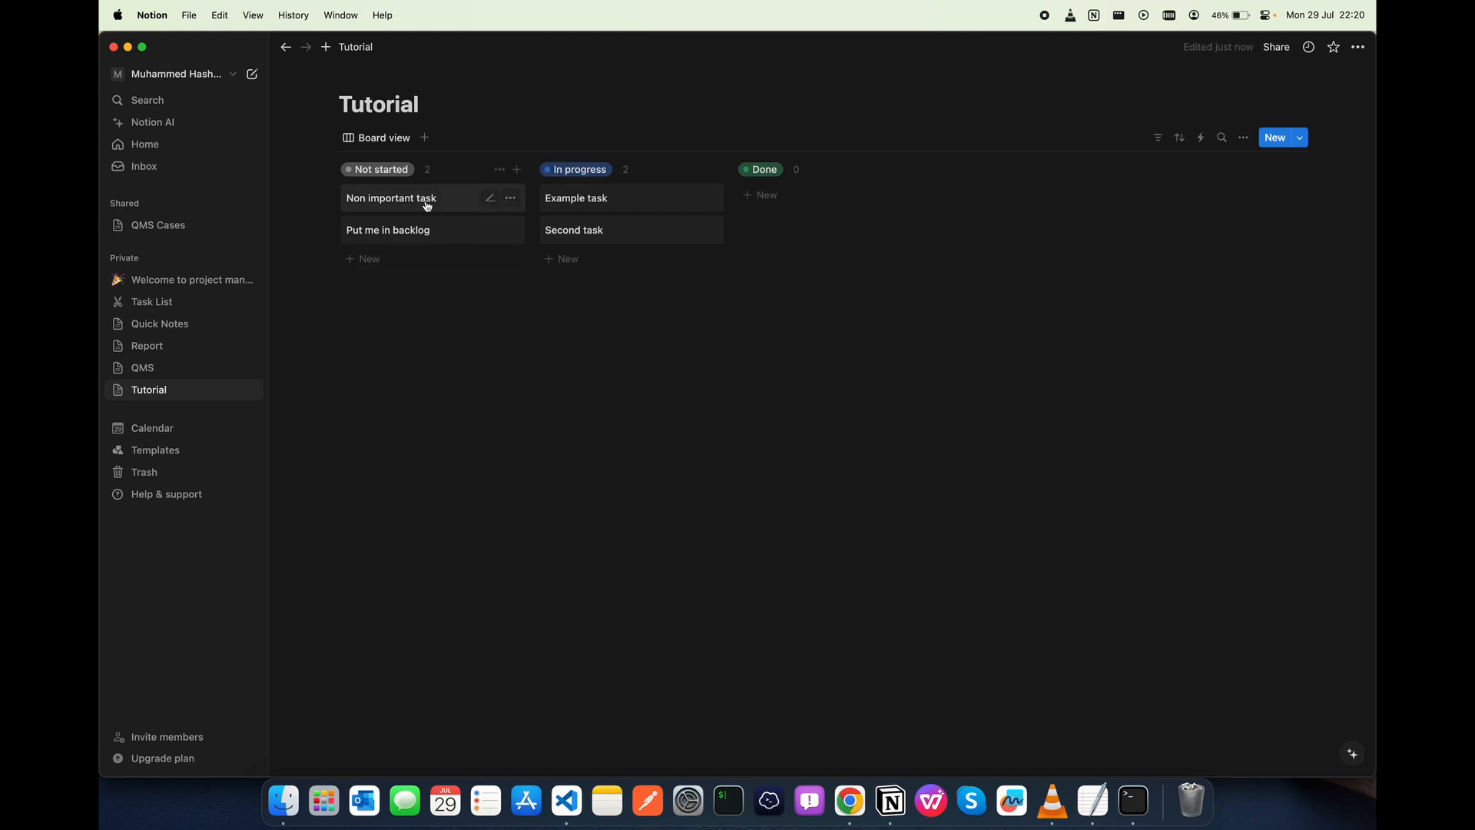
Tag Non important task with New plus newly created InProgress, Done and Backlog options
{"action": "left_click", "coordinate": [390, 198]}
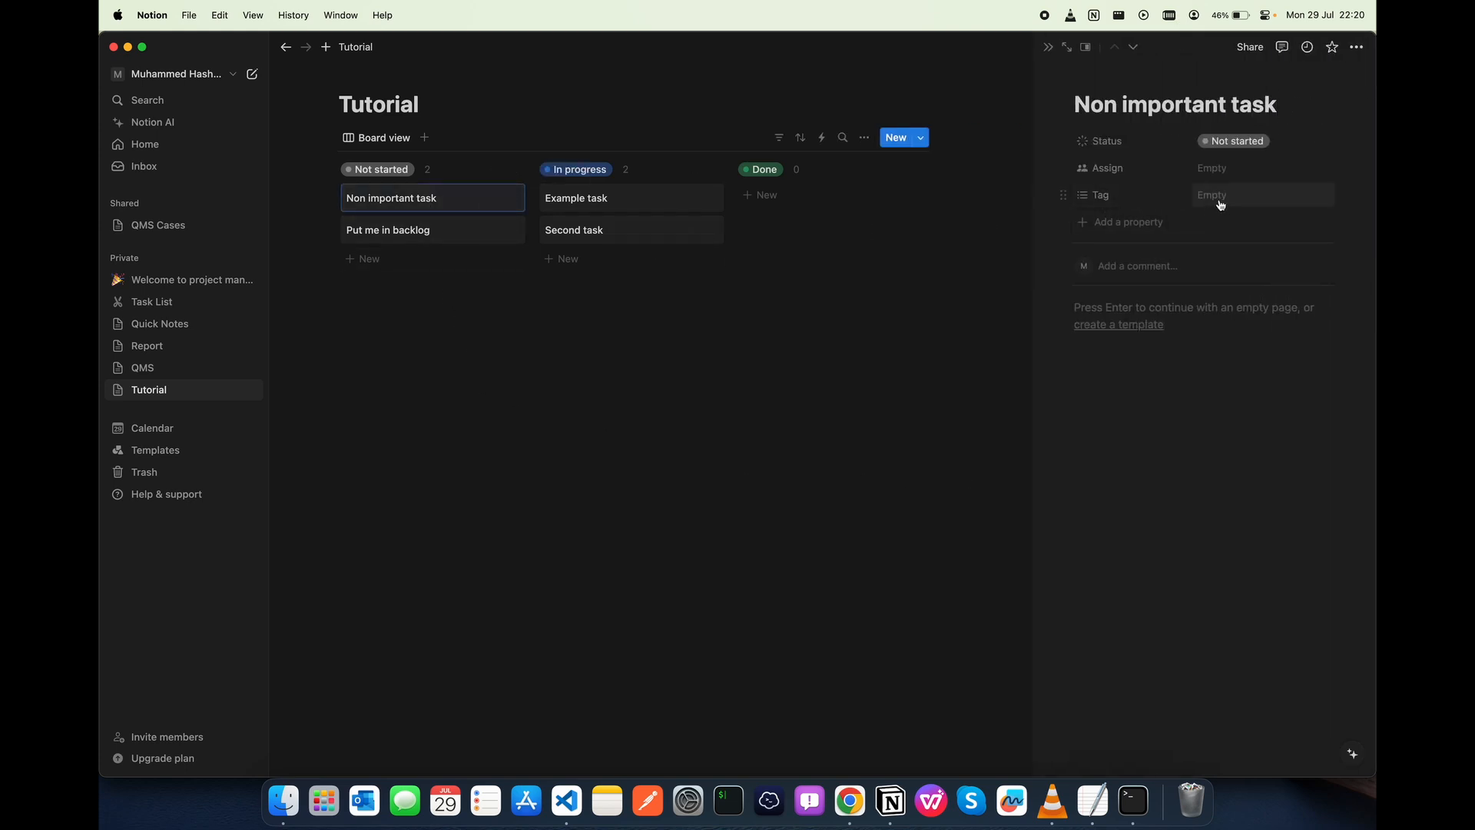
{"action": "left_click", "coordinate": [1258, 195]}
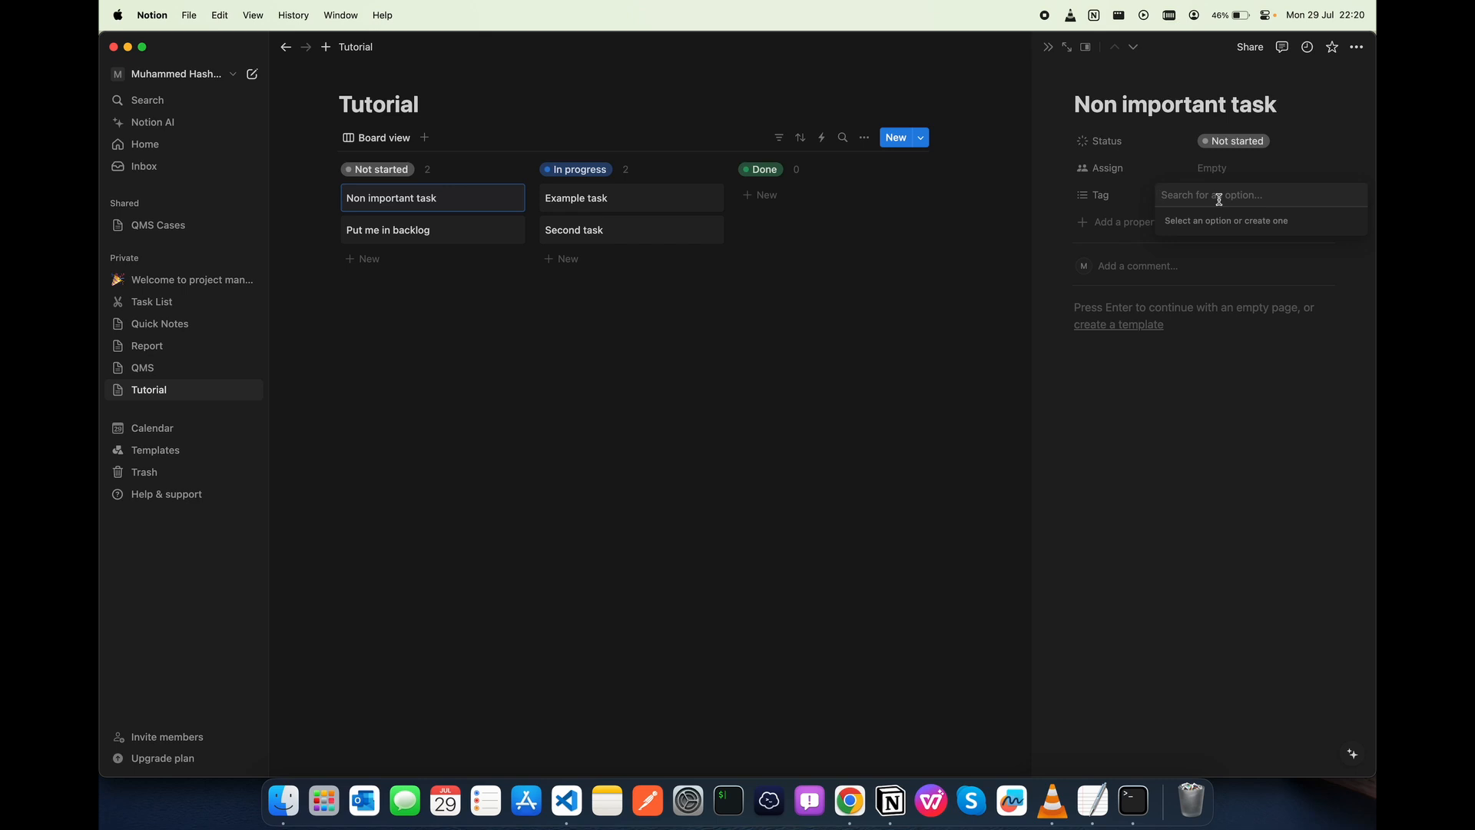
{"action": "type", "text": "New"}
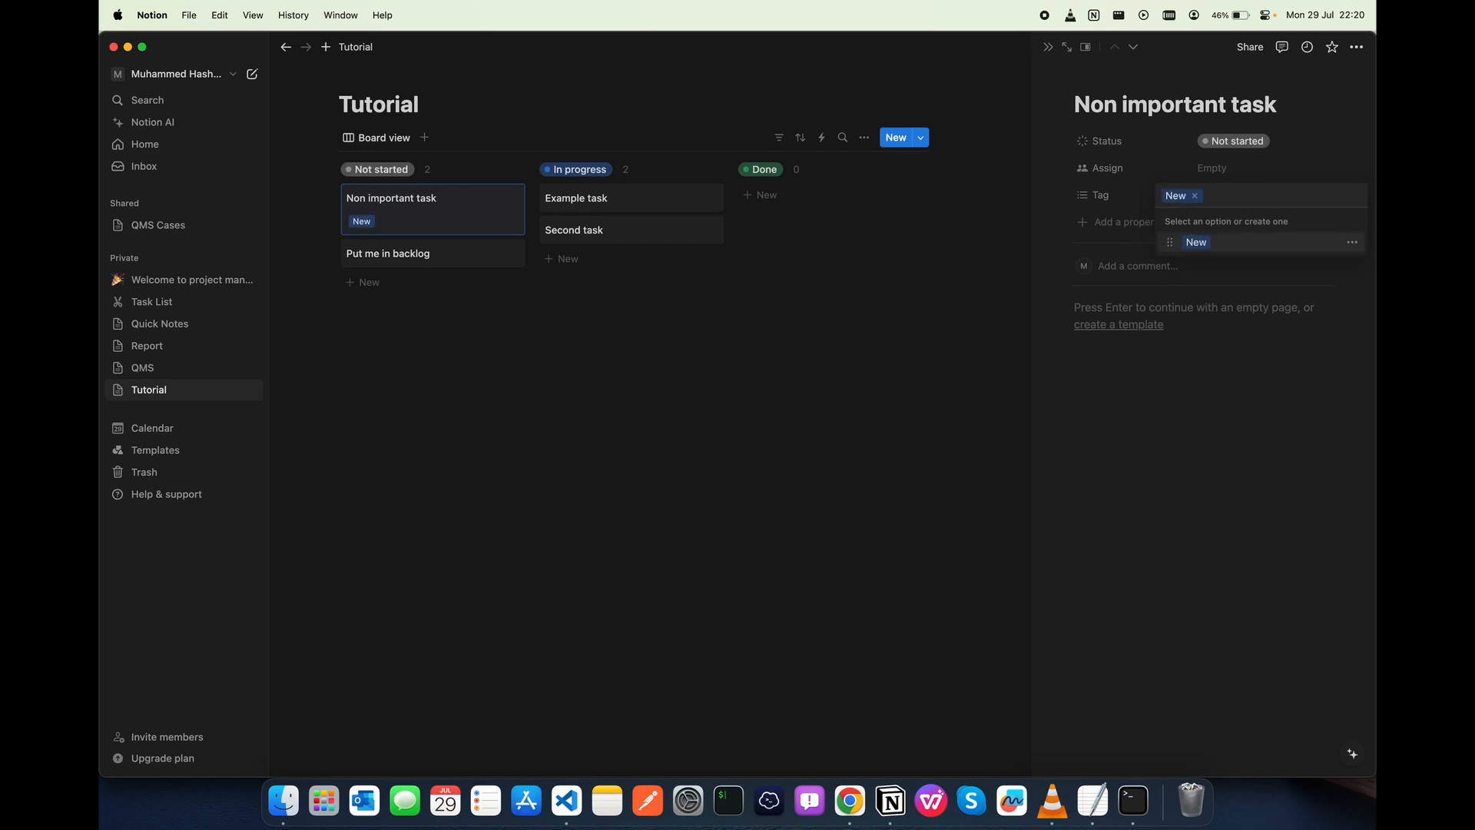
{"action": "type", "text": "InPre"}
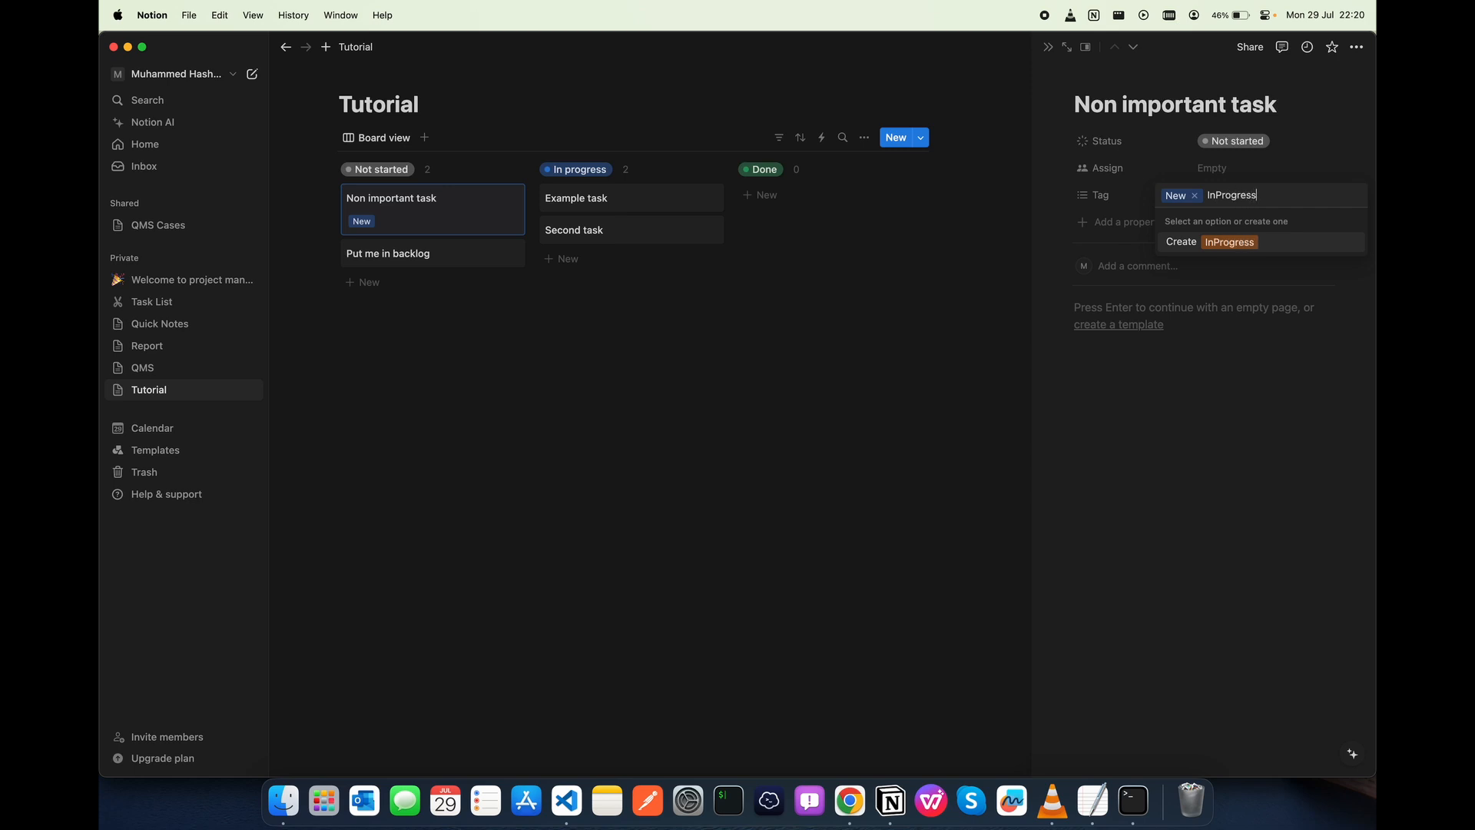
{"action": "left_click", "coordinate": [1214, 241]}
{"action": "type", "text": "Ba"}
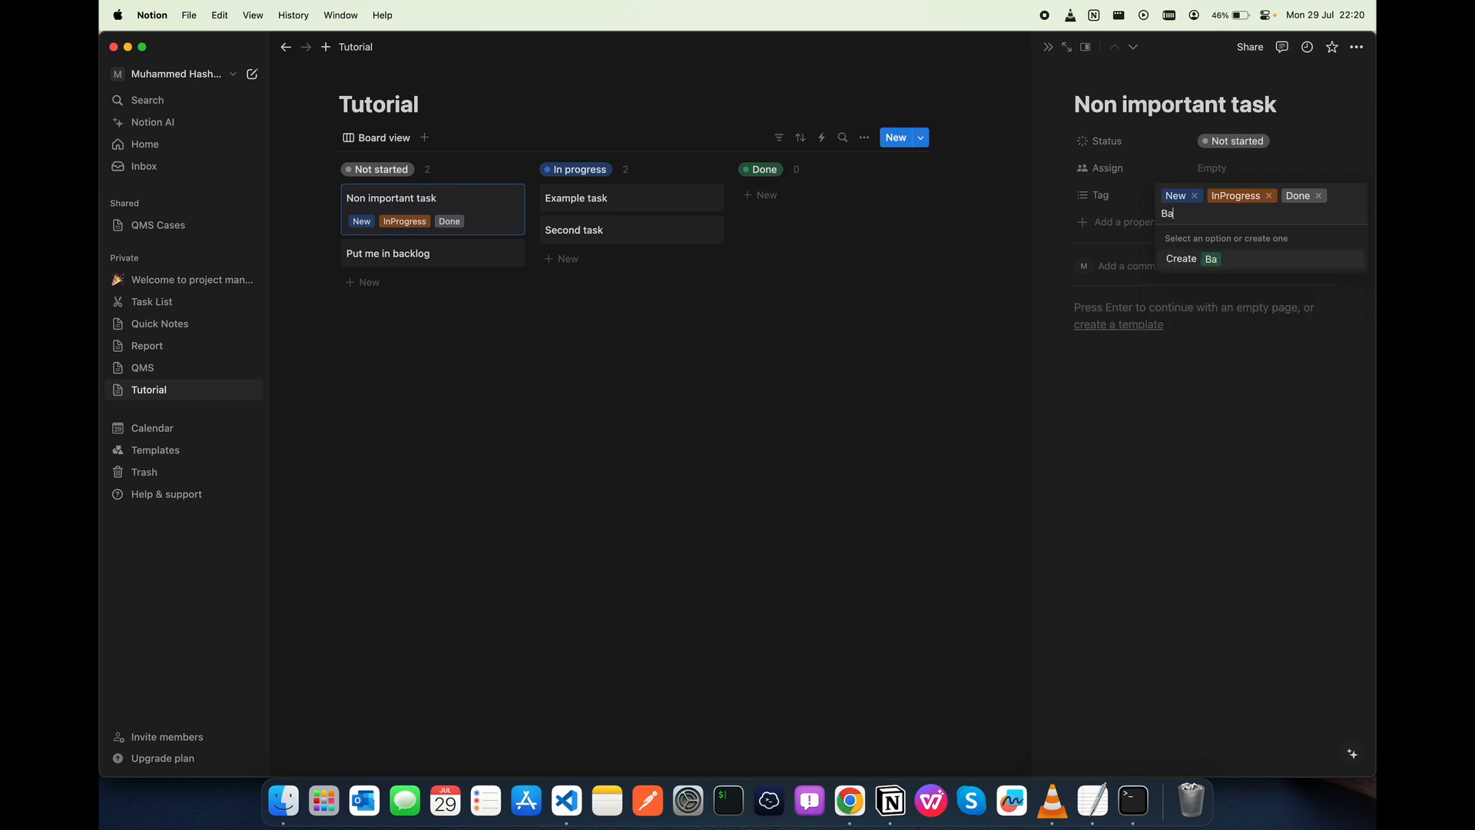
{"action": "left_click", "coordinate": [1193, 258]}
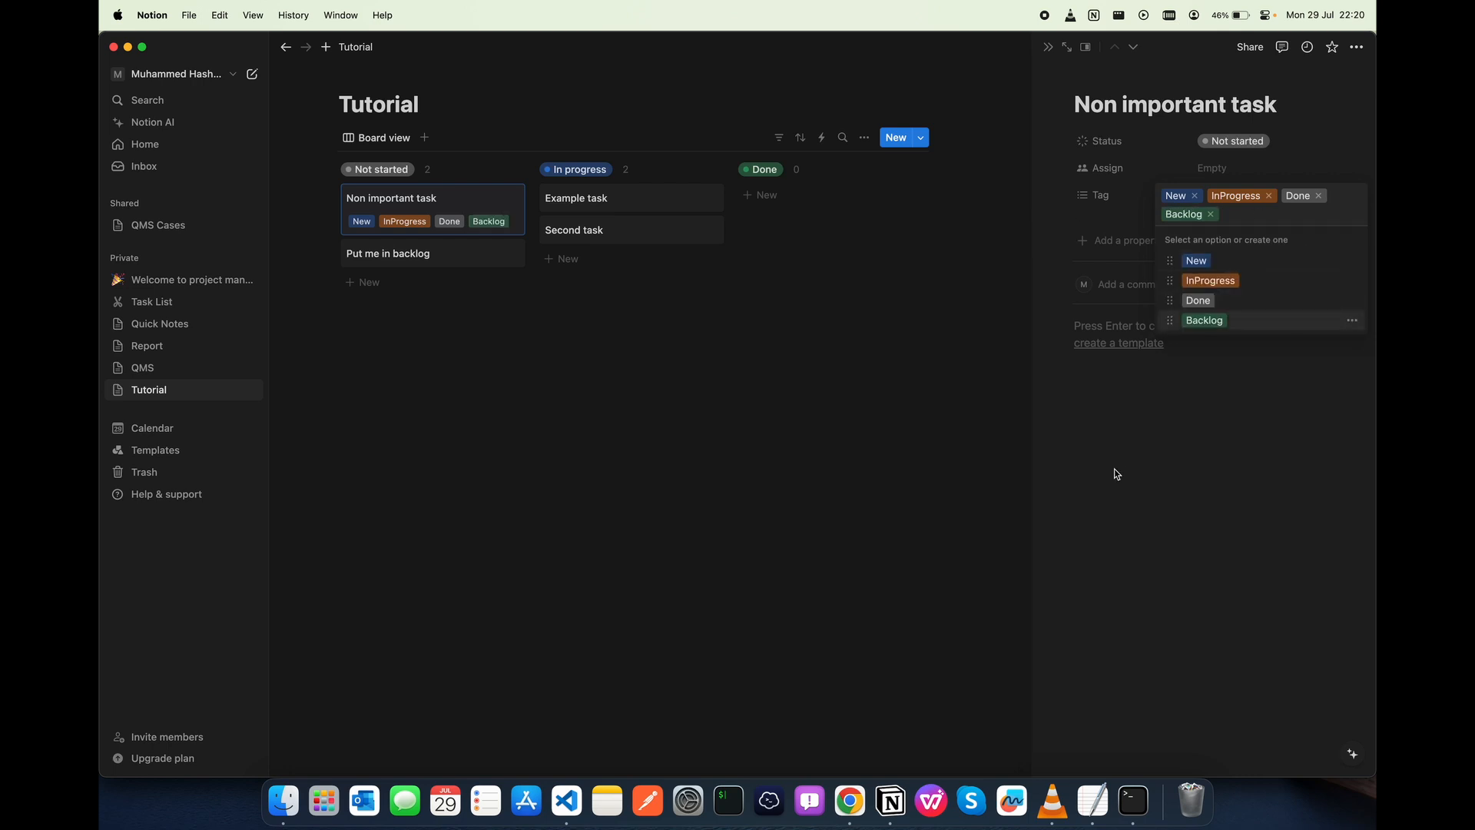
{"action": "mouse_move", "coordinate": [948, 401]}
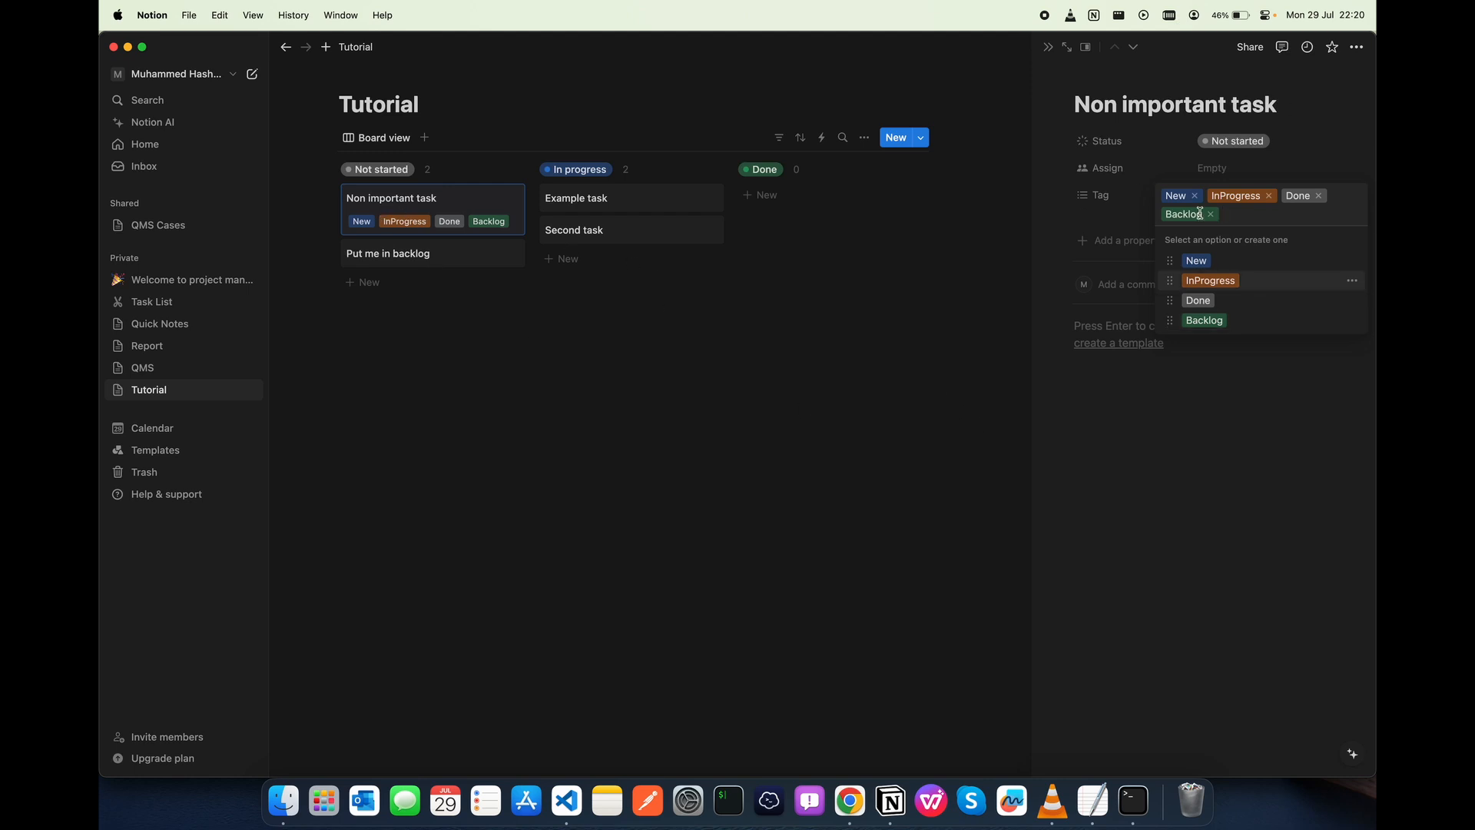
{"action": "left_click", "coordinate": [704, 367]}
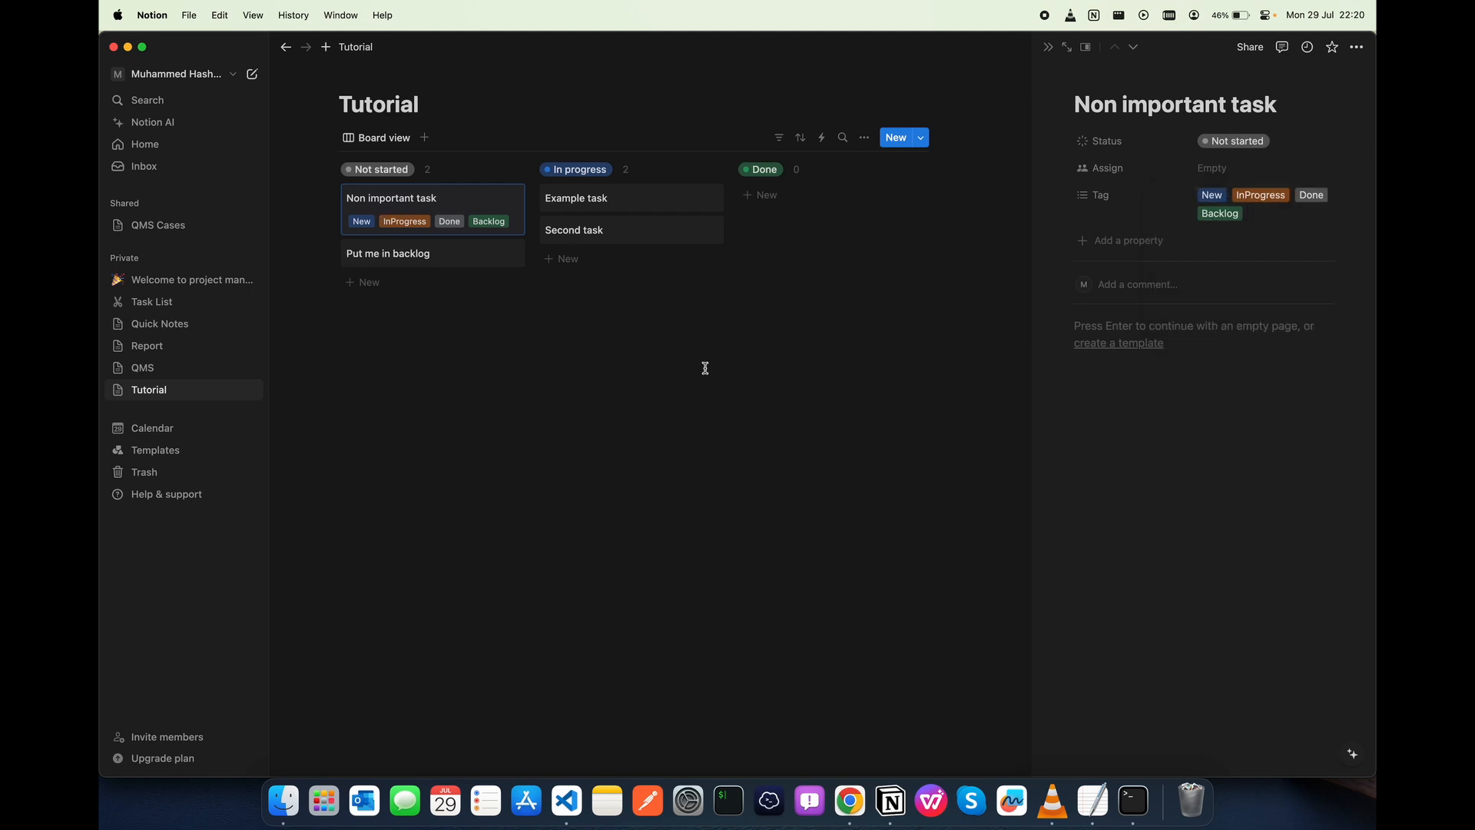
{"action": "mouse_move", "coordinate": [429, 236]}
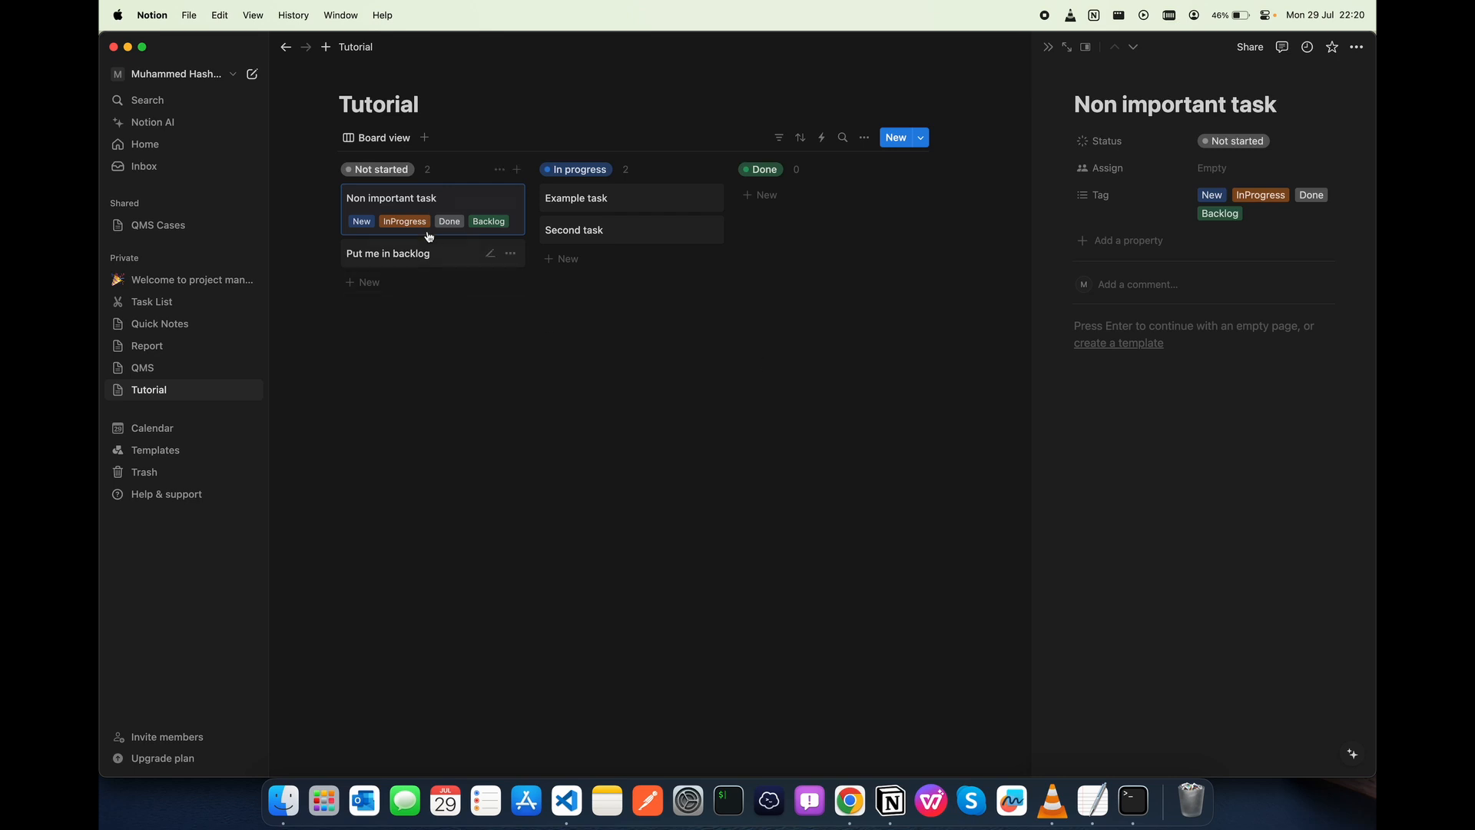
{"action": "mouse_move", "coordinate": [682, 200]}
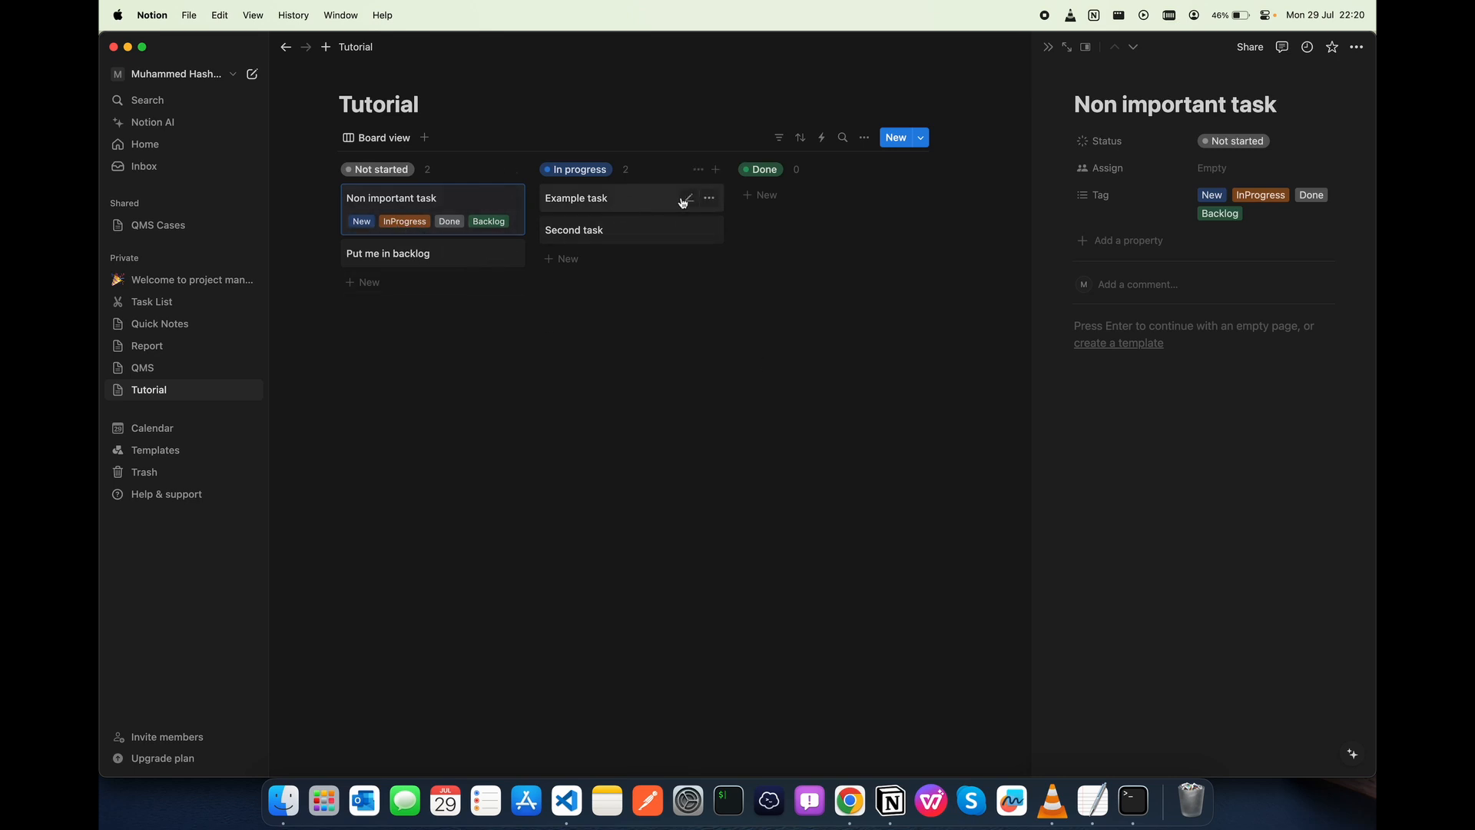
Tag Example task InProgress and strip Non important task back to only New
{"action": "left_click", "coordinate": [576, 198]}
{"action": "type", "text": "In"}
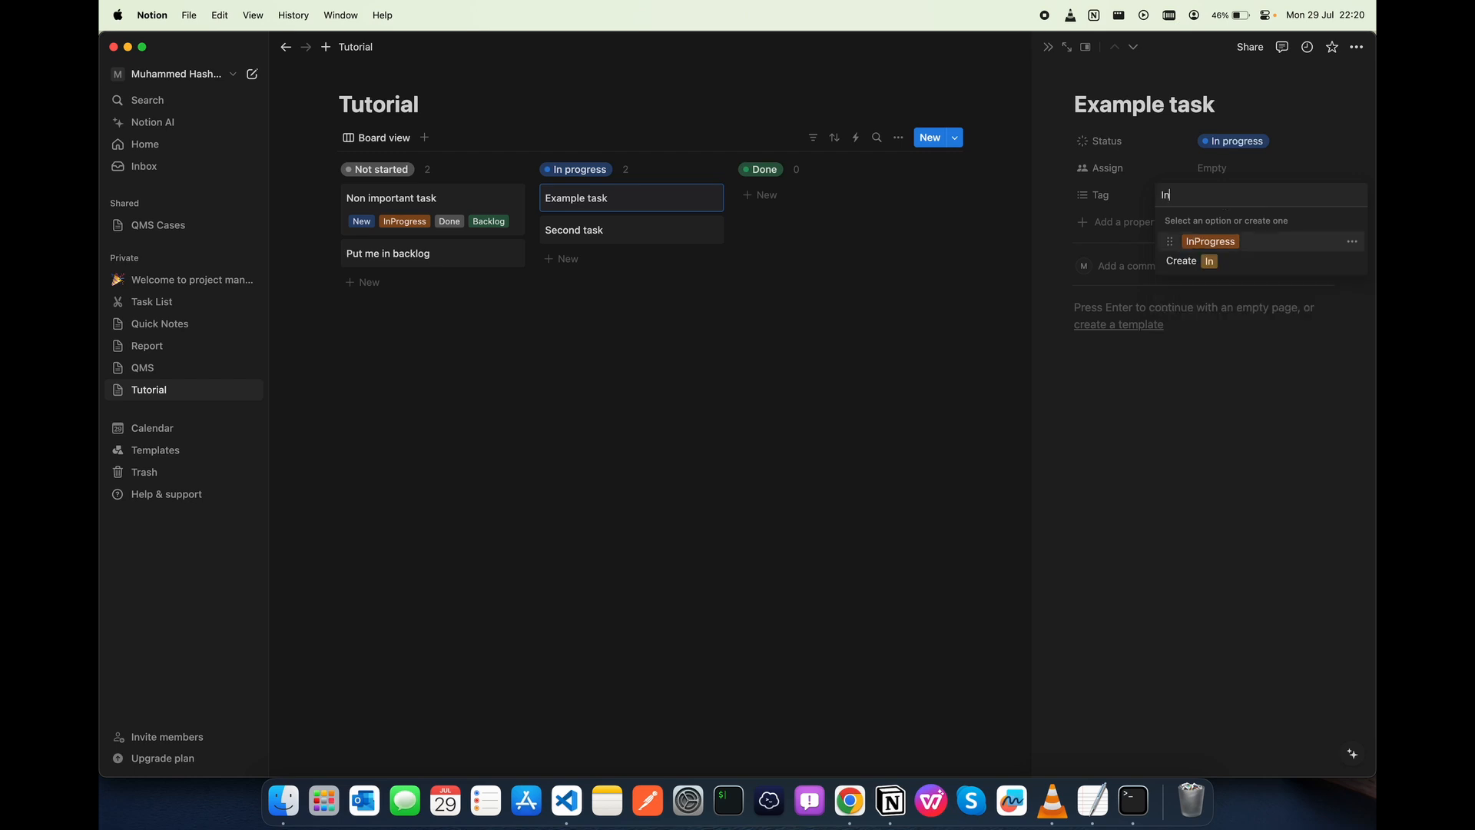
{"action": "left_click", "coordinate": [1209, 241]}
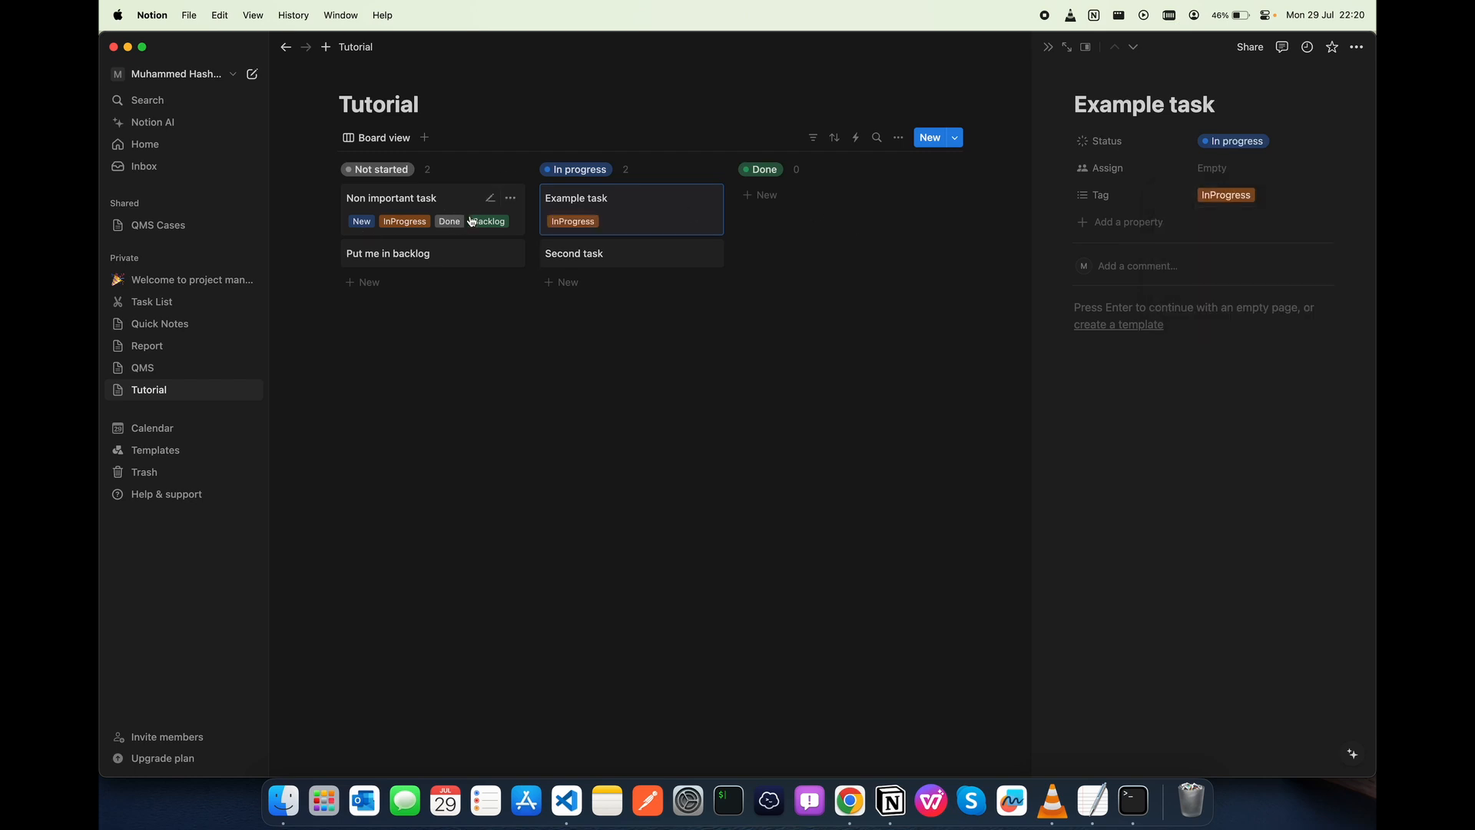
{"action": "left_click", "coordinate": [392, 198]}
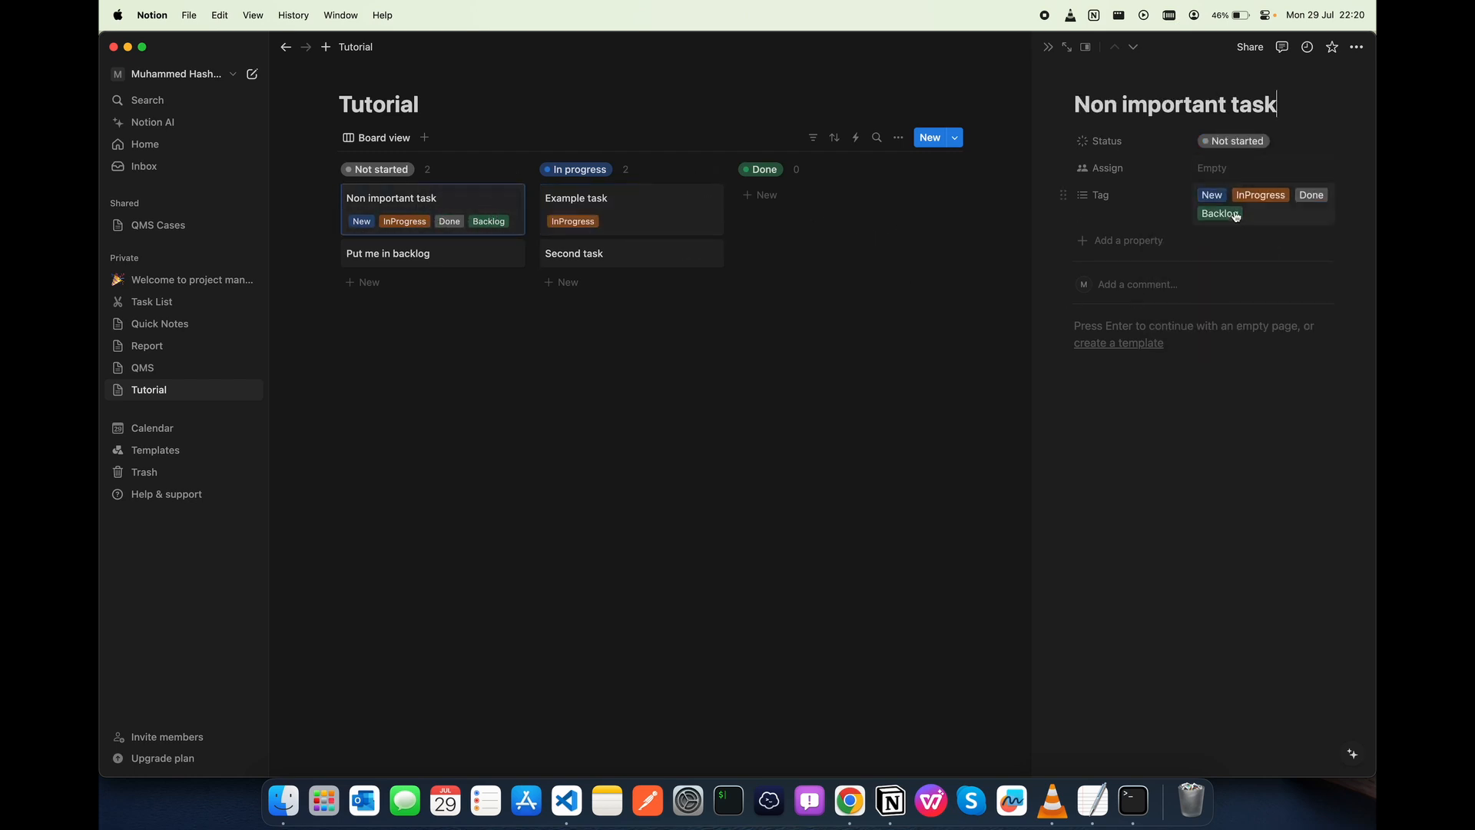
{"action": "left_click", "coordinate": [1220, 213]}
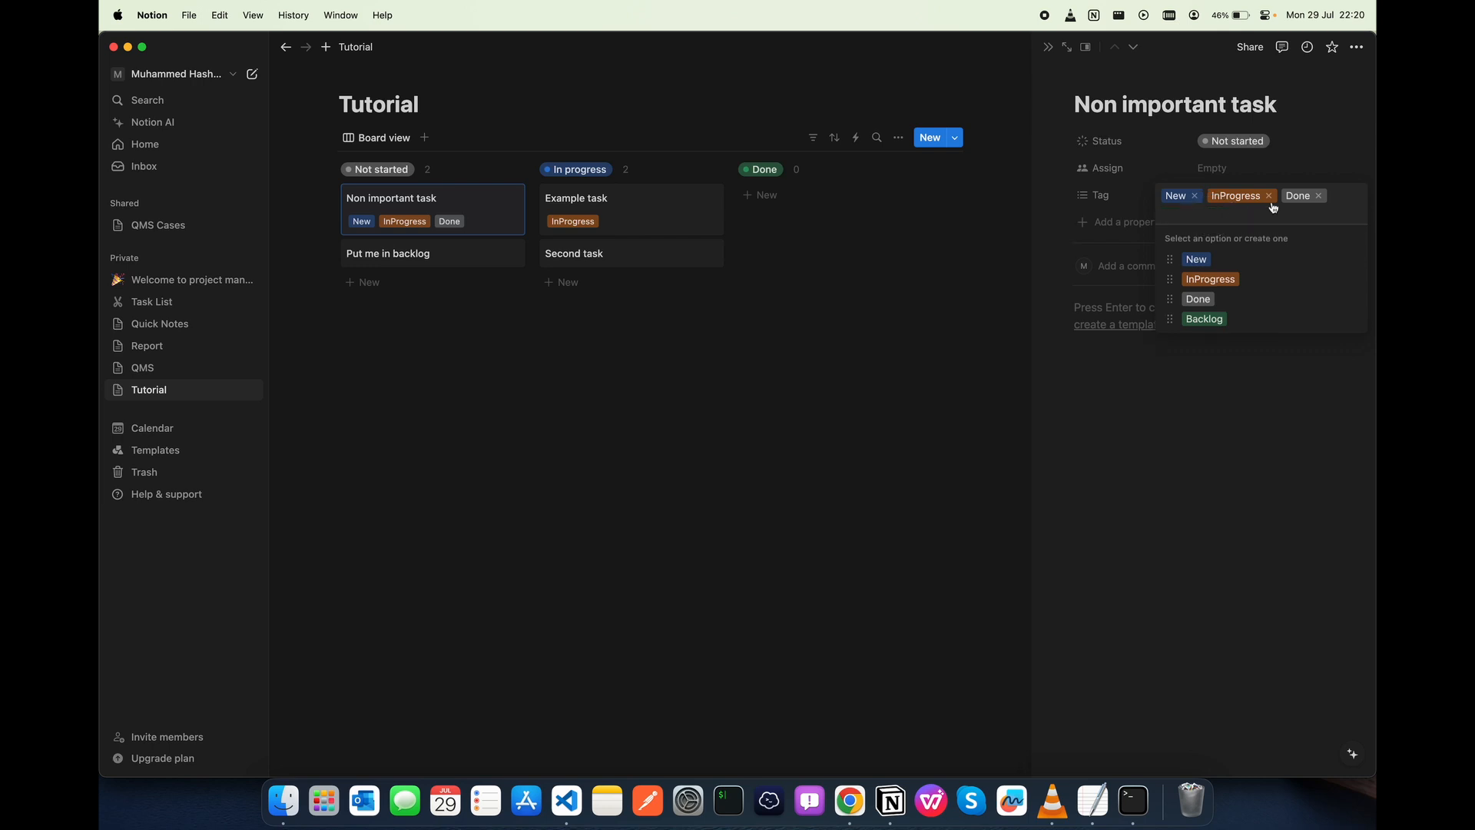
{"action": "left_click", "coordinate": [1269, 195]}
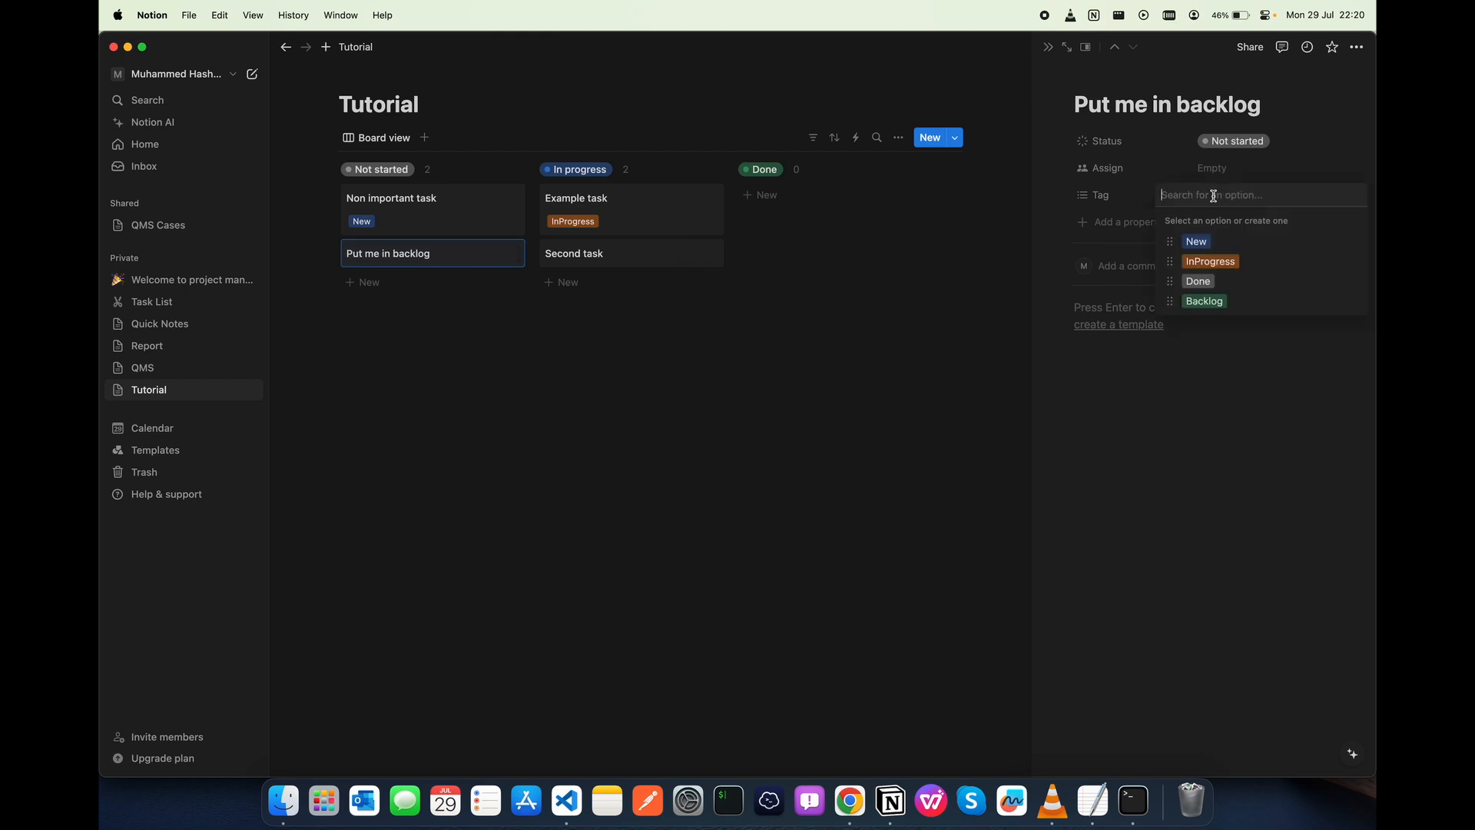
Tag Put me in backlog as Backlog and close its page
{"action": "left_click", "coordinate": [1204, 299]}
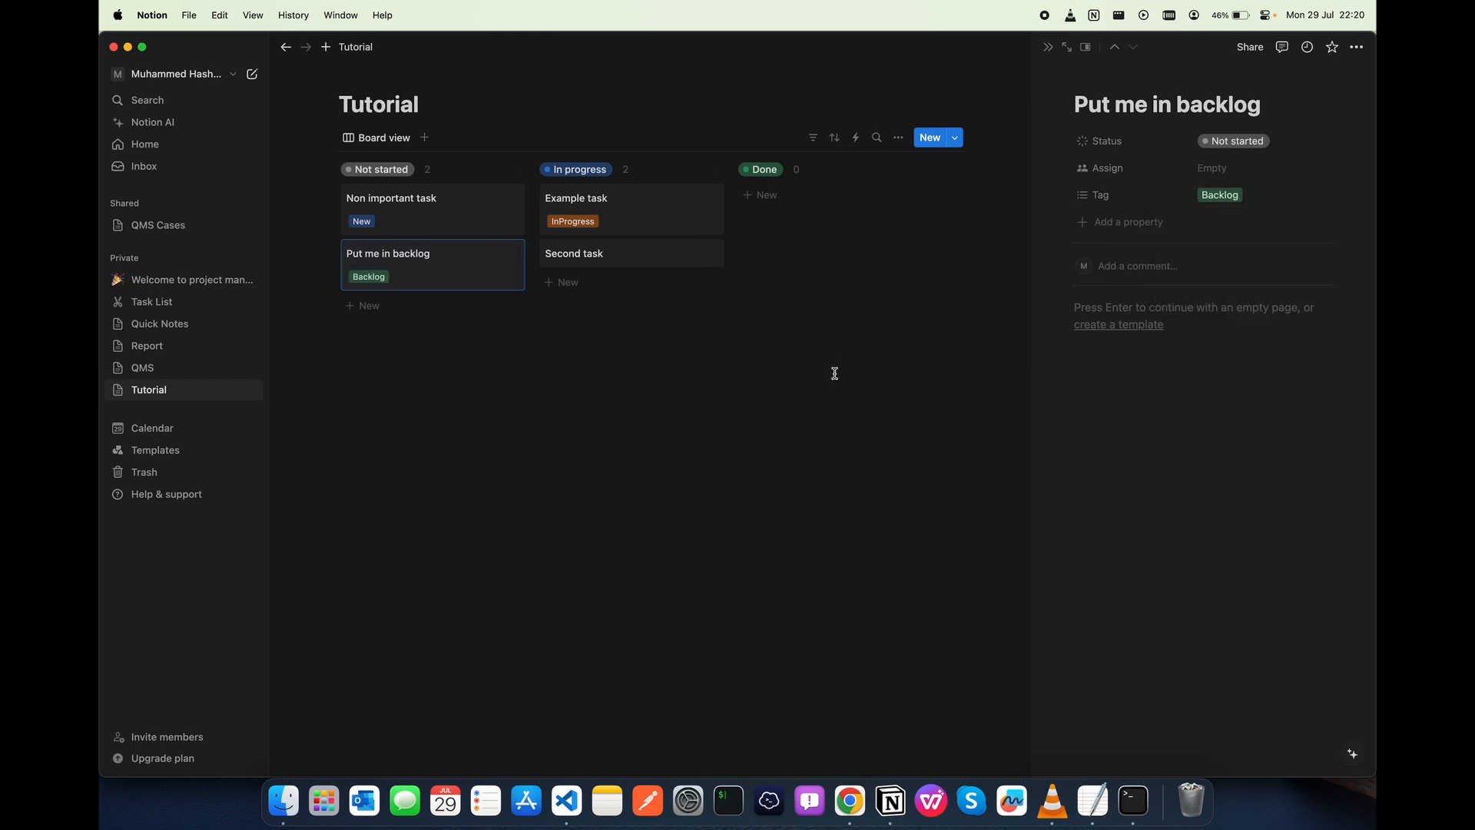
{"action": "left_click", "coordinate": [1046, 46]}
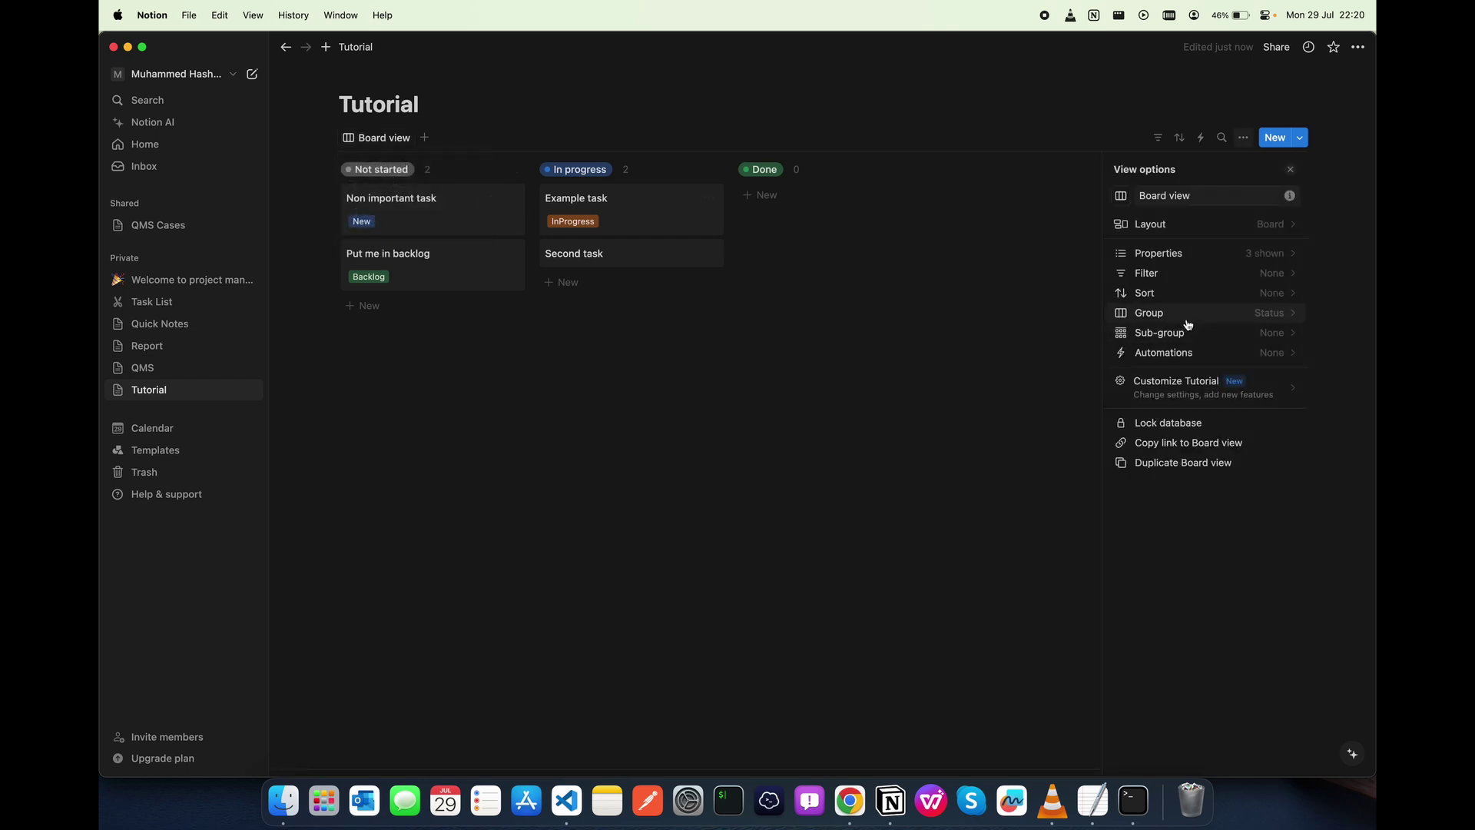
Group the board by Tag and hide the No Tag column
{"action": "left_click", "coordinate": [1148, 312]}
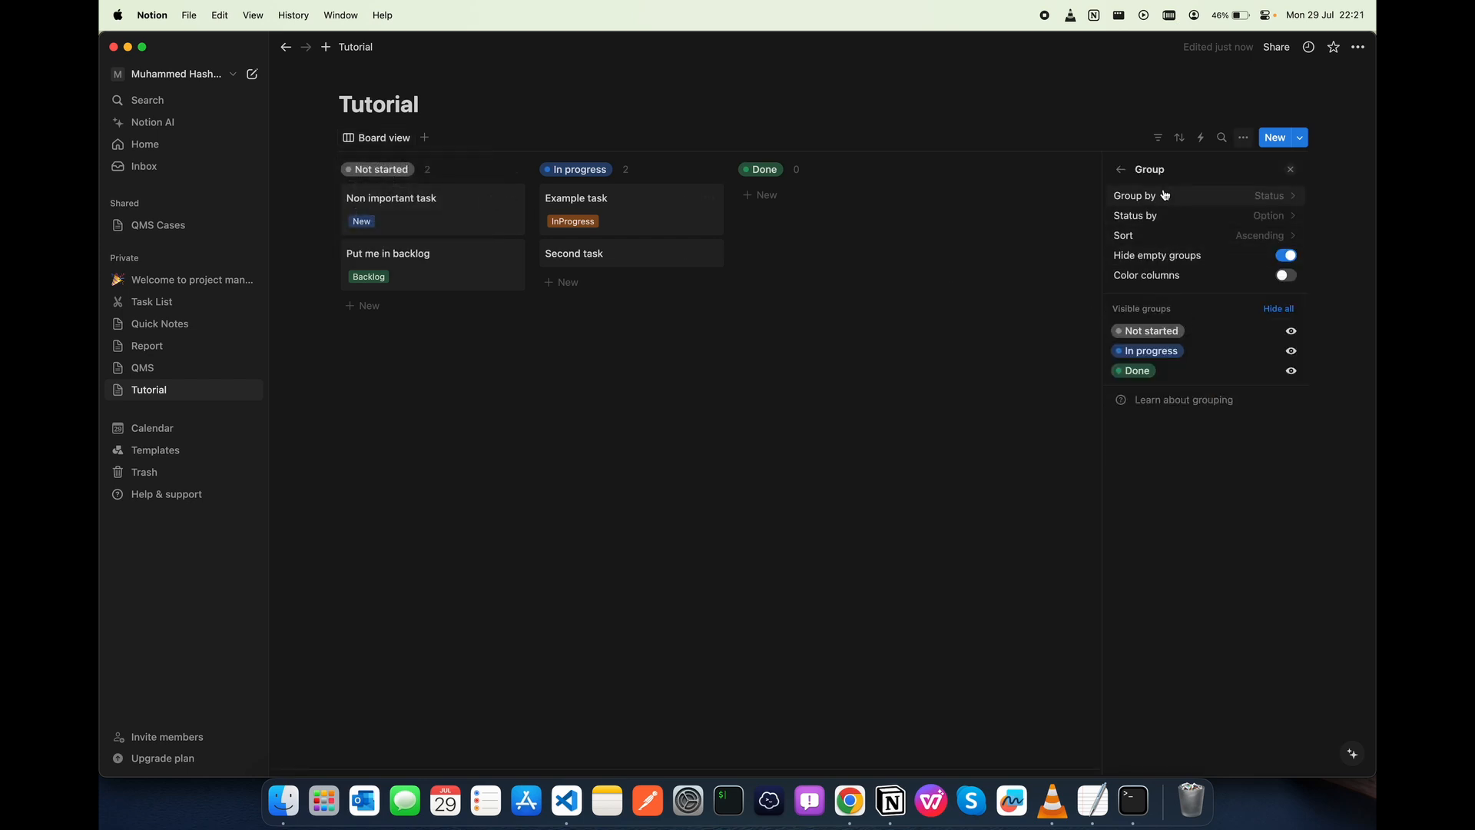
{"action": "left_click", "coordinate": [1204, 195]}
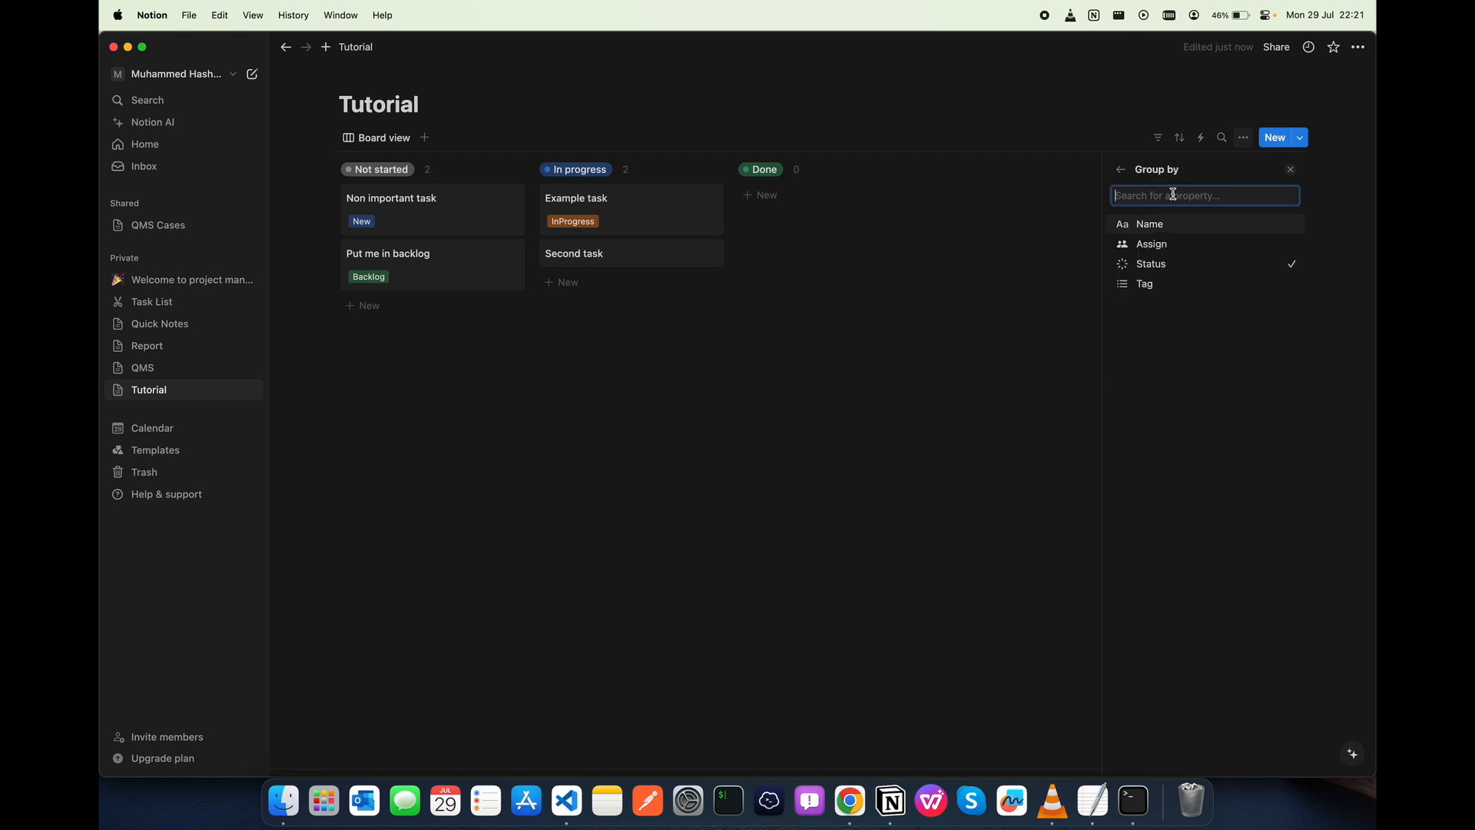
{"action": "mouse_move", "coordinate": [1243, 269]}
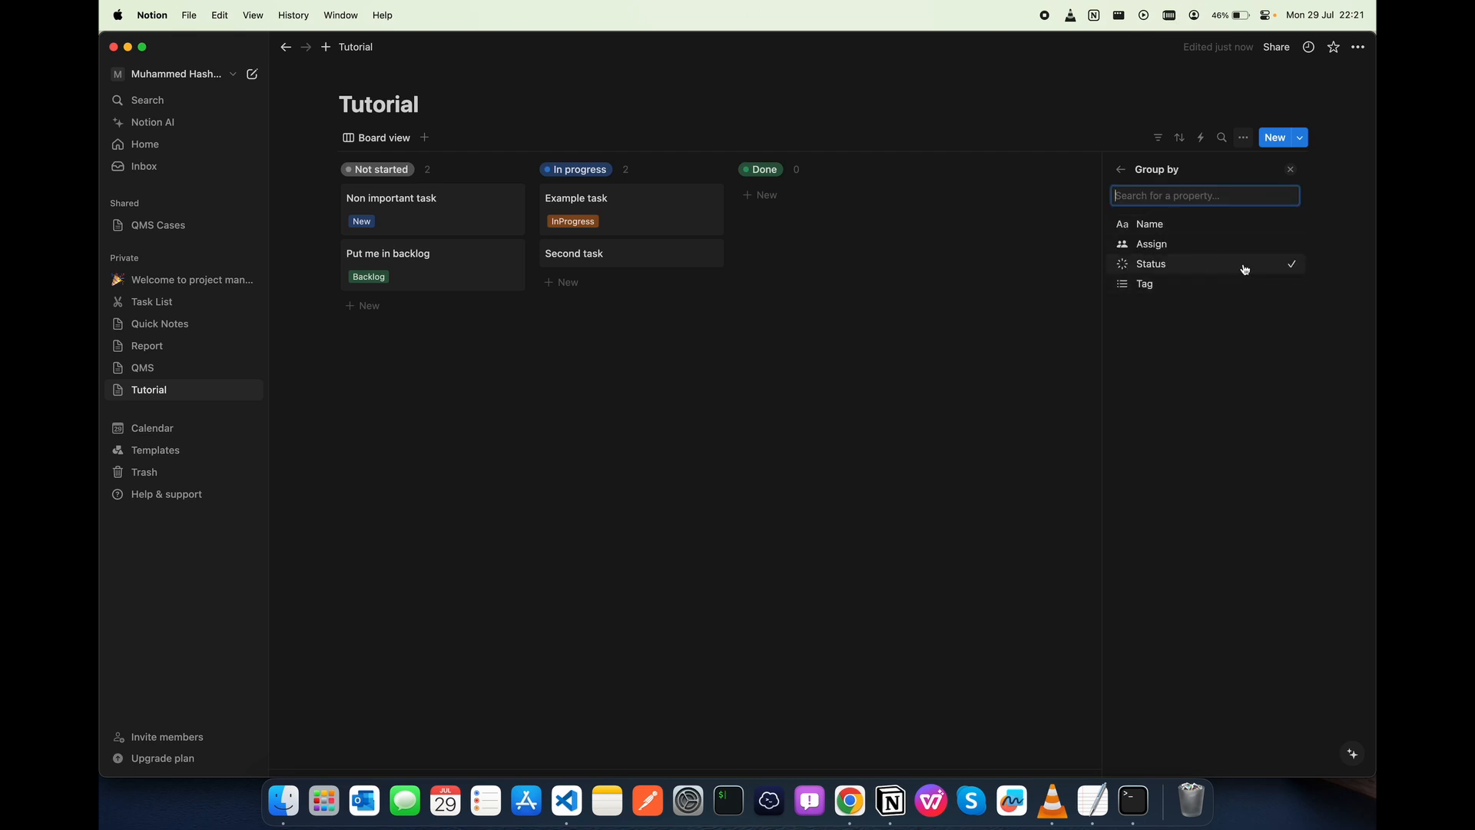
{"action": "mouse_move", "coordinate": [1288, 286]}
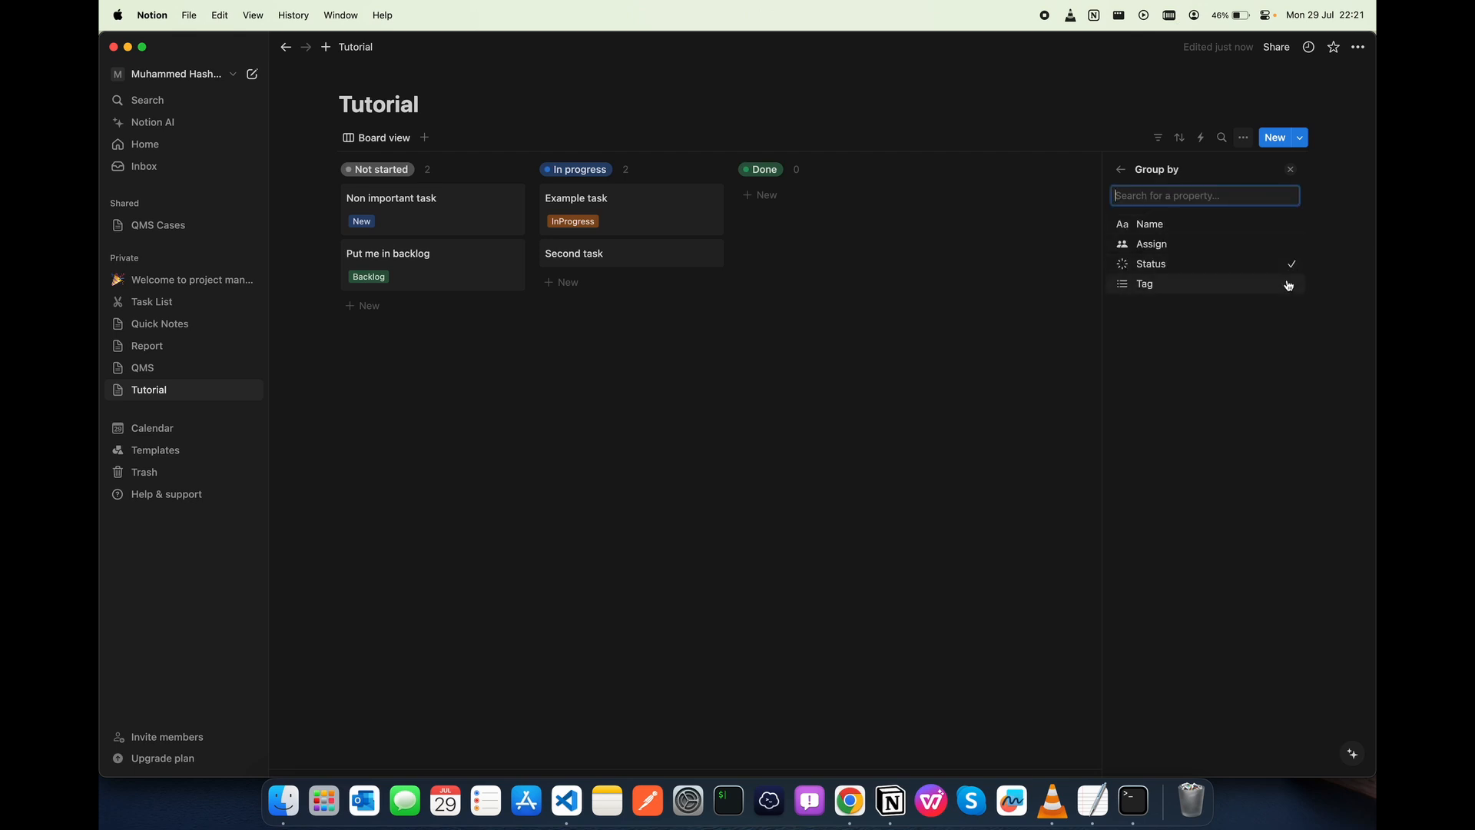
{"action": "left_click", "coordinate": [1143, 283]}
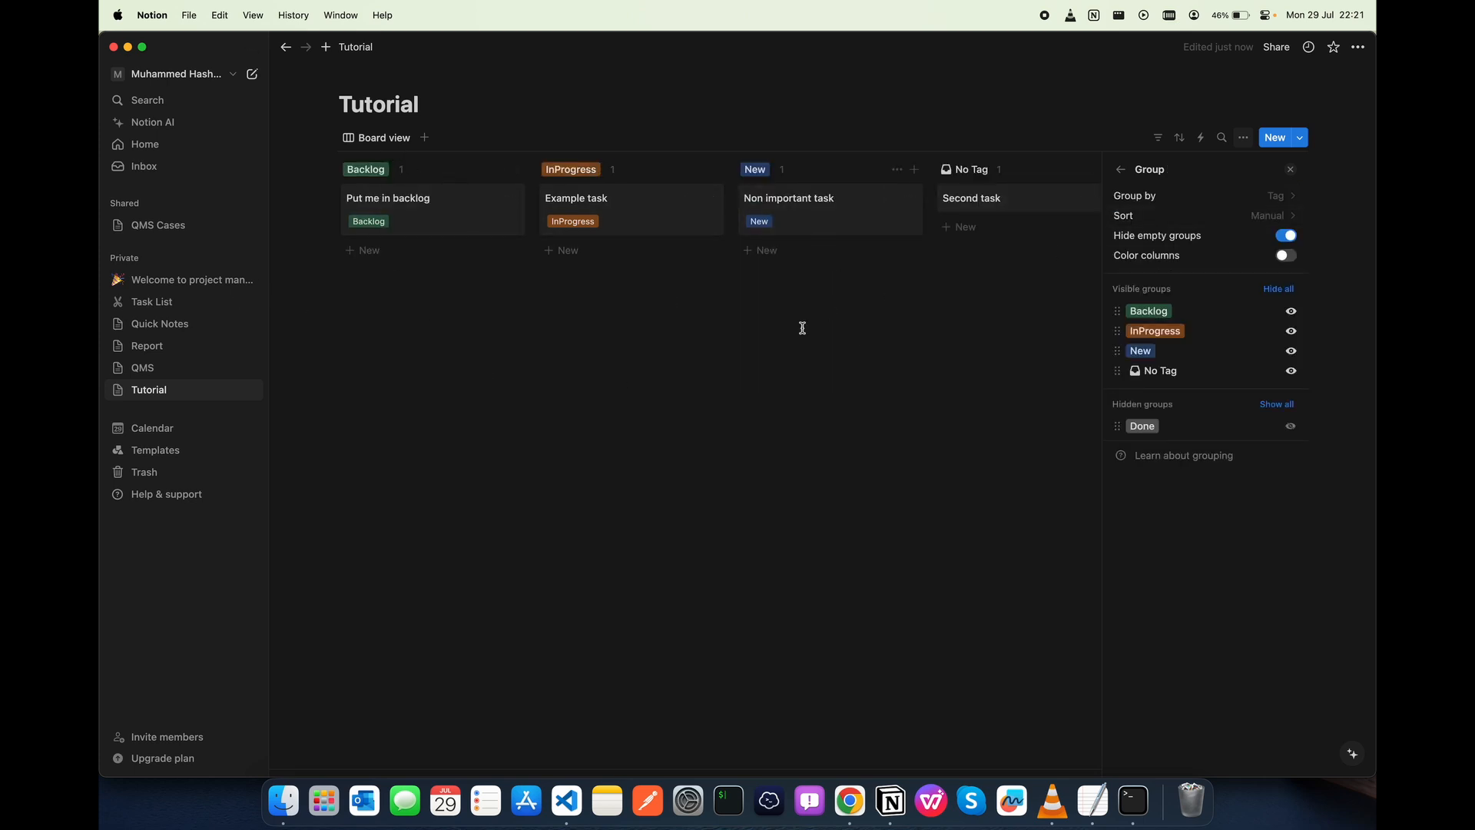
{"action": "mouse_move", "coordinate": [1183, 413]}
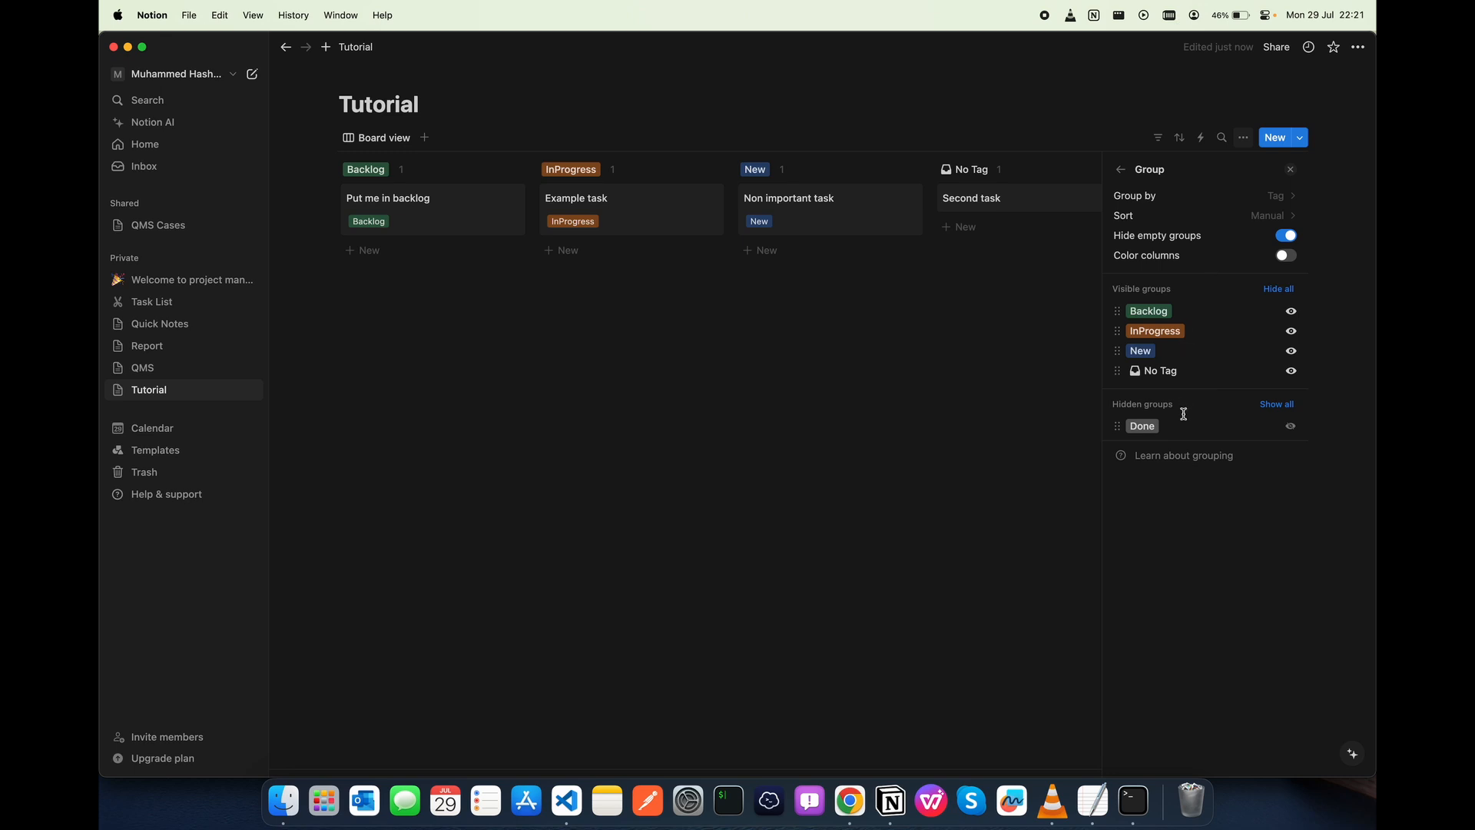
{"action": "mouse_move", "coordinate": [1119, 360]}
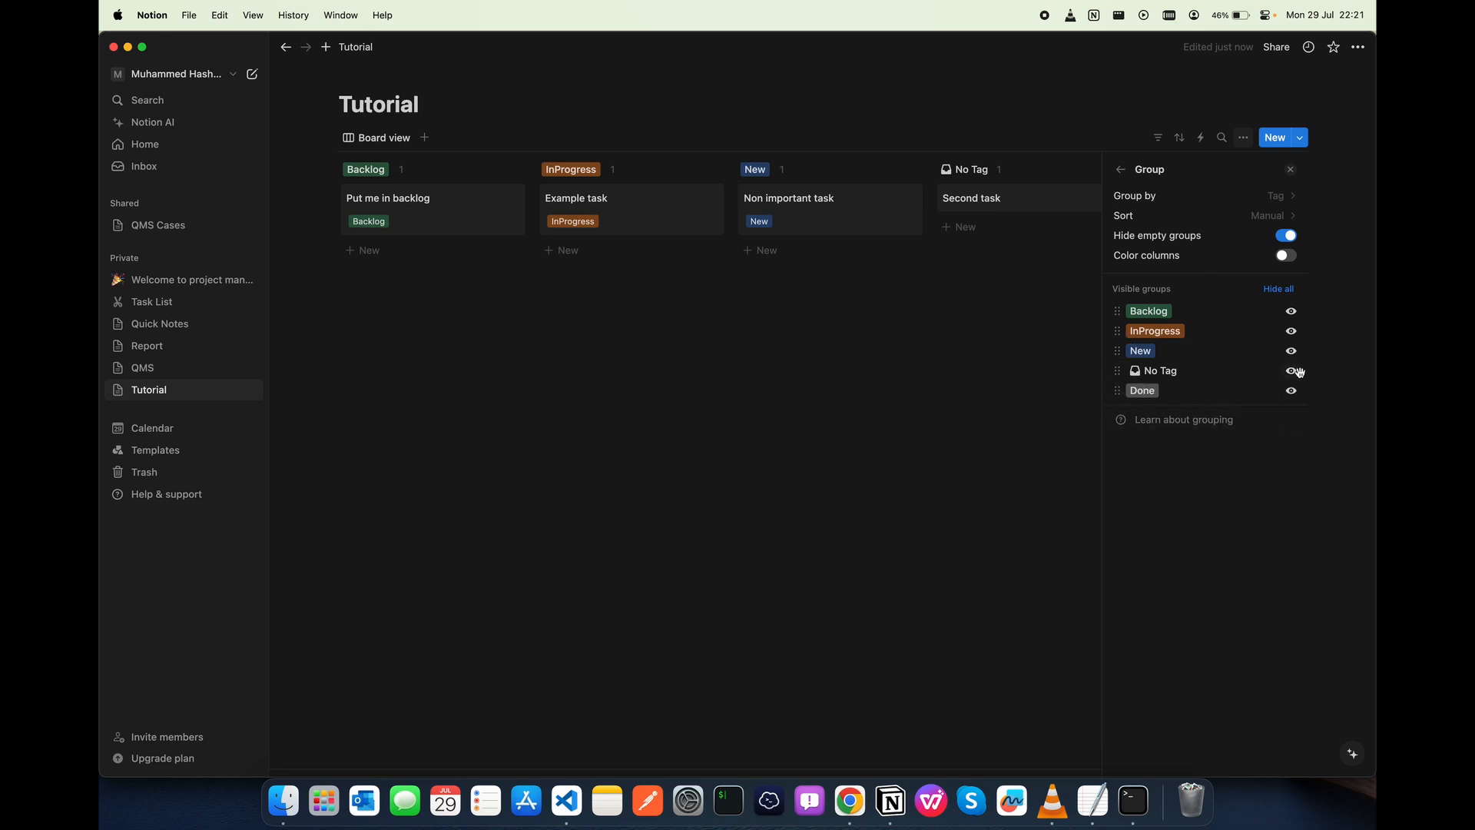
{"action": "left_click", "coordinate": [1291, 371]}
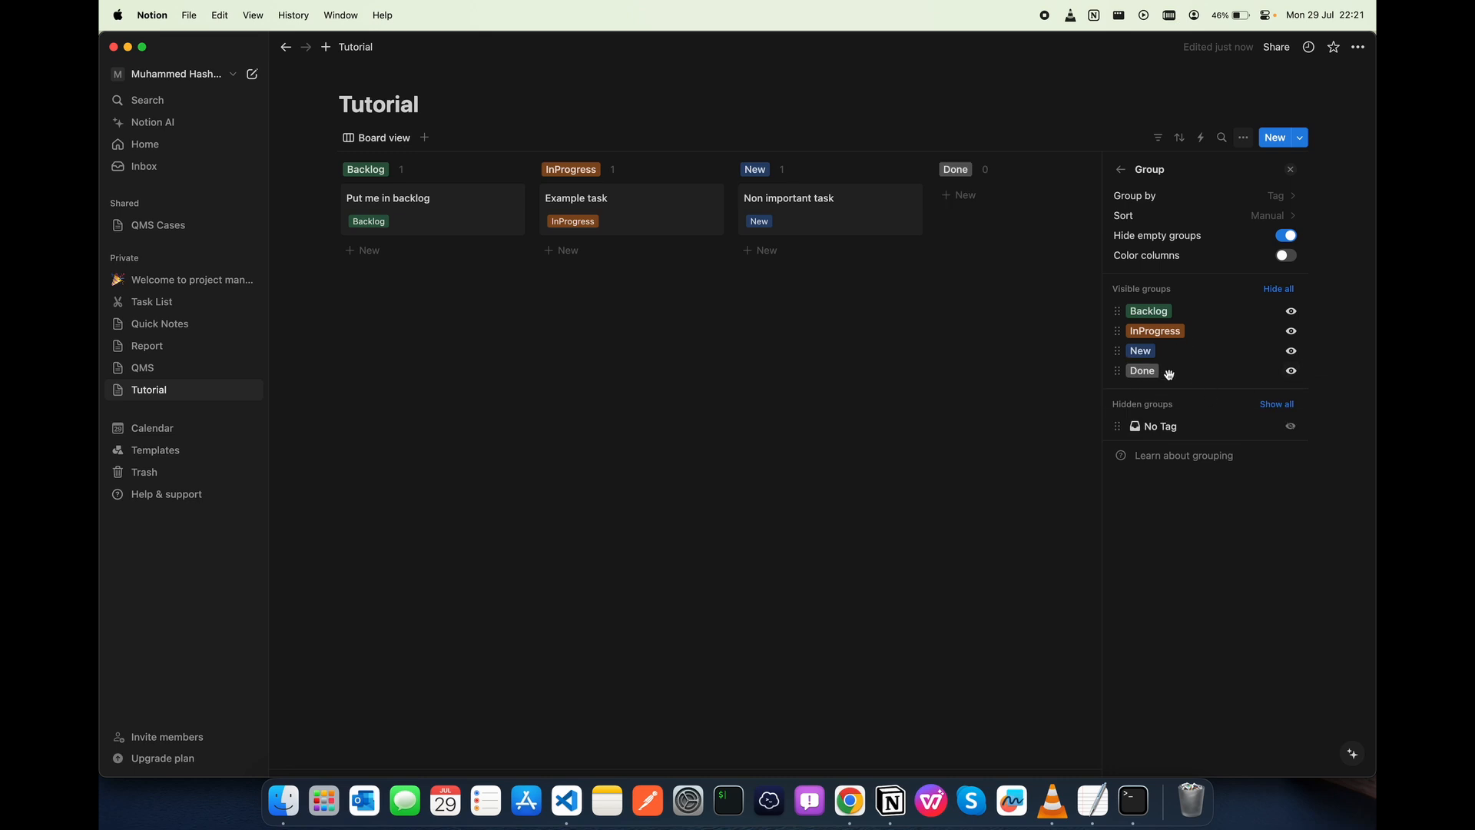
{"action": "mouse_move", "coordinate": [688, 226]}
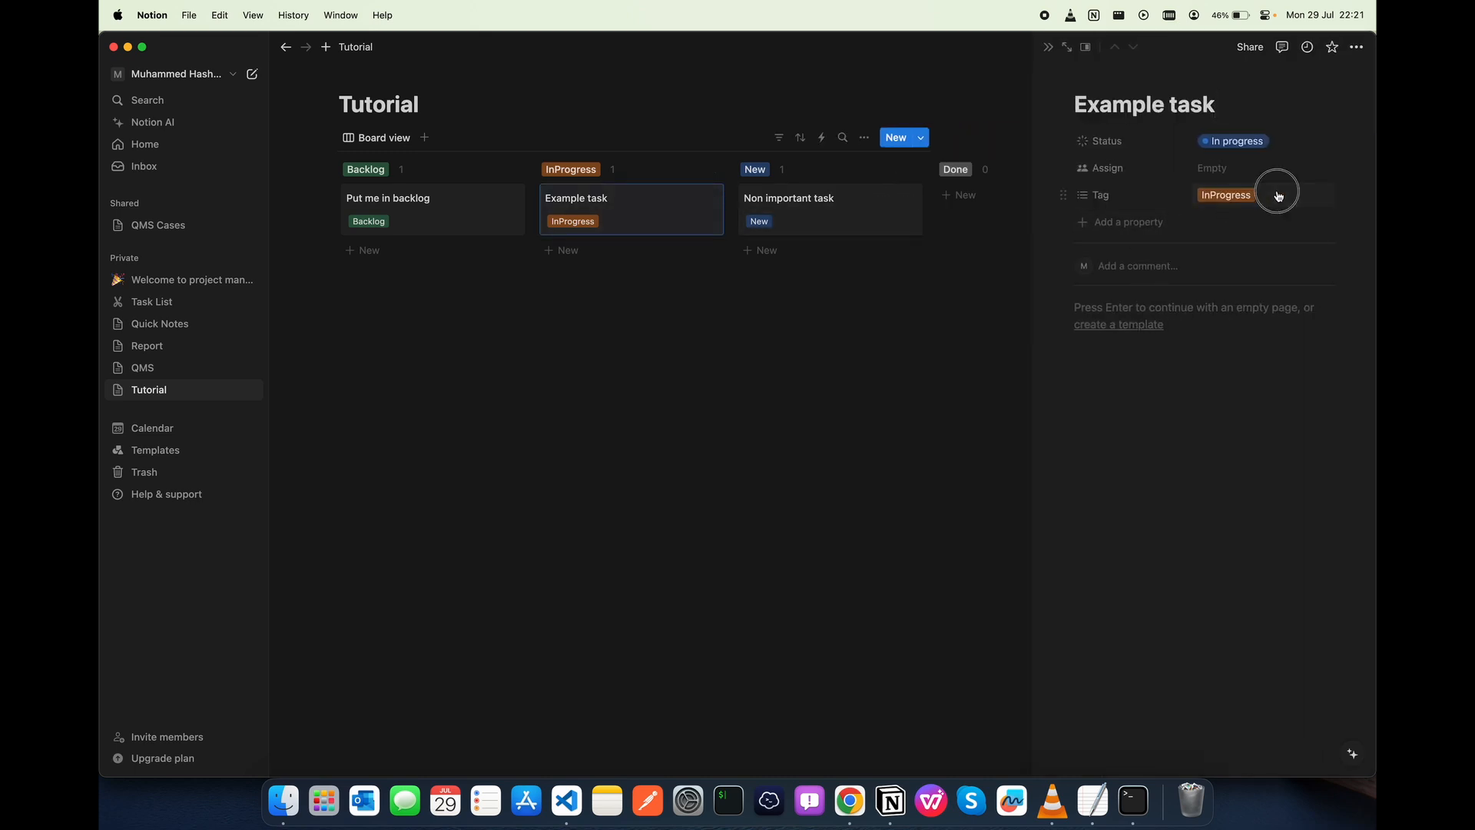
Add a new Another tag to Example task and make InProgress the first column
{"action": "type", "text": "An"}
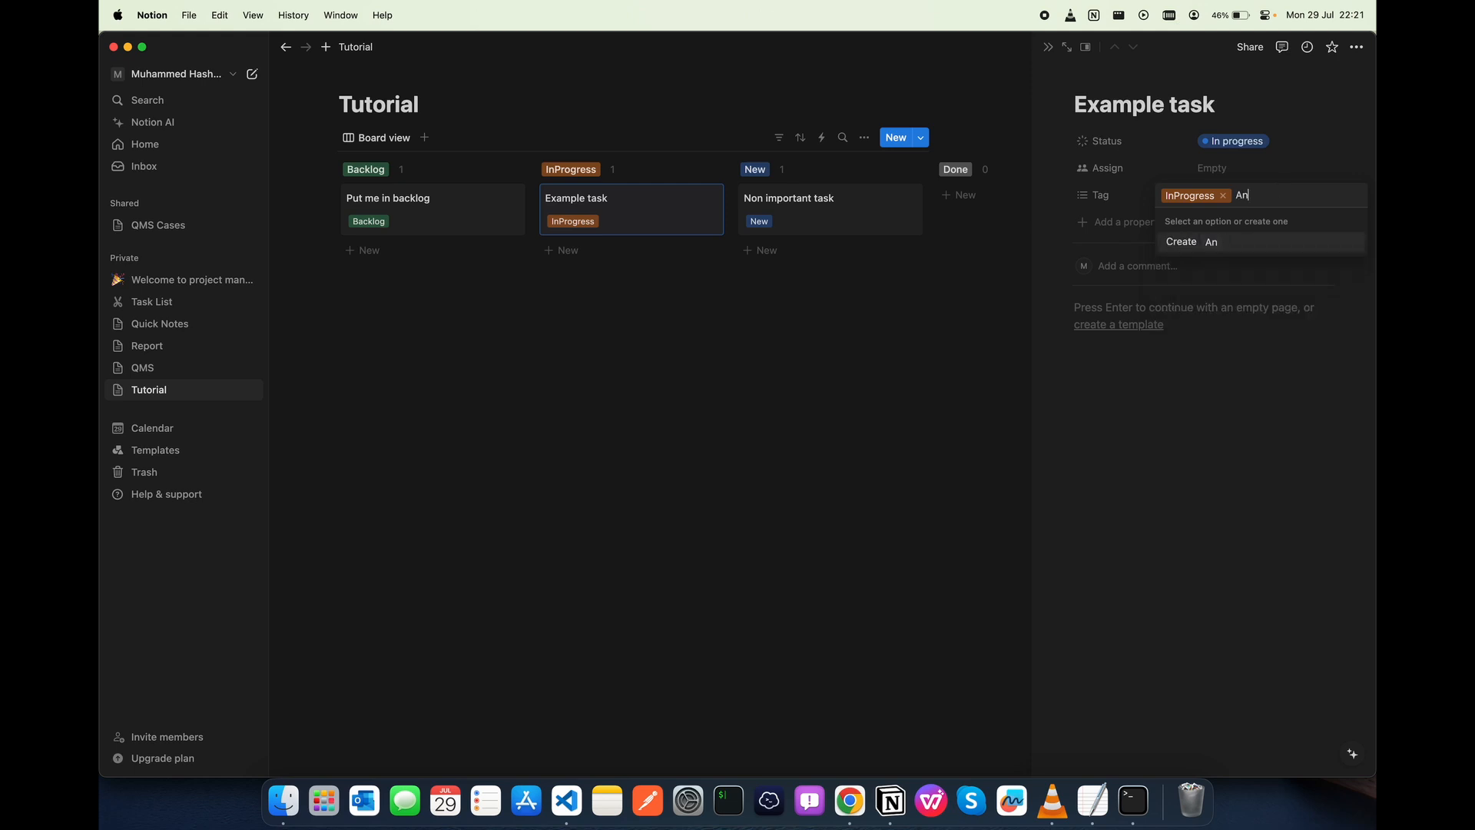
{"action": "left_click", "coordinate": [1211, 241]}
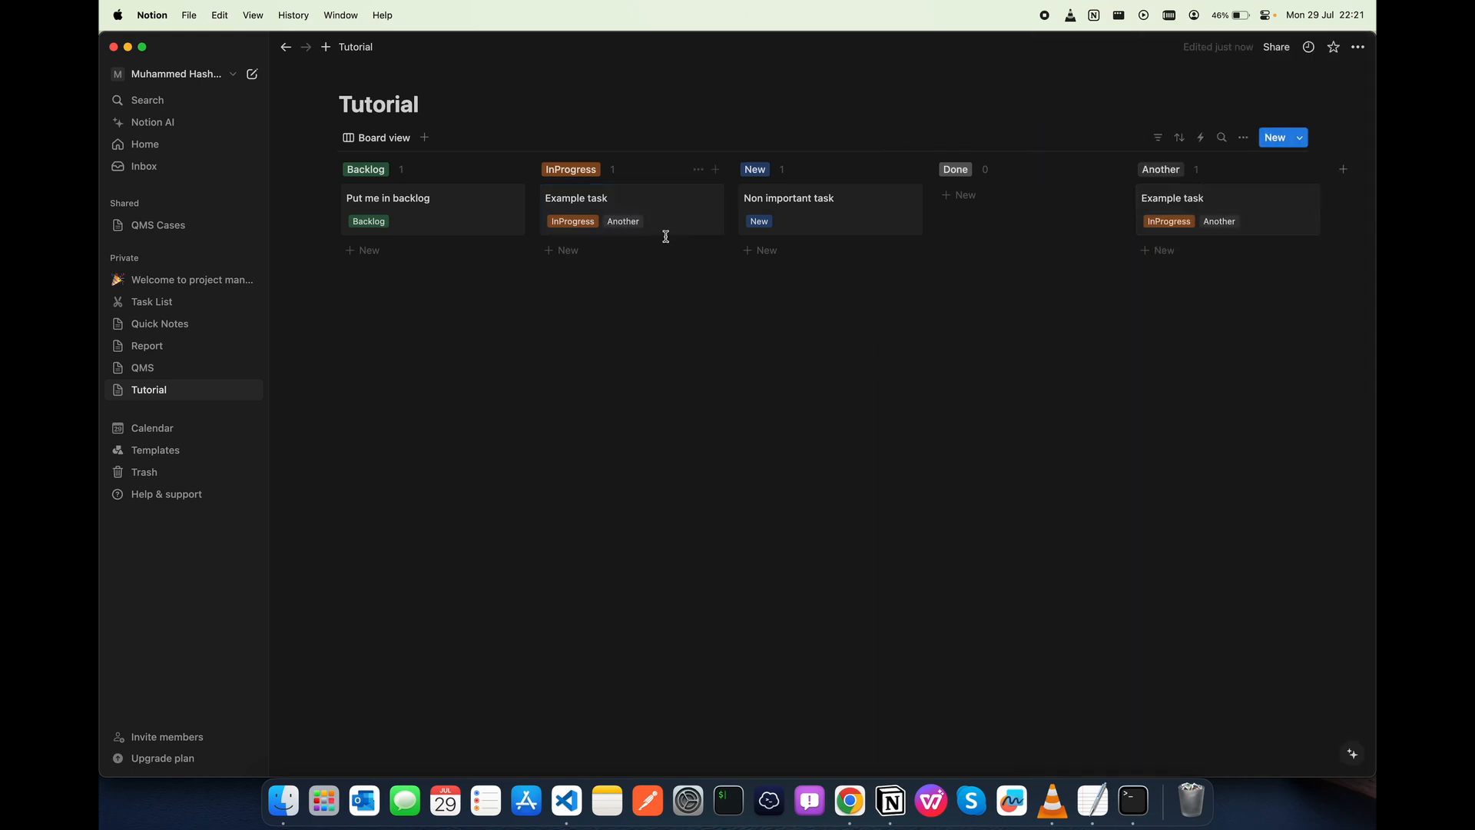
{"action": "mouse_move", "coordinate": [1048, 369]}
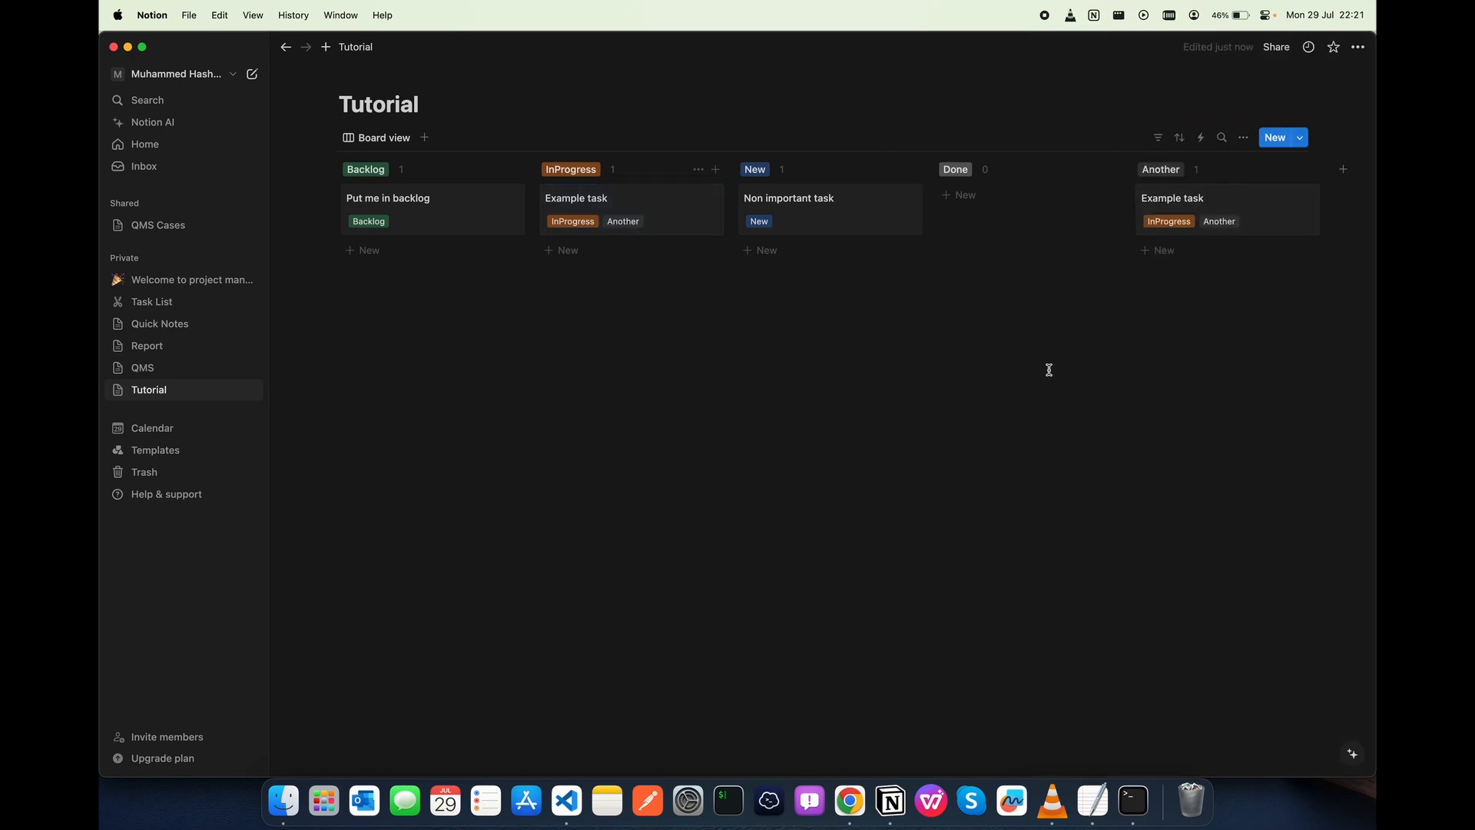
{"action": "mouse_move", "coordinate": [1080, 178]}
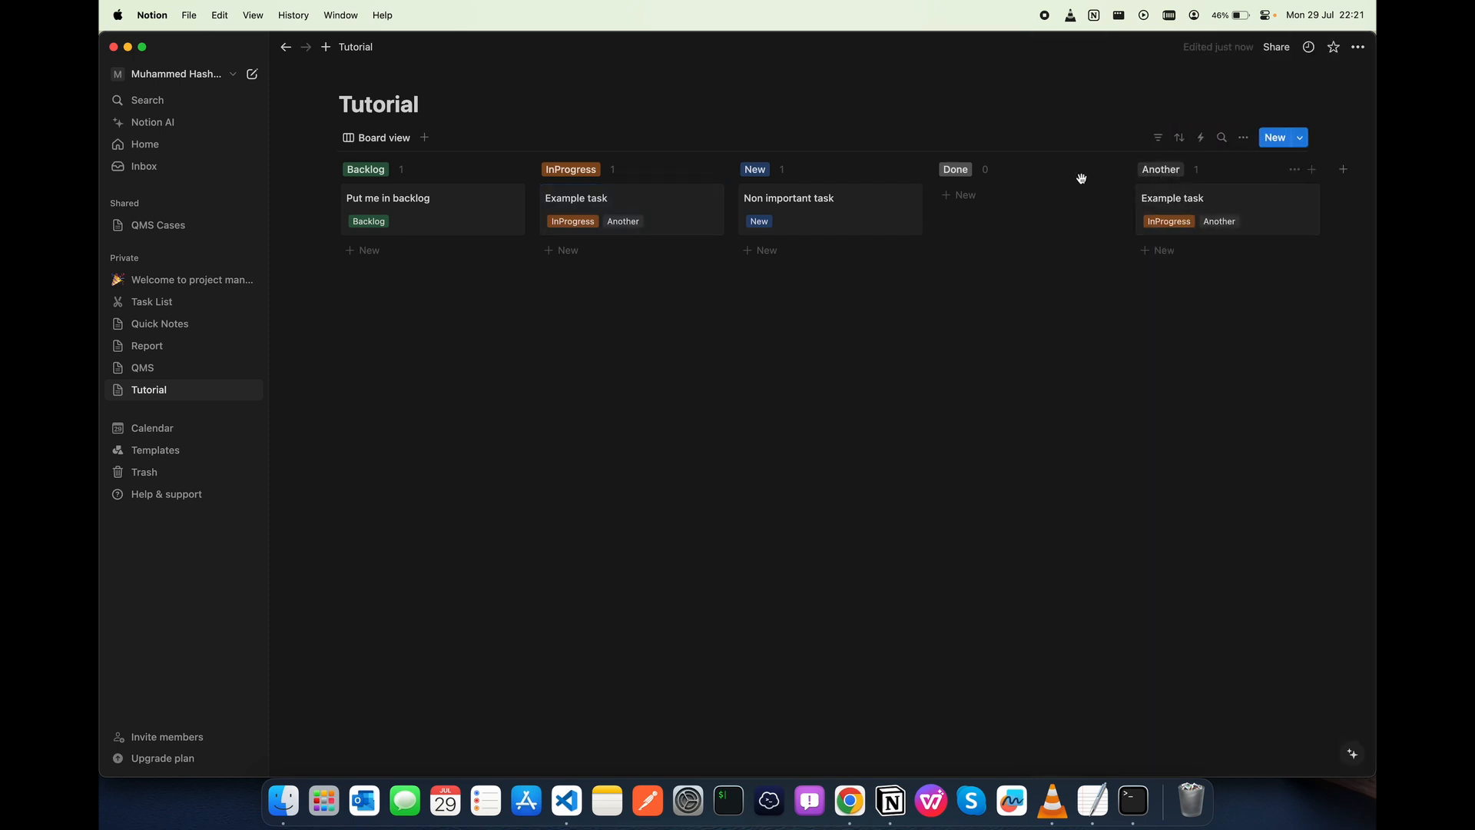
{"action": "mouse_move", "coordinate": [566, 177]}
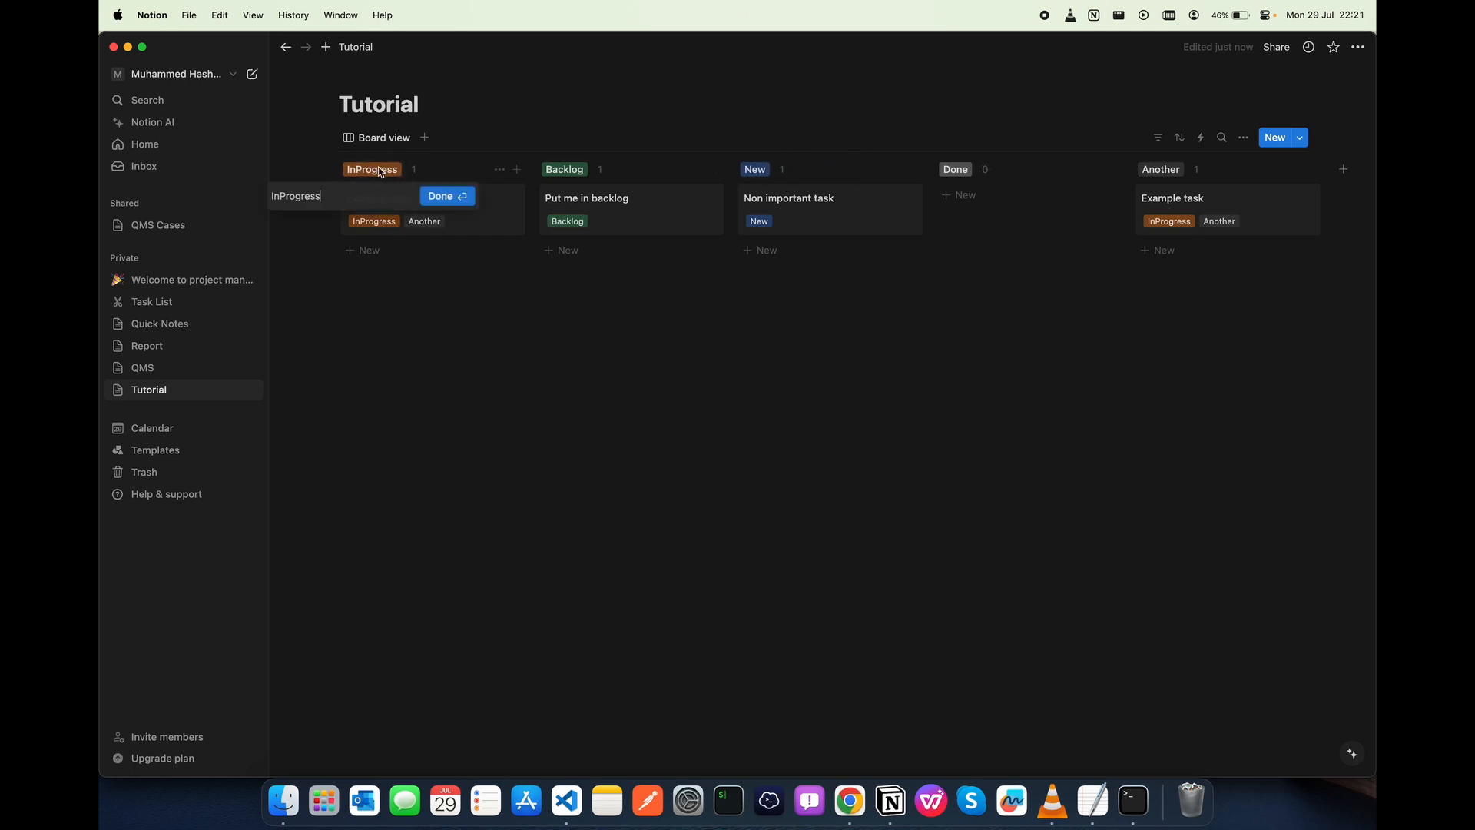
{"action": "left_click", "coordinate": [447, 195]}
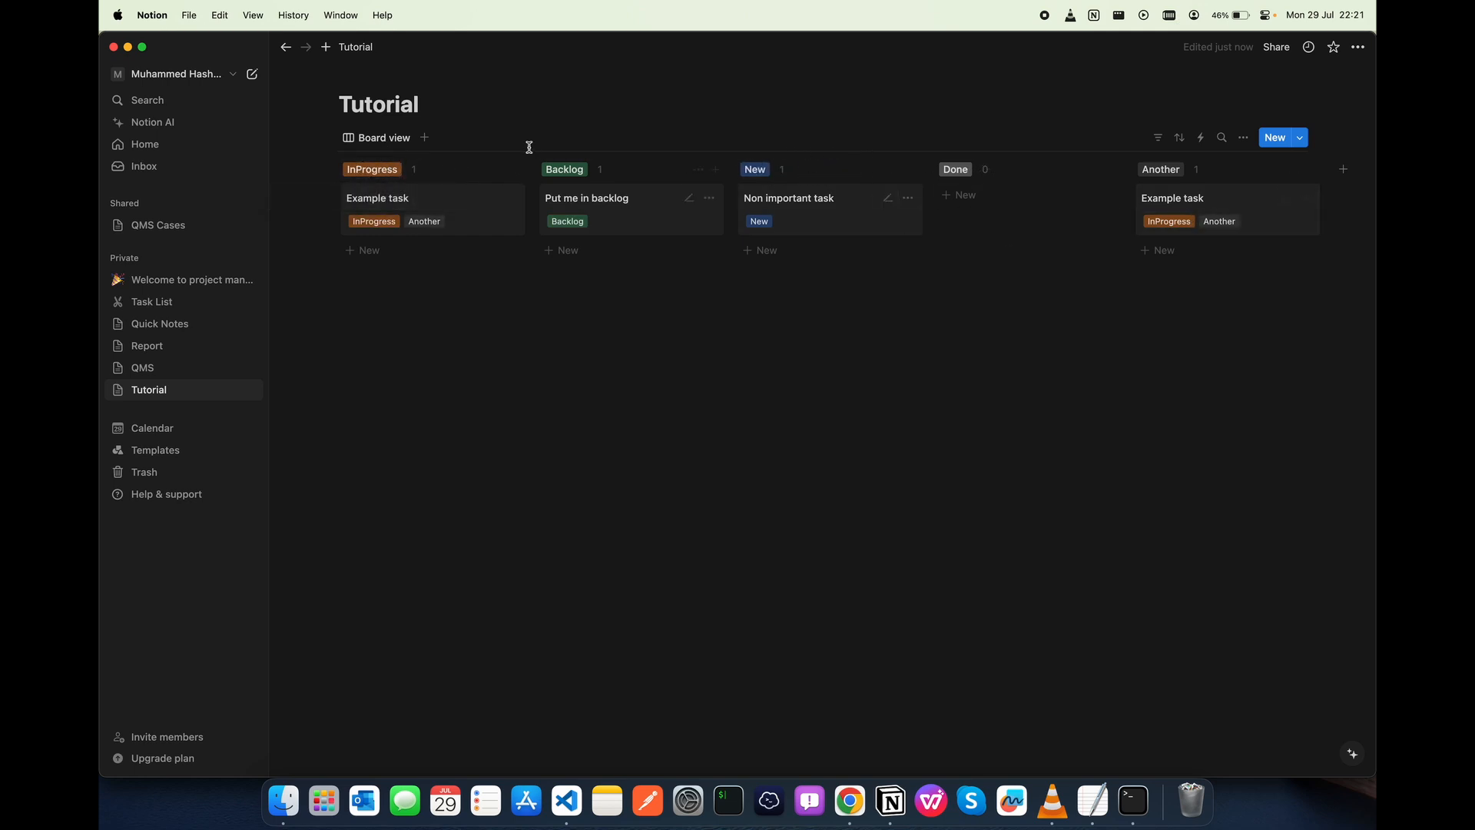
Bring up the board view's settings to edit the Tag property
{"action": "left_click", "coordinate": [382, 136]}
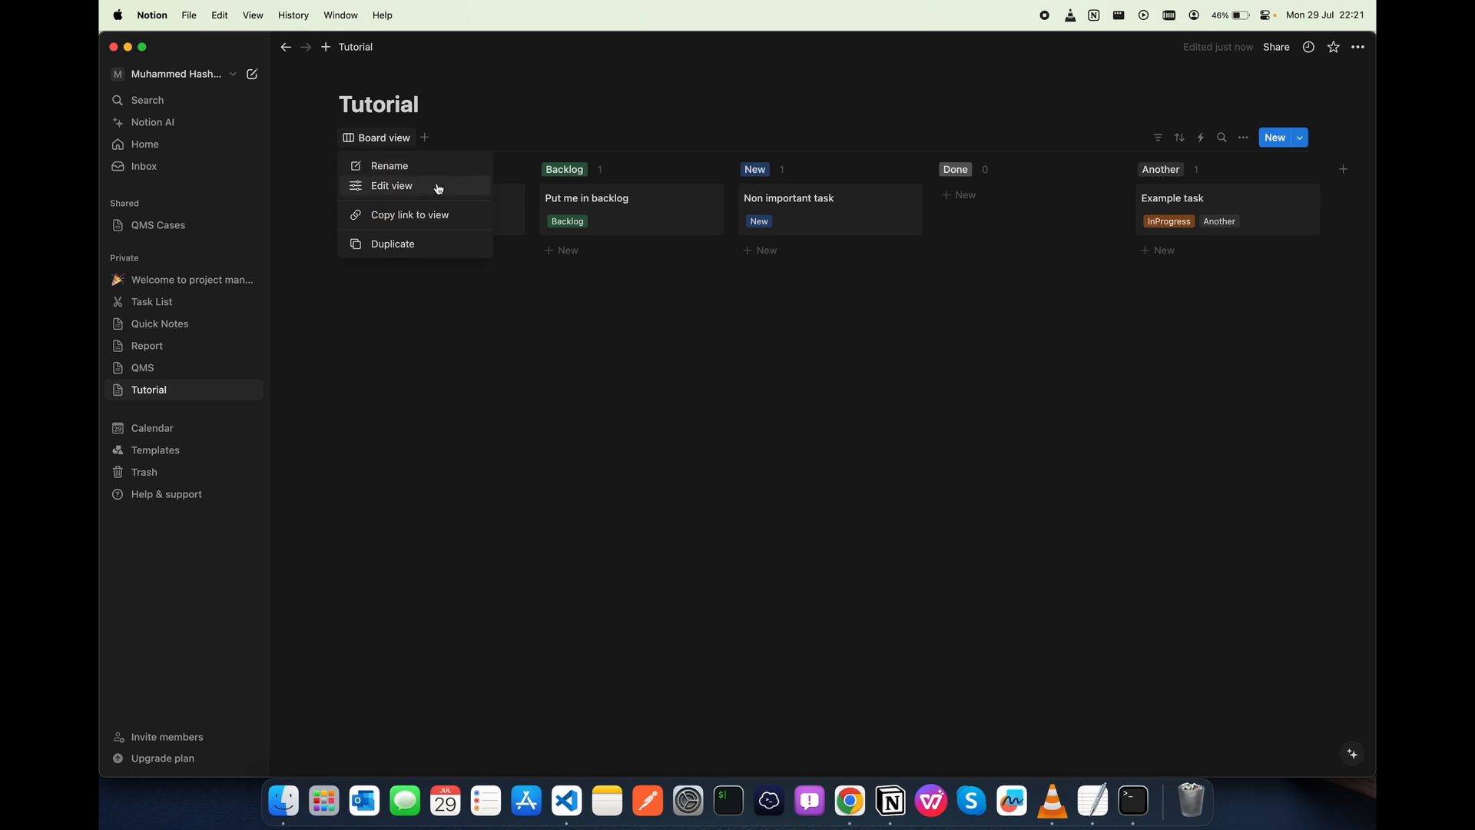
{"action": "left_click", "coordinate": [392, 186]}
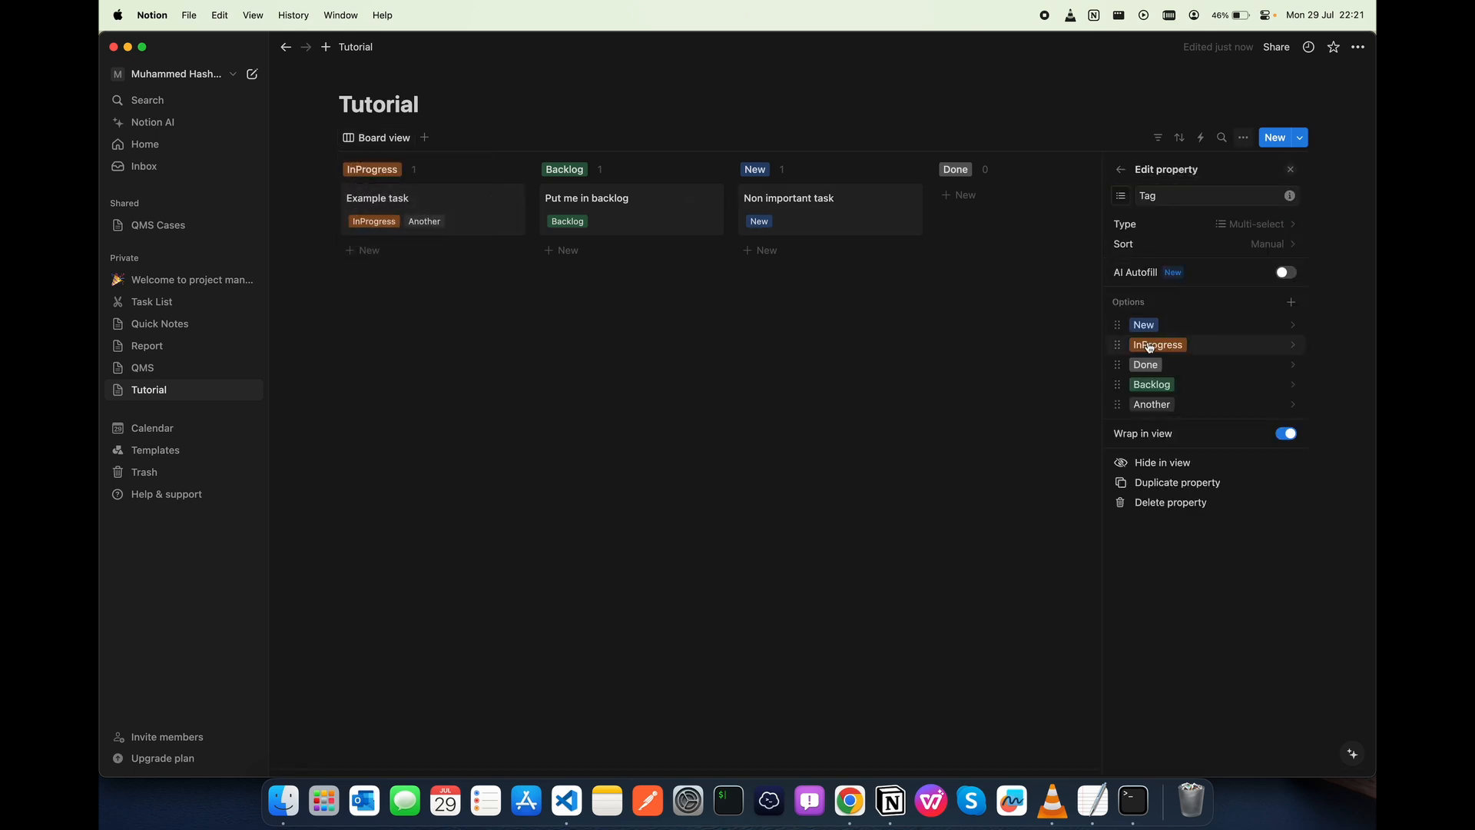
Recolour InProgress, make Done green and Backlog red, then return to the property list
{"action": "left_click", "coordinate": [1292, 342]}
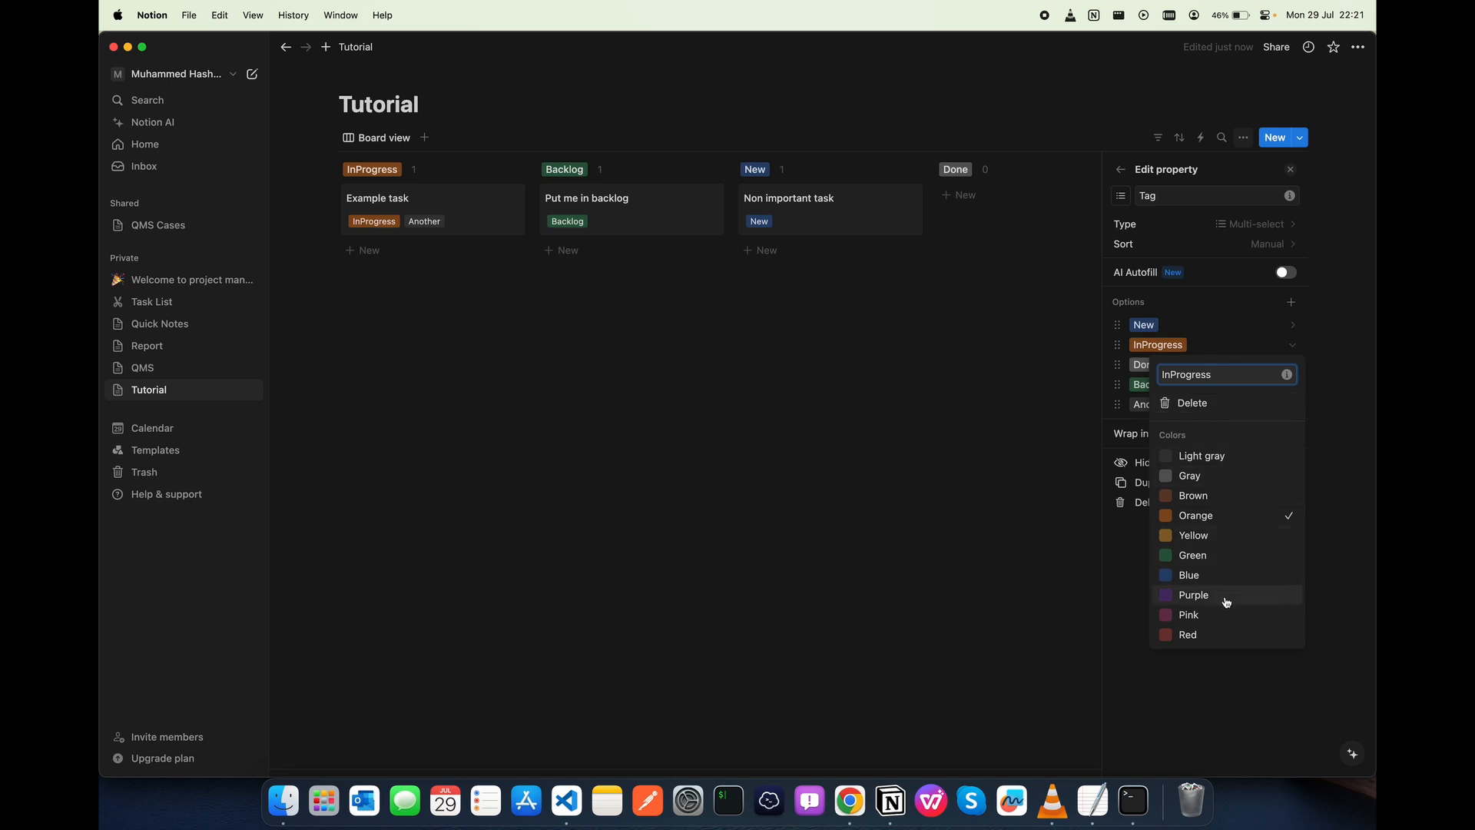
{"action": "left_click", "coordinate": [1187, 615]}
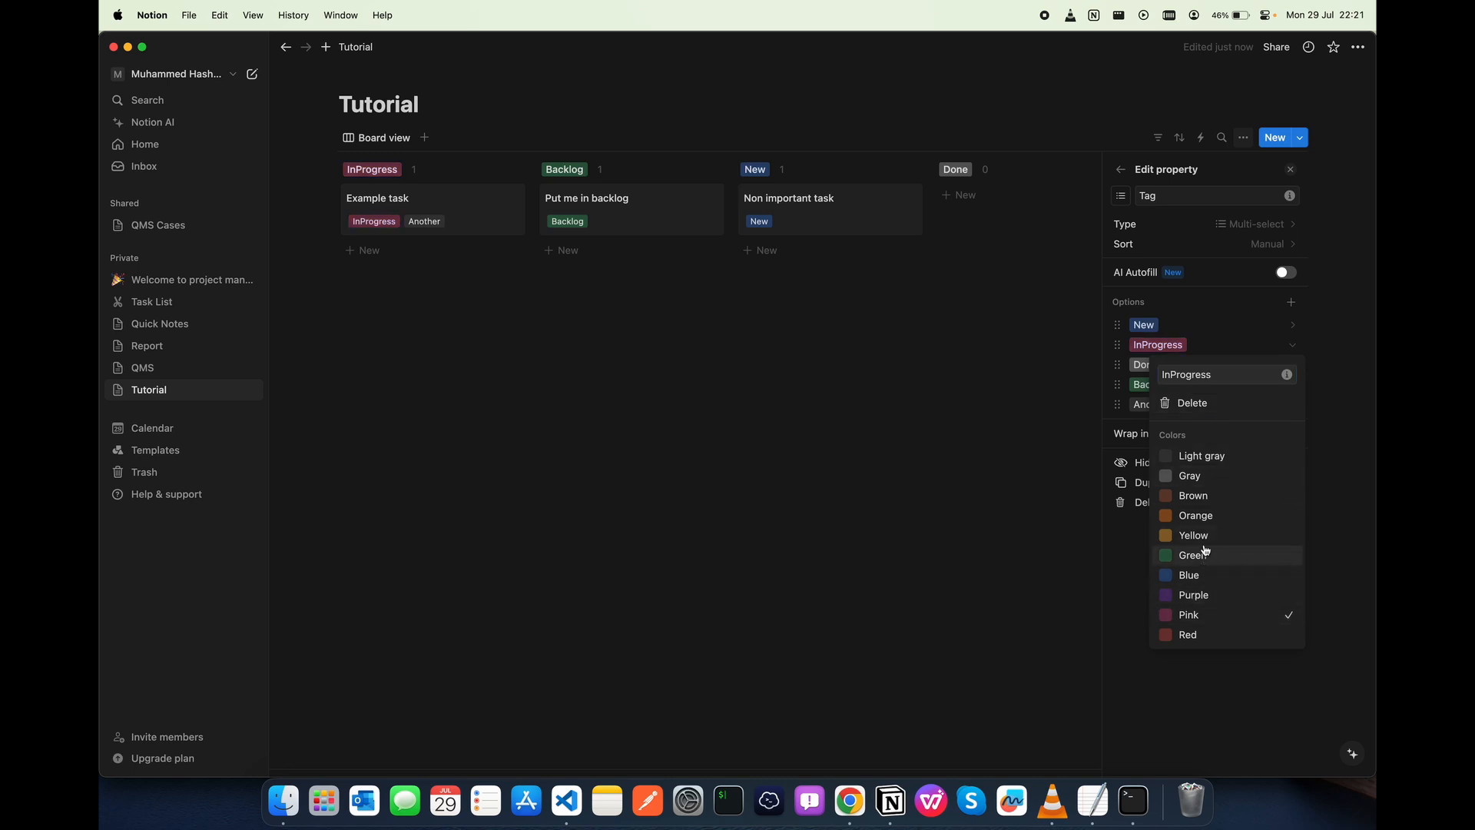
{"action": "left_click", "coordinate": [1146, 364]}
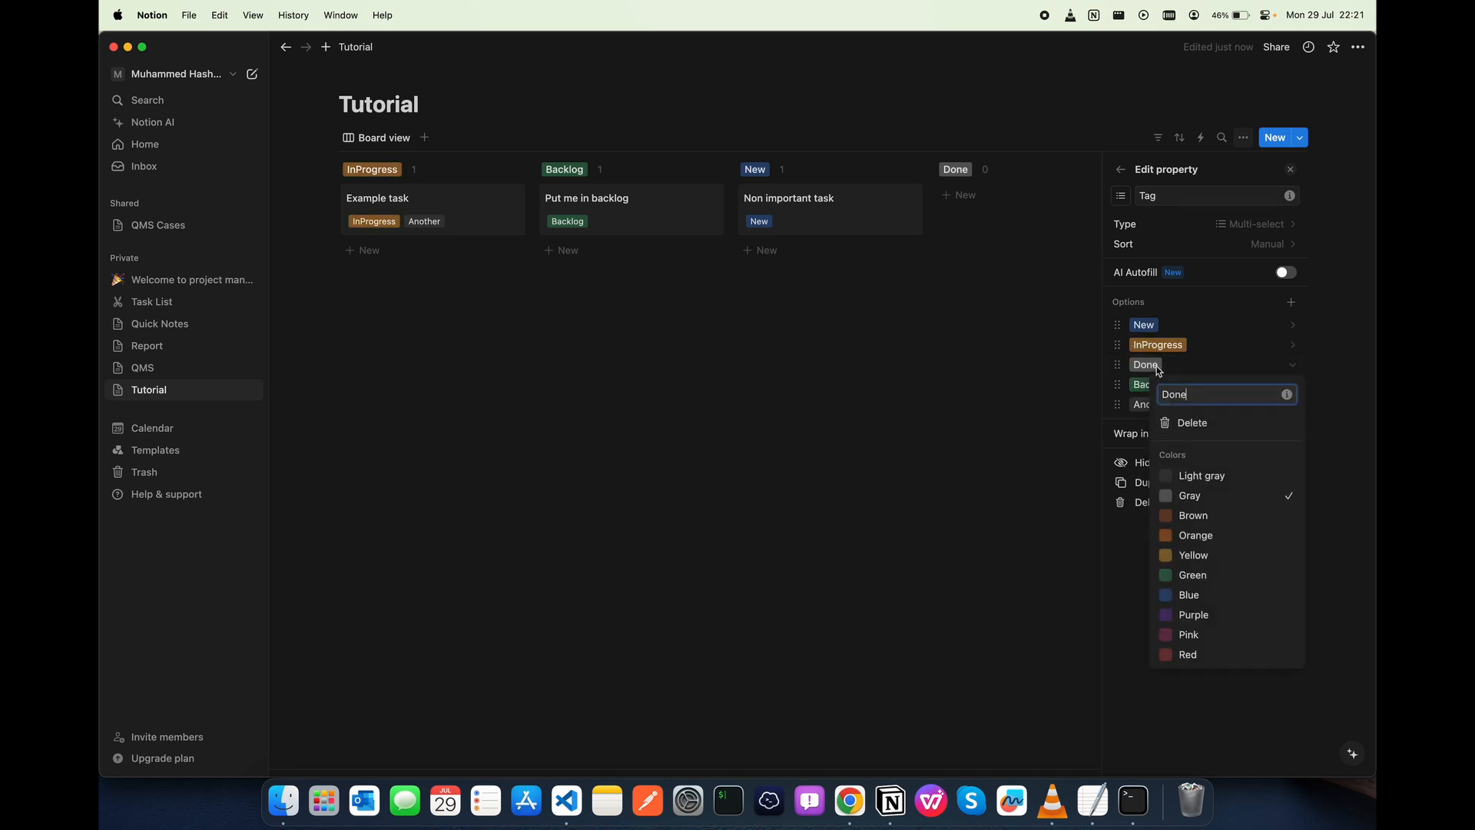
{"action": "left_click", "coordinate": [1191, 574]}
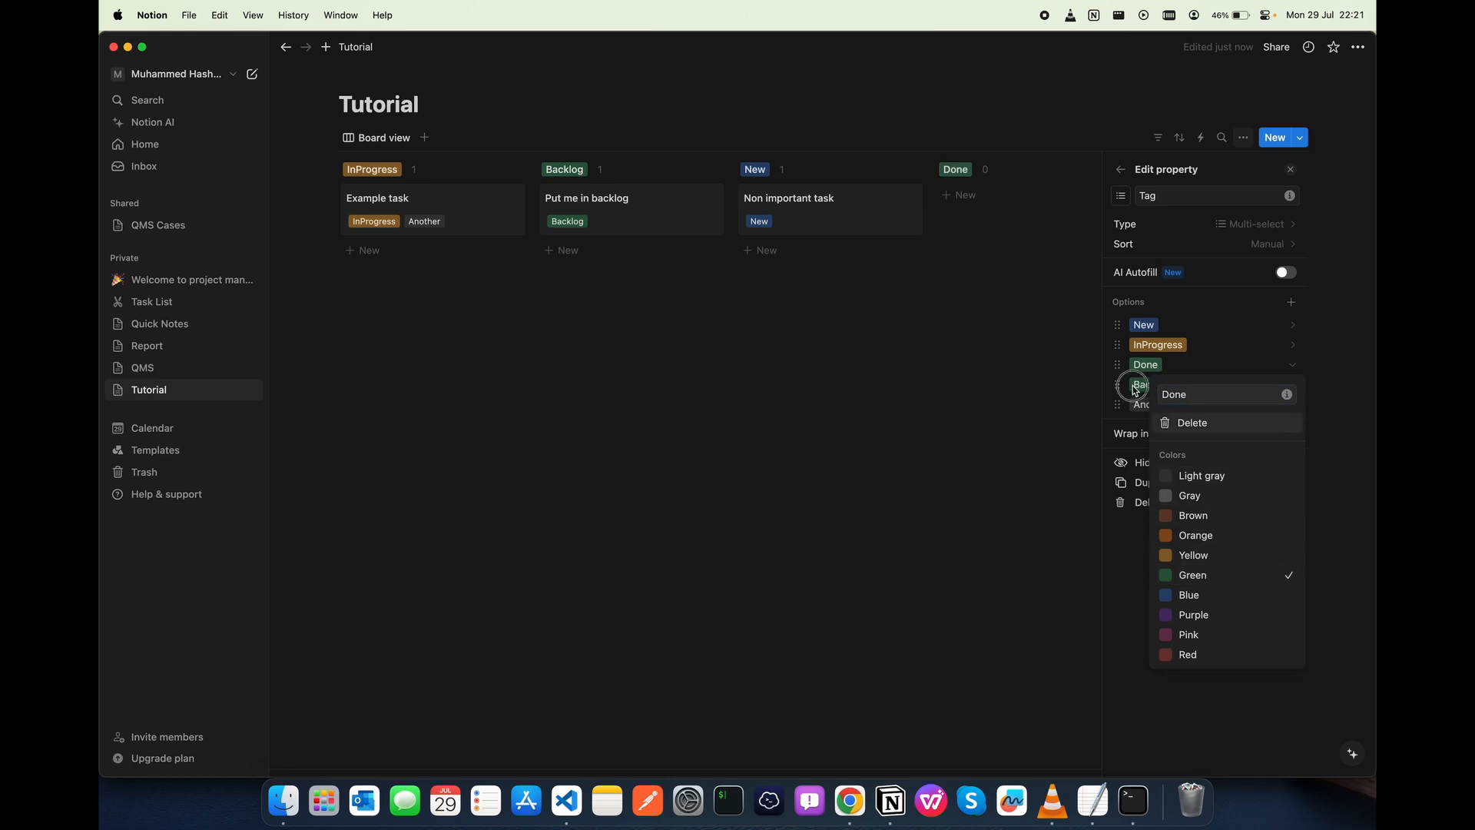
{"action": "left_click", "coordinate": [1141, 384]}
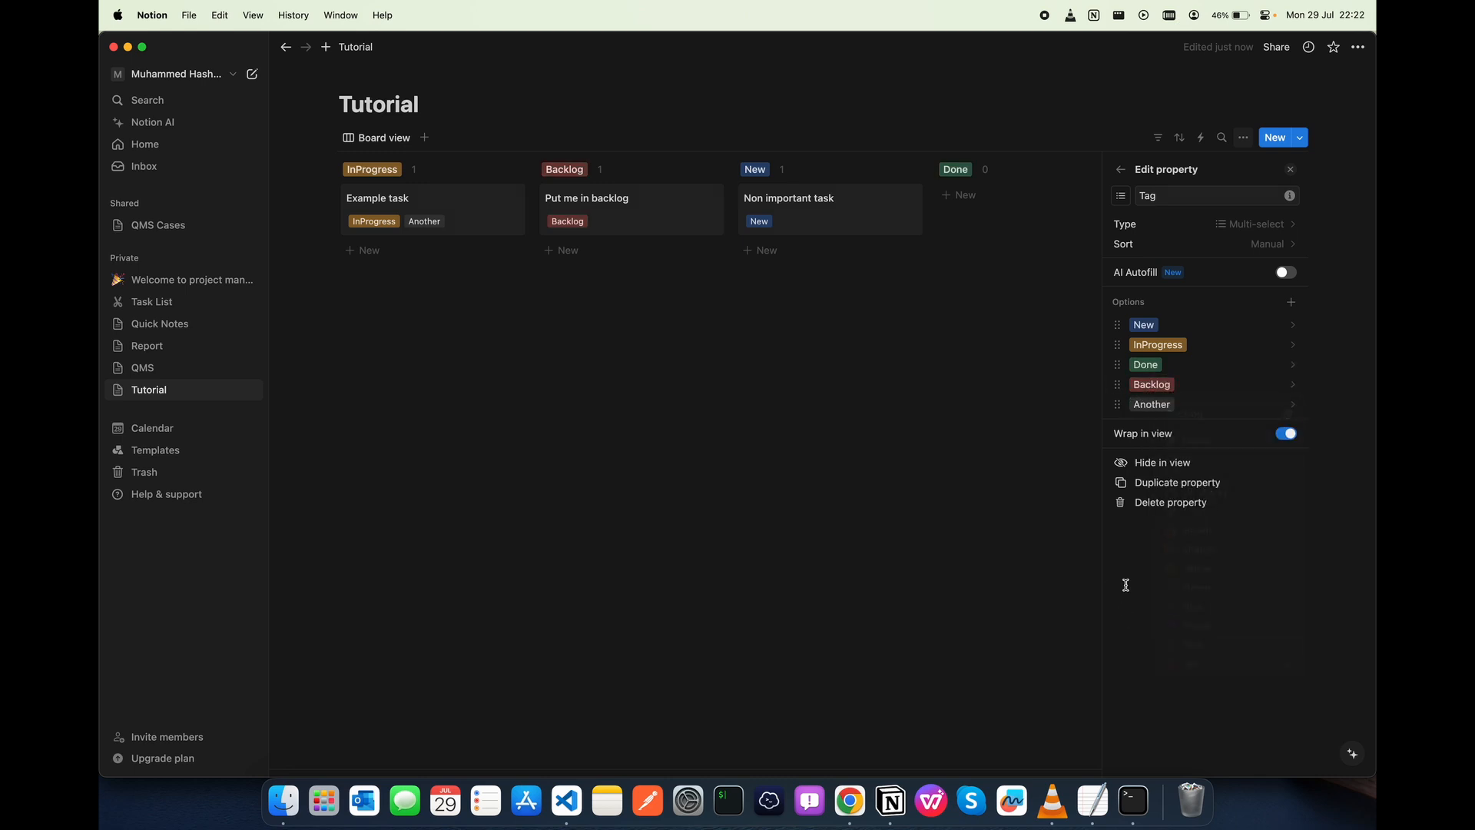
{"action": "mouse_move", "coordinate": [375, 230]}
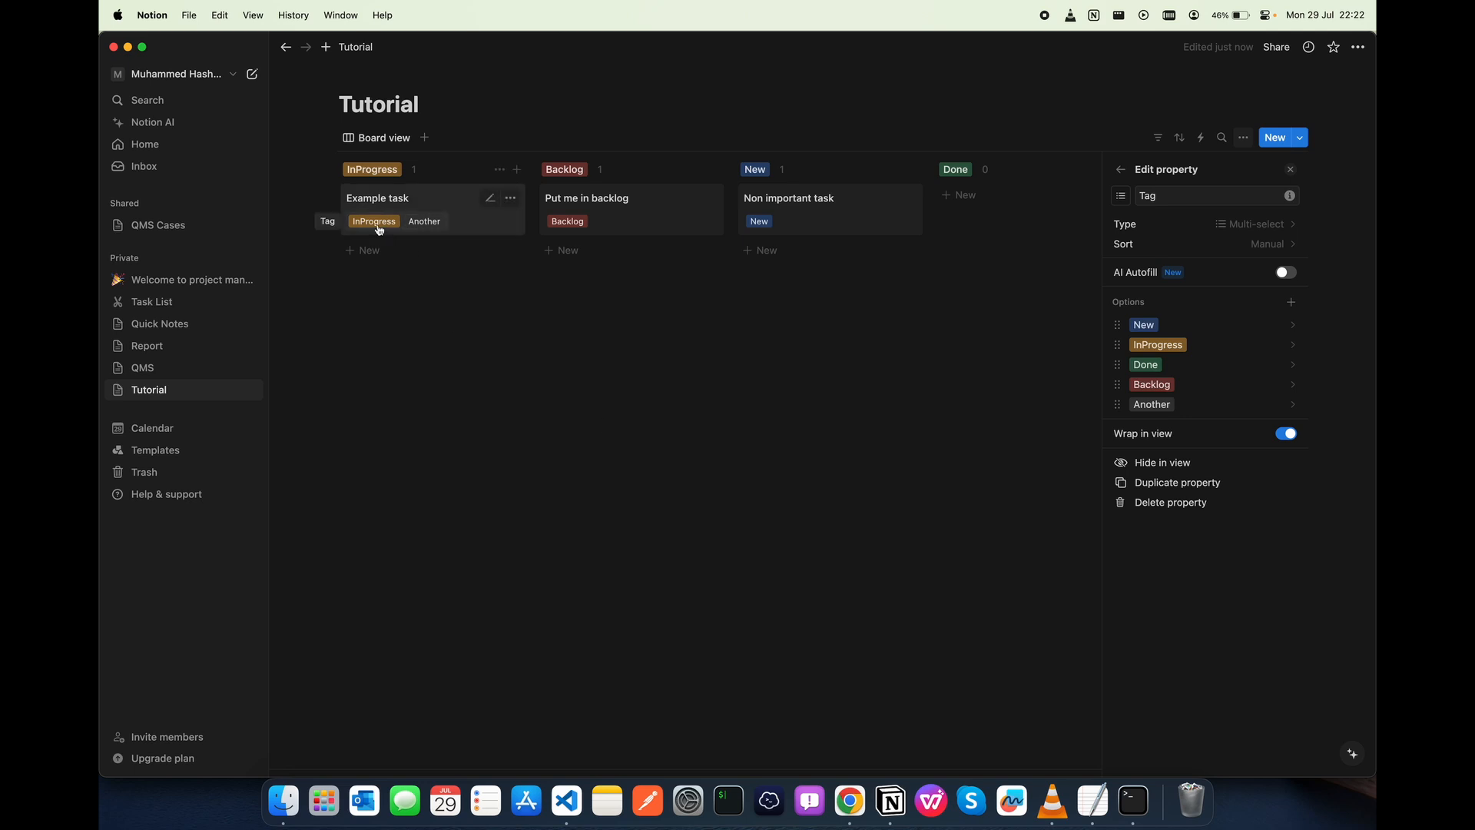
{"action": "mouse_move", "coordinate": [567, 225]}
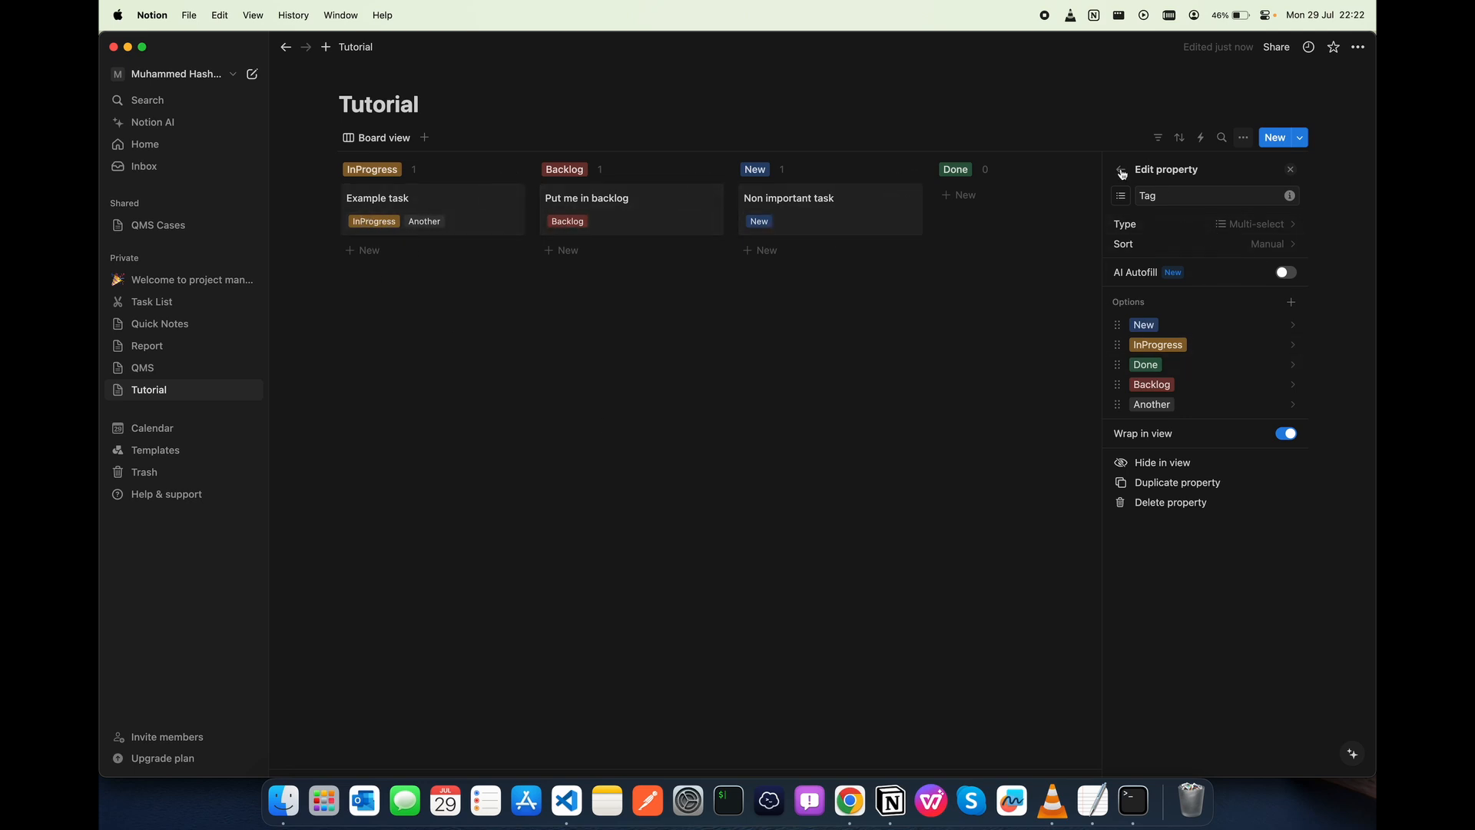
{"action": "left_click", "coordinate": [1120, 169]}
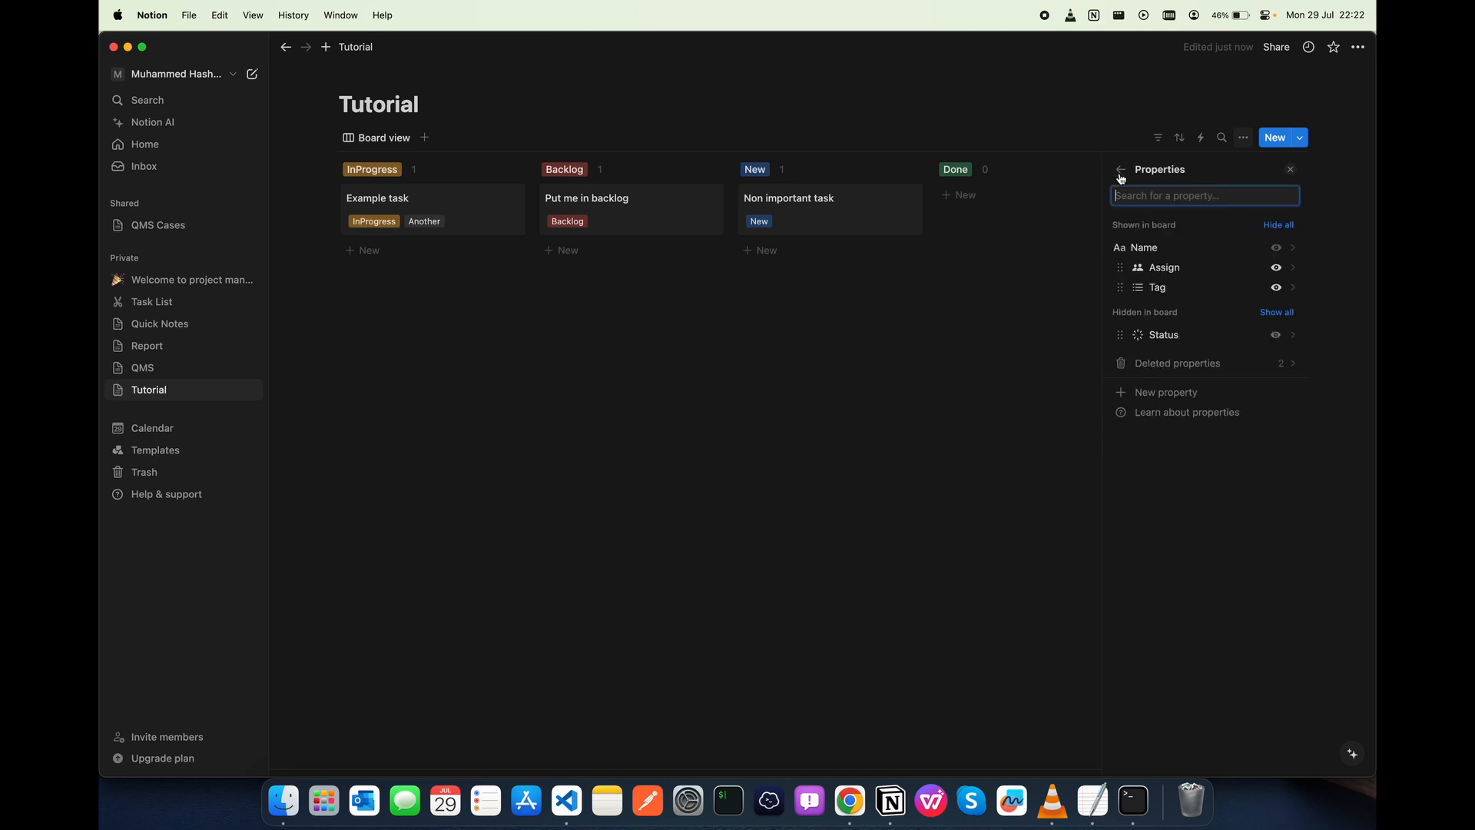
Hide the Tag property from the board cards so only titles show
{"action": "left_click", "coordinate": [1291, 169]}
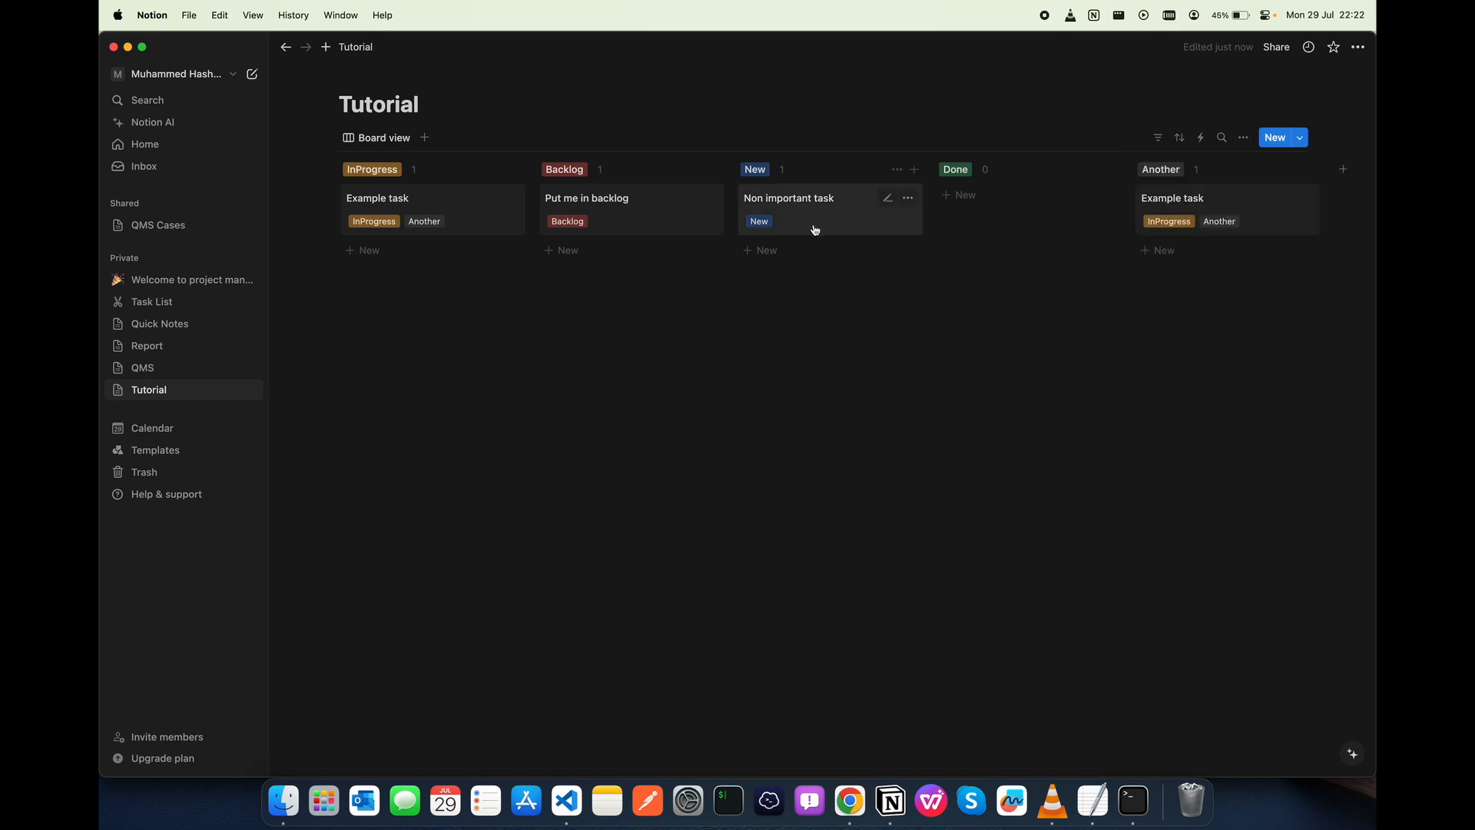
{"action": "mouse_move", "coordinate": [384, 147]}
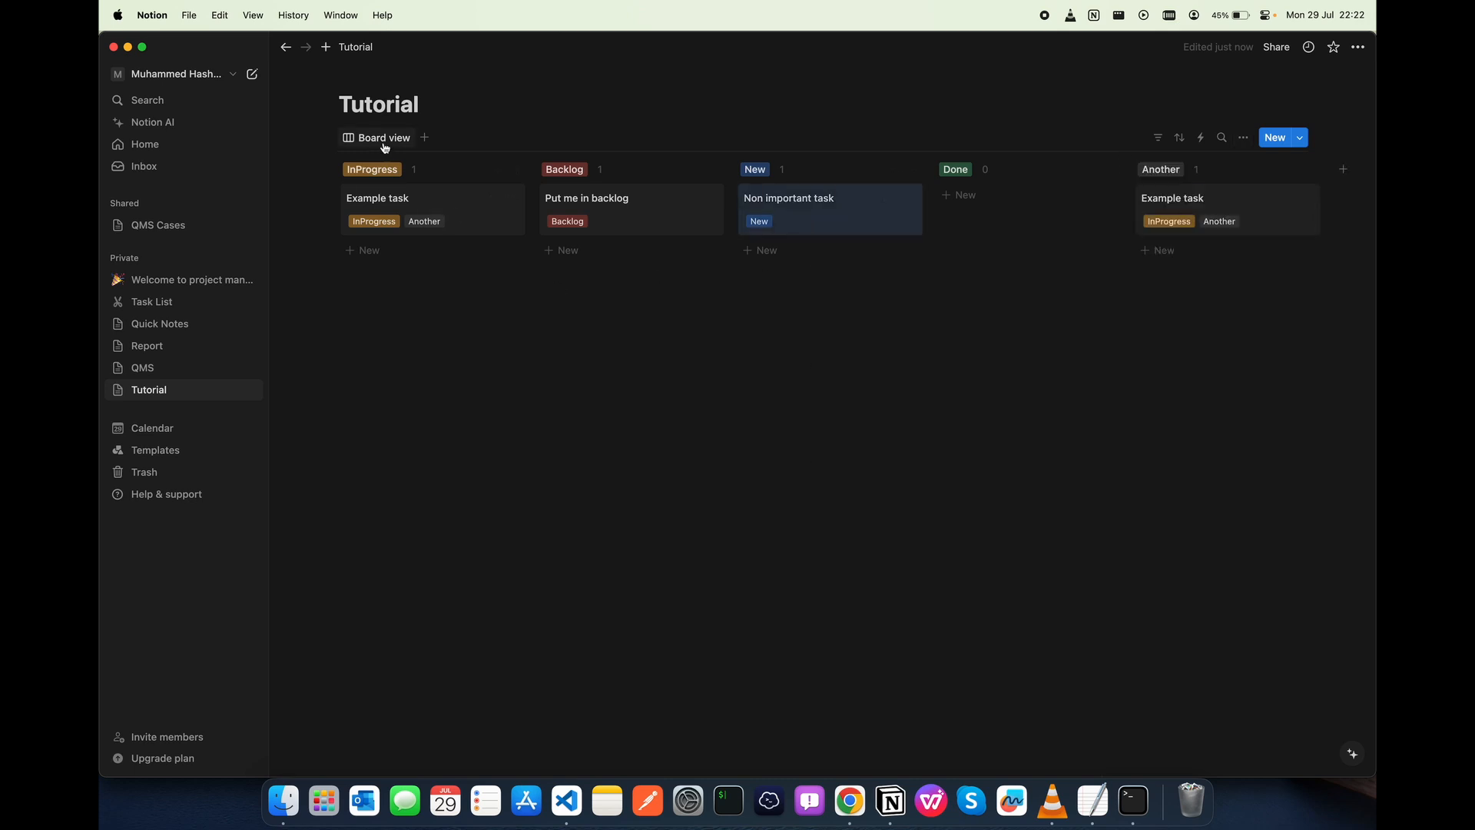
{"action": "left_click", "coordinate": [381, 137]}
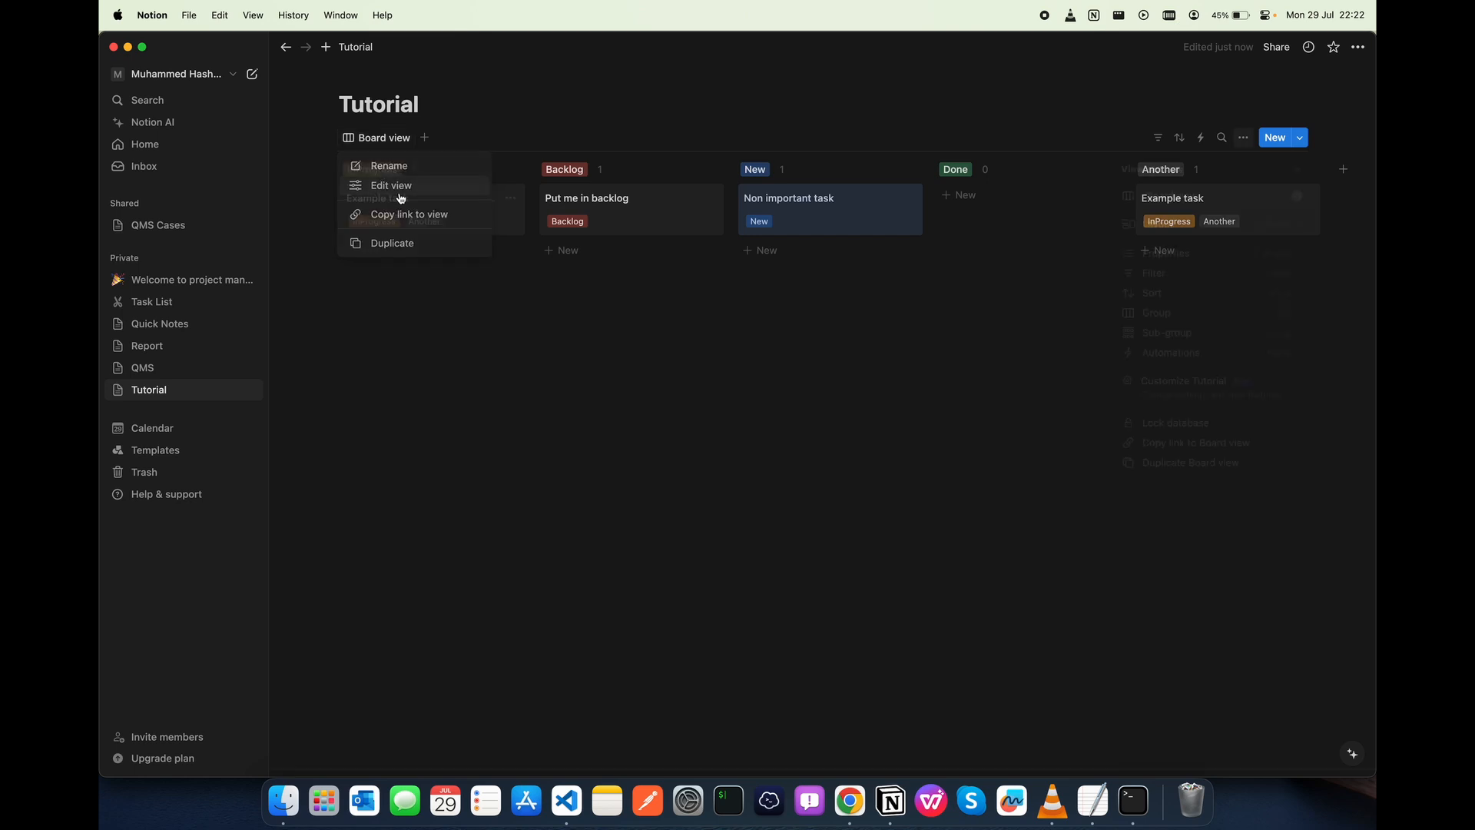
{"action": "left_click", "coordinate": [392, 186]}
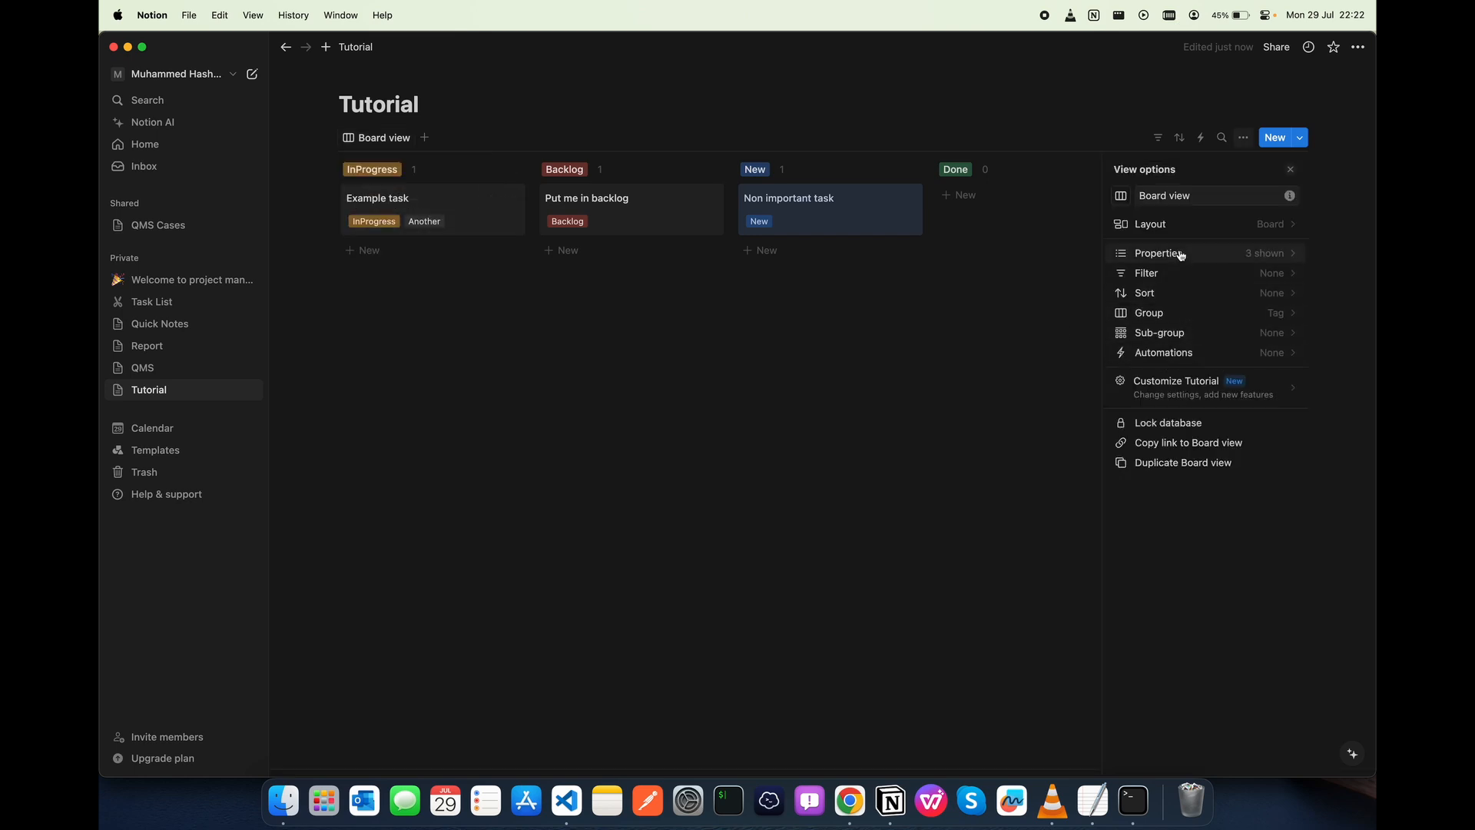
{"action": "left_click", "coordinate": [1156, 252]}
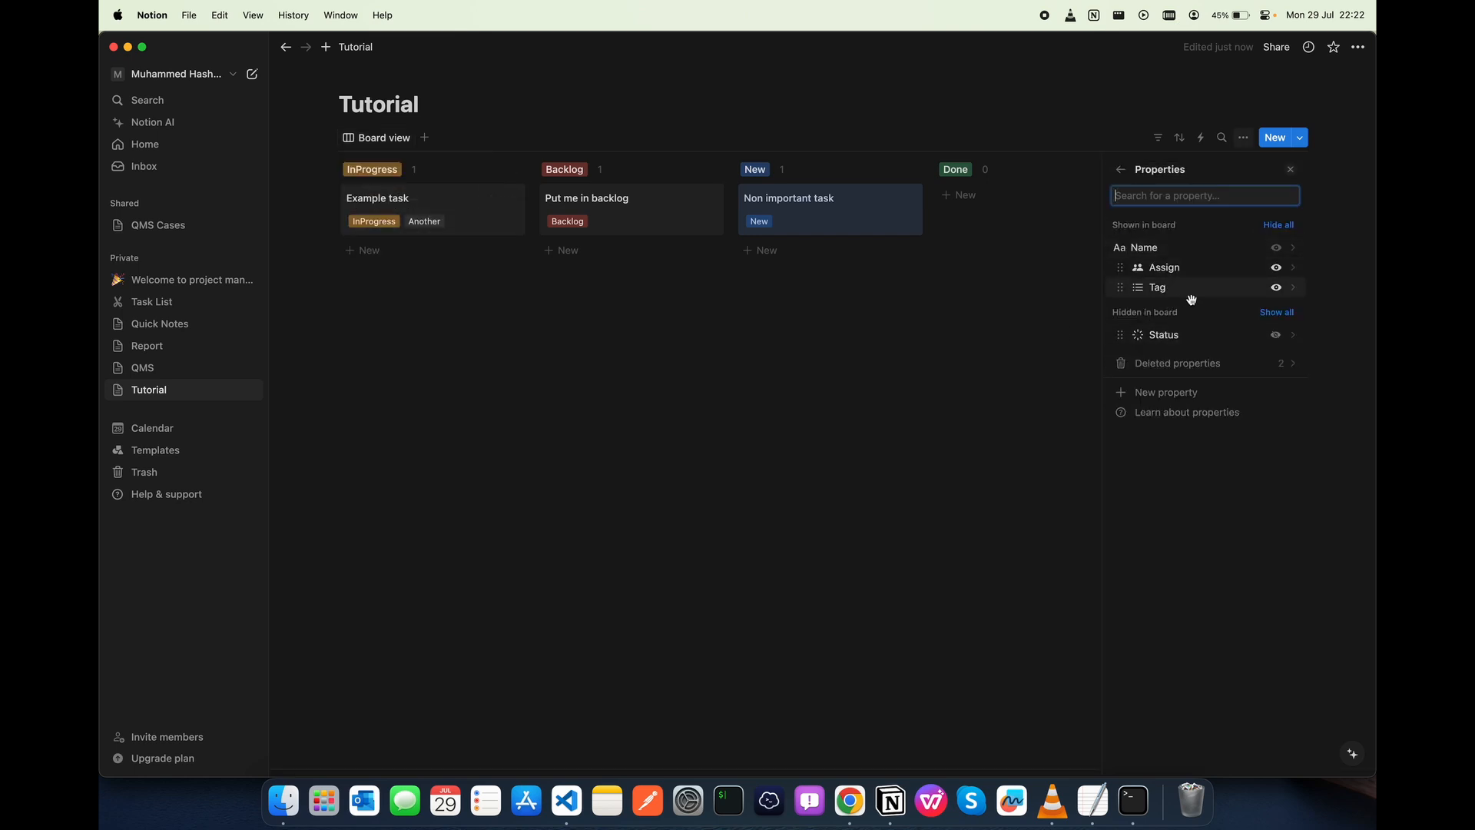
{"action": "left_click", "coordinate": [1275, 287]}
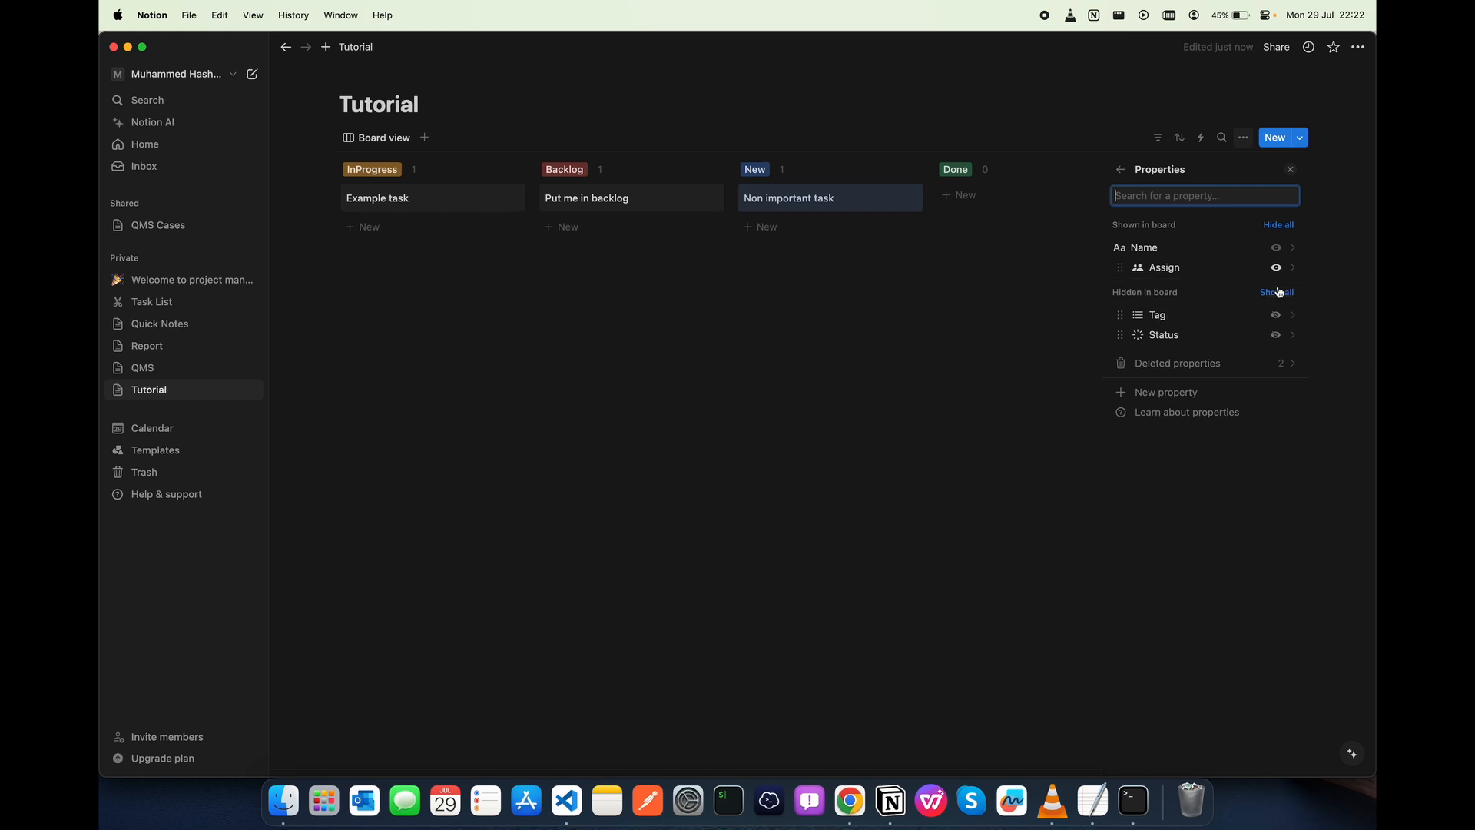
{"action": "mouse_move", "coordinate": [1070, 490]}
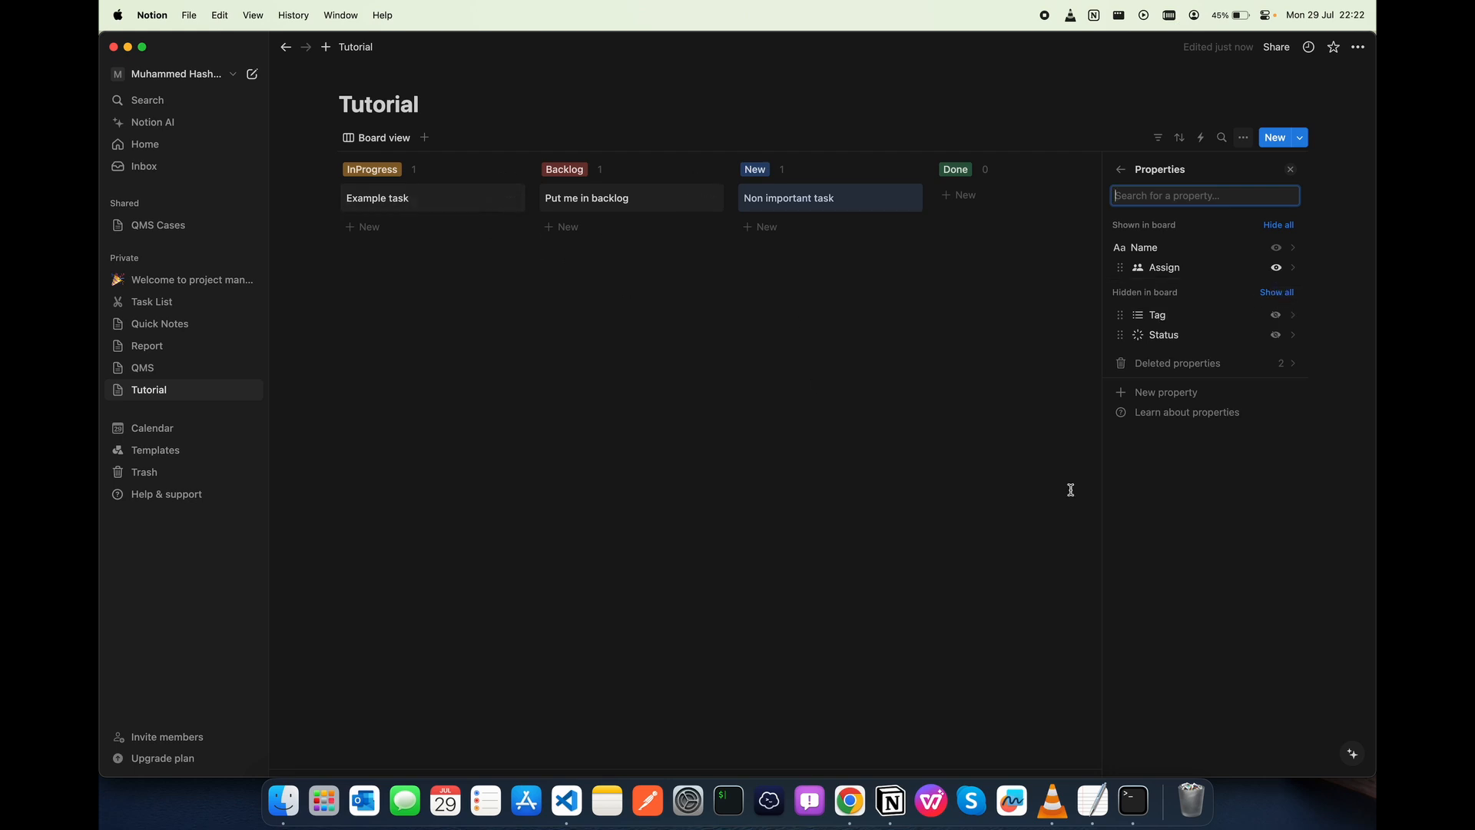